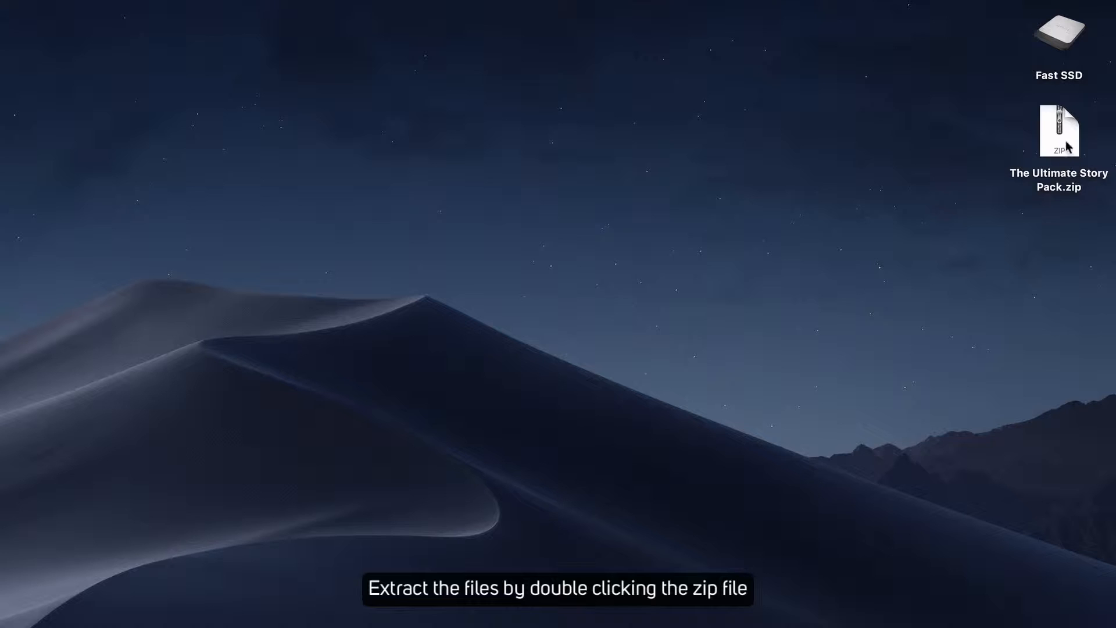
Step: Extract the Ultimate Story Pack zip and reveal its Premiere Pro Templates folder with the .prproj file
double_click(1058, 132)
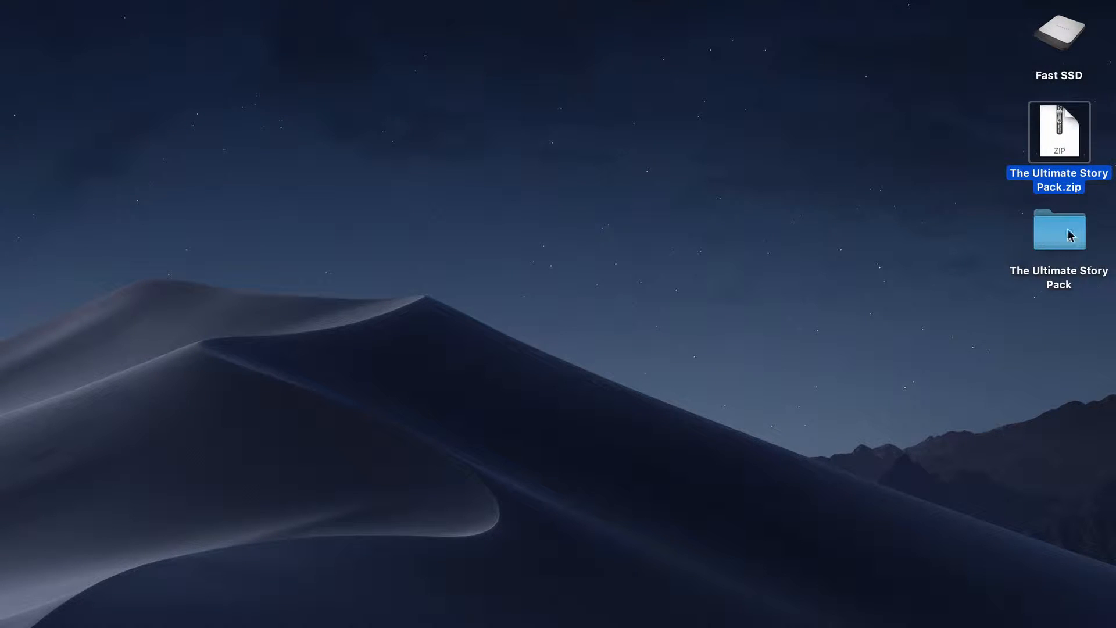
double_click(1057, 230)
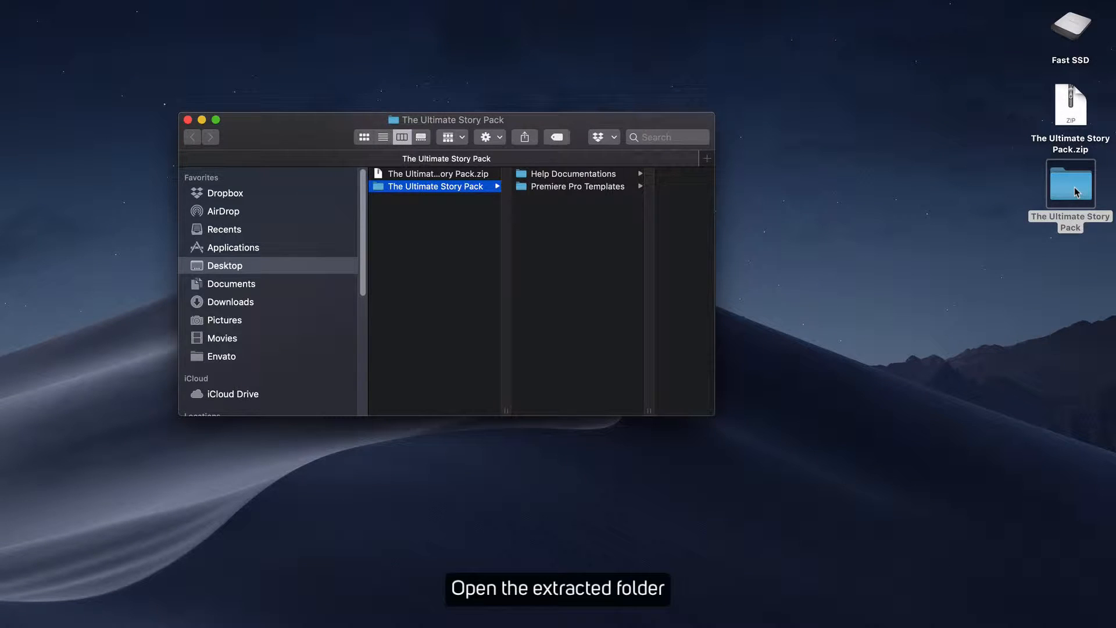
left_click(576, 186)
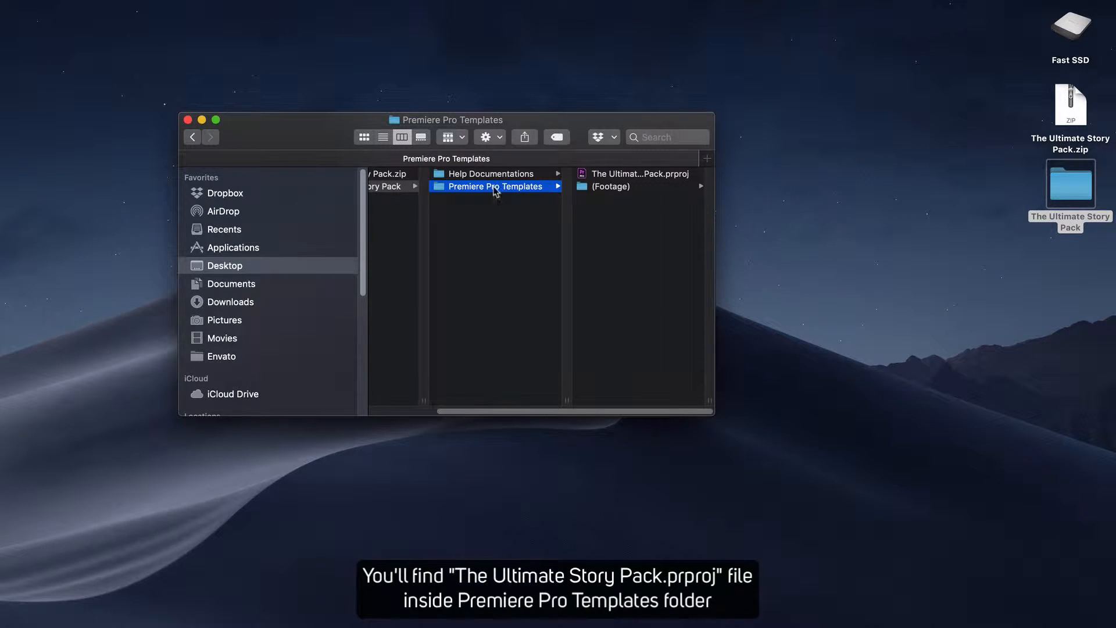
mouse_move(709, 401)
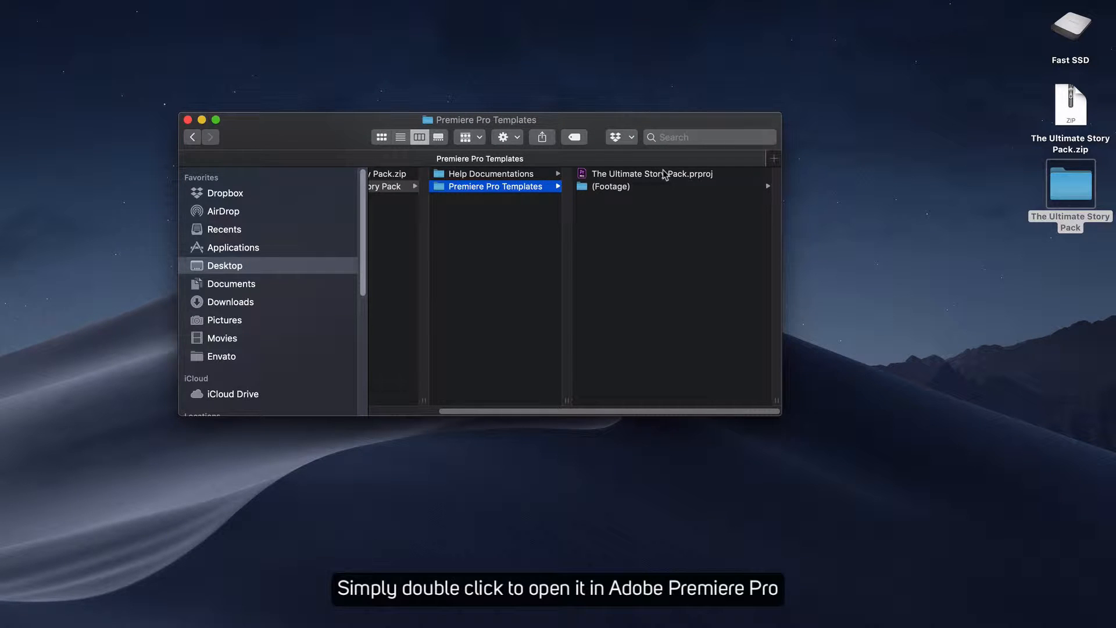
Step: Open The Ultimate Story Pack project and expand the 01. Pre-made Scenes bin to Scene_01
double_click(651, 173)
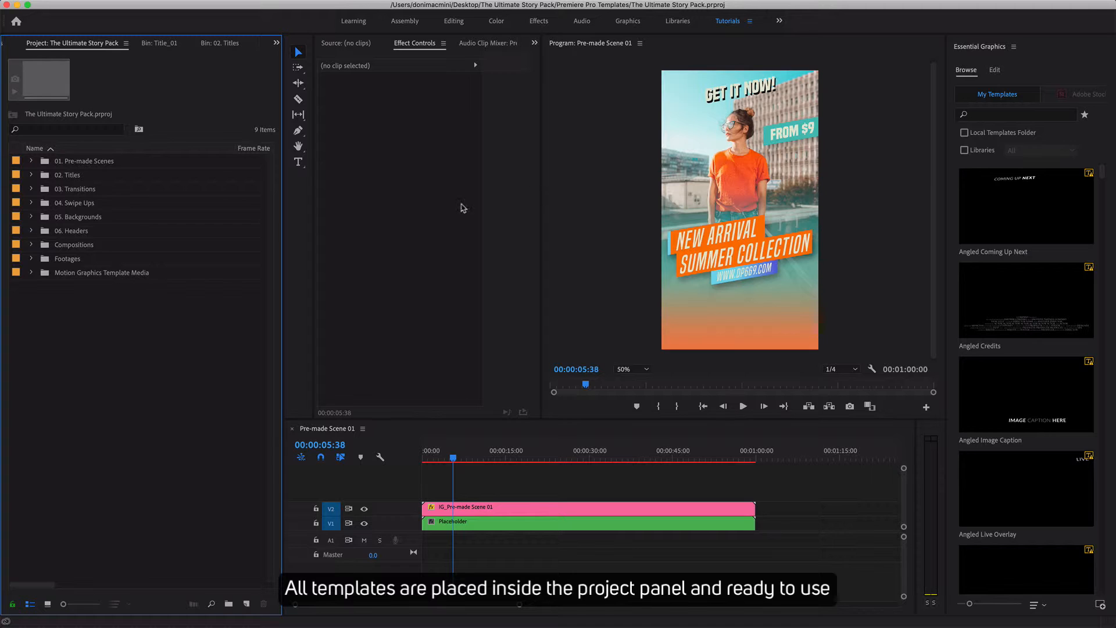
left_click(31, 161)
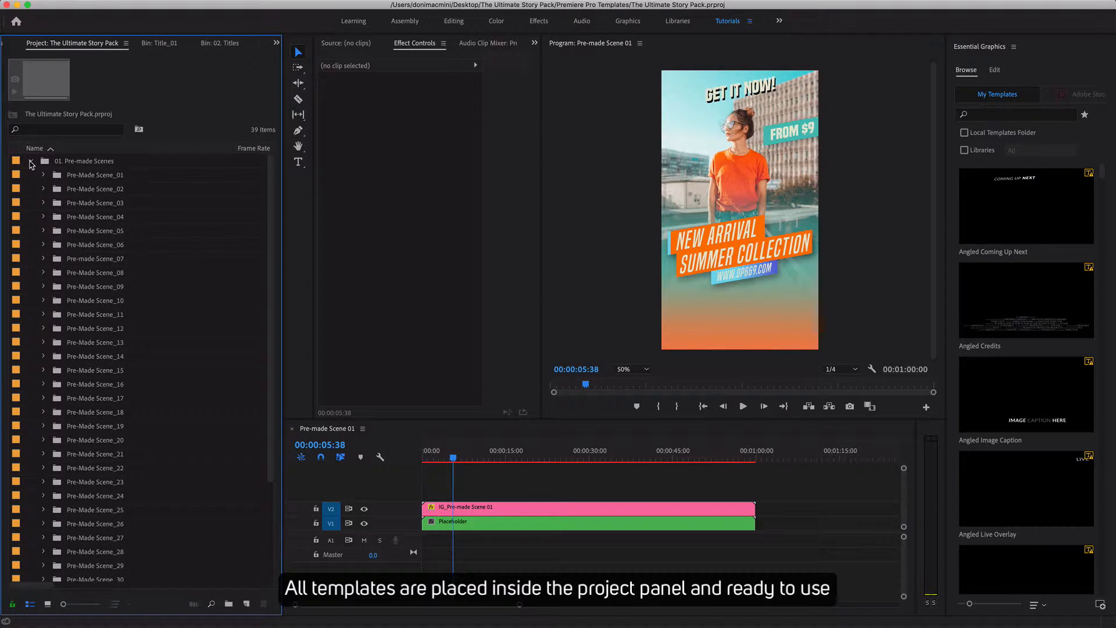
left_click(43, 175)
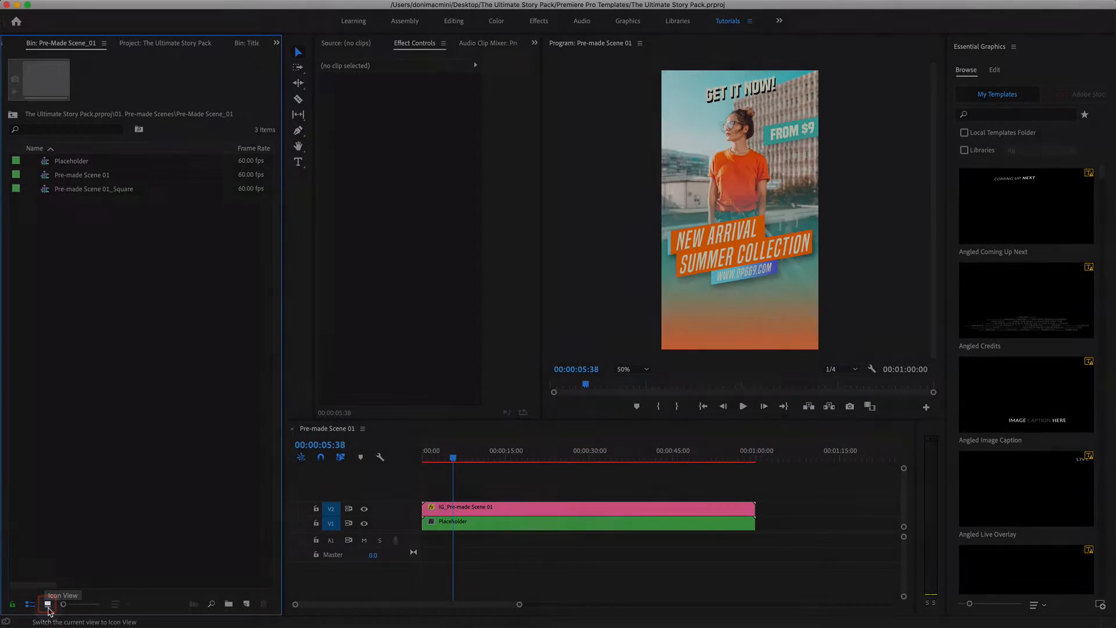
Step: Show the scene bins as thumbnails in Icon View and browse into Pre-Made Scene_03
left_click(47, 603)
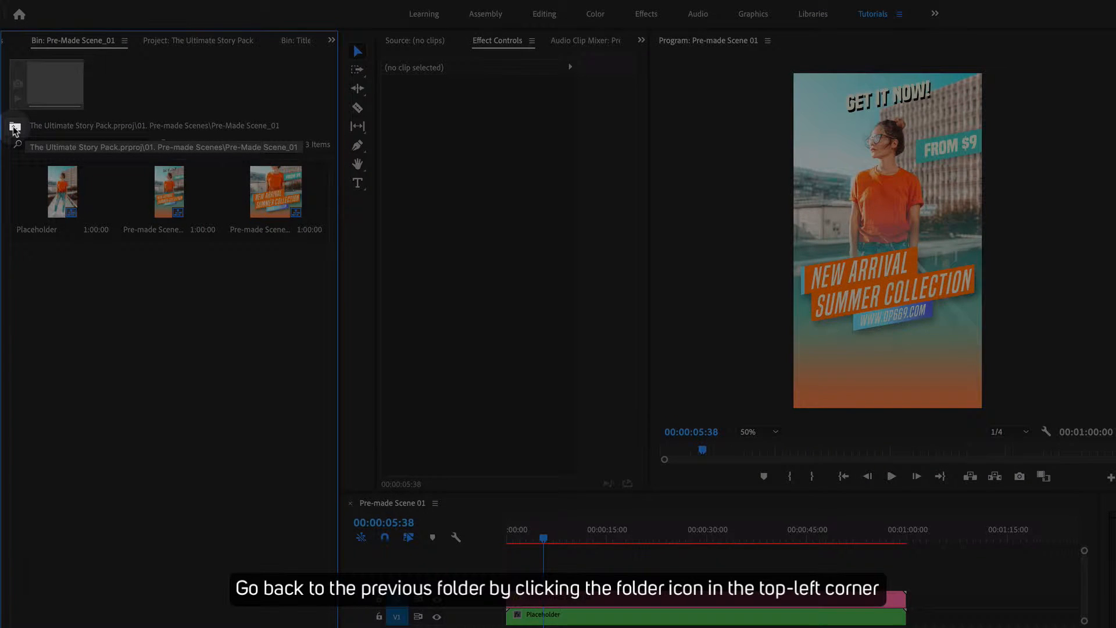
left_click(15, 128)
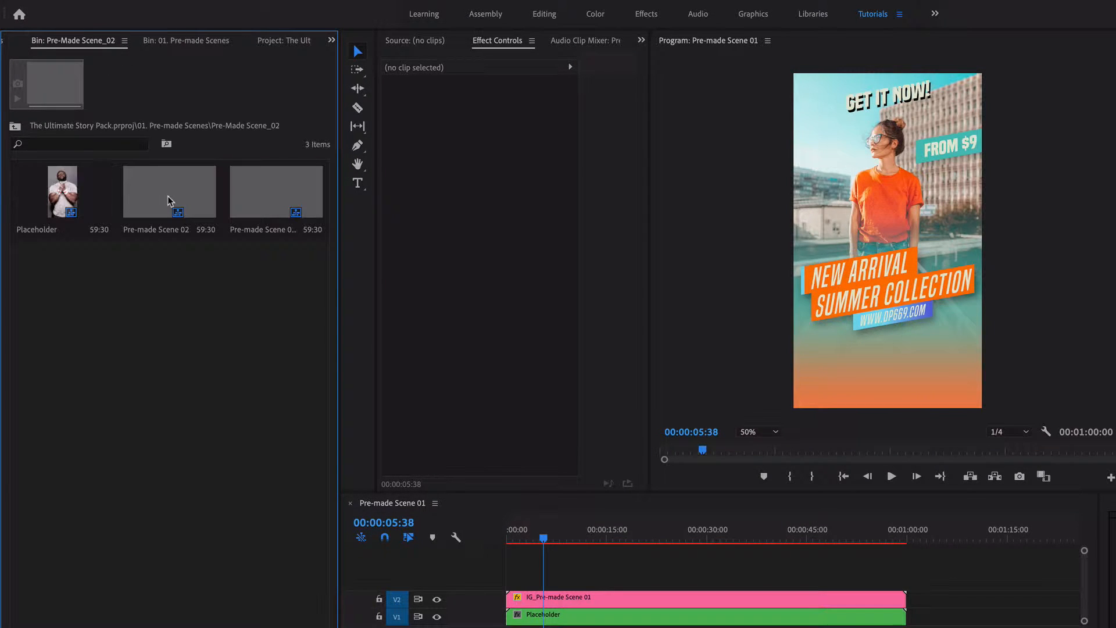
mouse_move(170, 338)
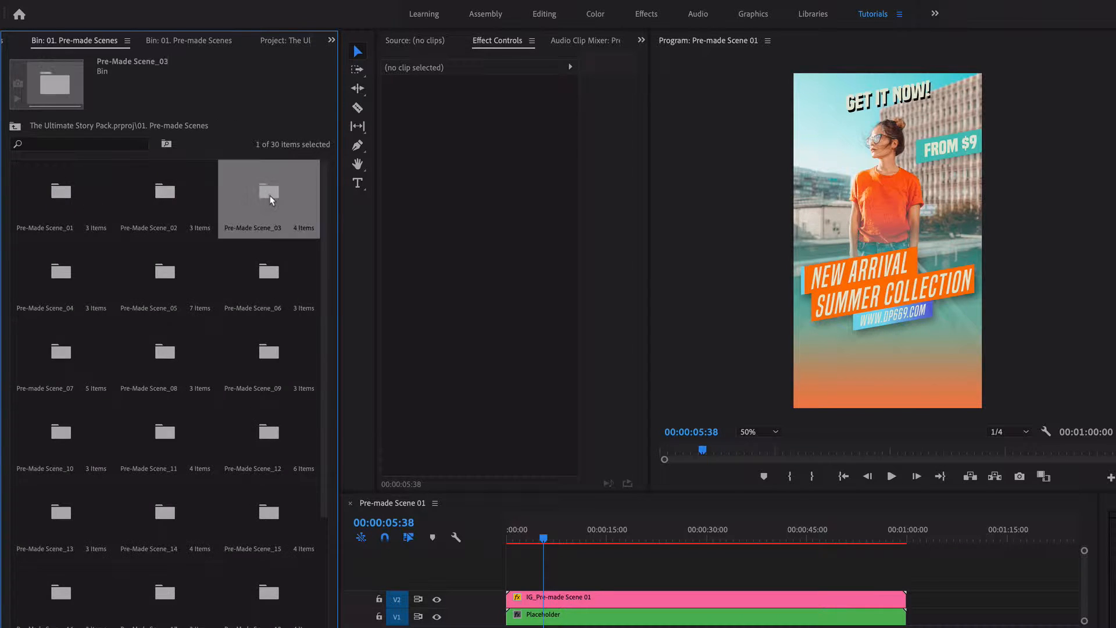
double_click(269, 190)
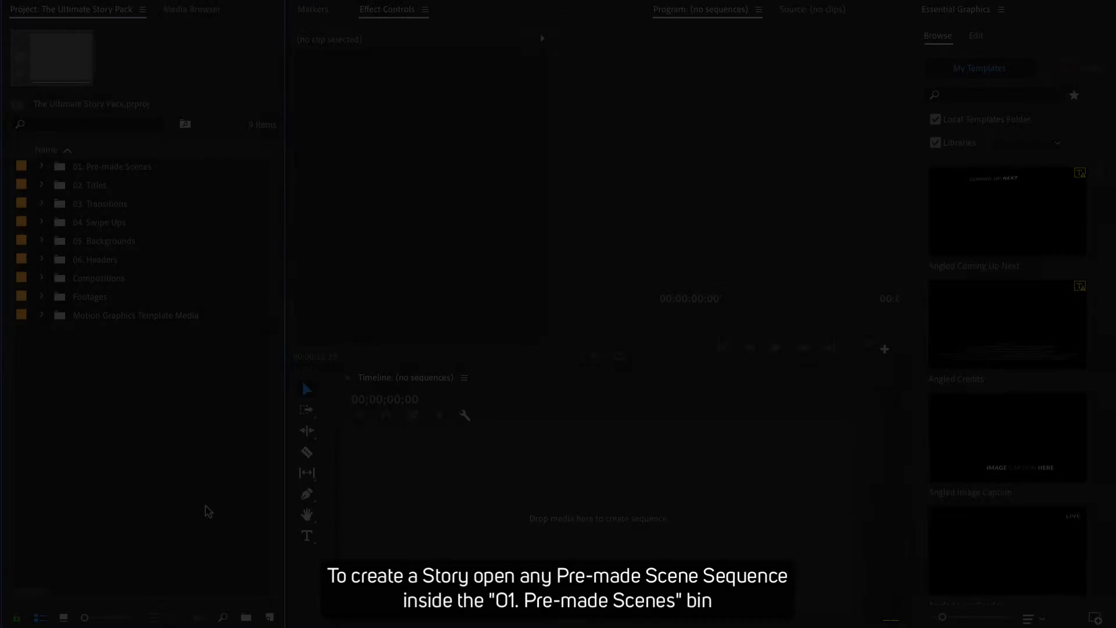
Step: Open the Pre-made Scene 01 sequence from the Pre-Made Scene_01 folder onto the timeline
left_click(112, 166)
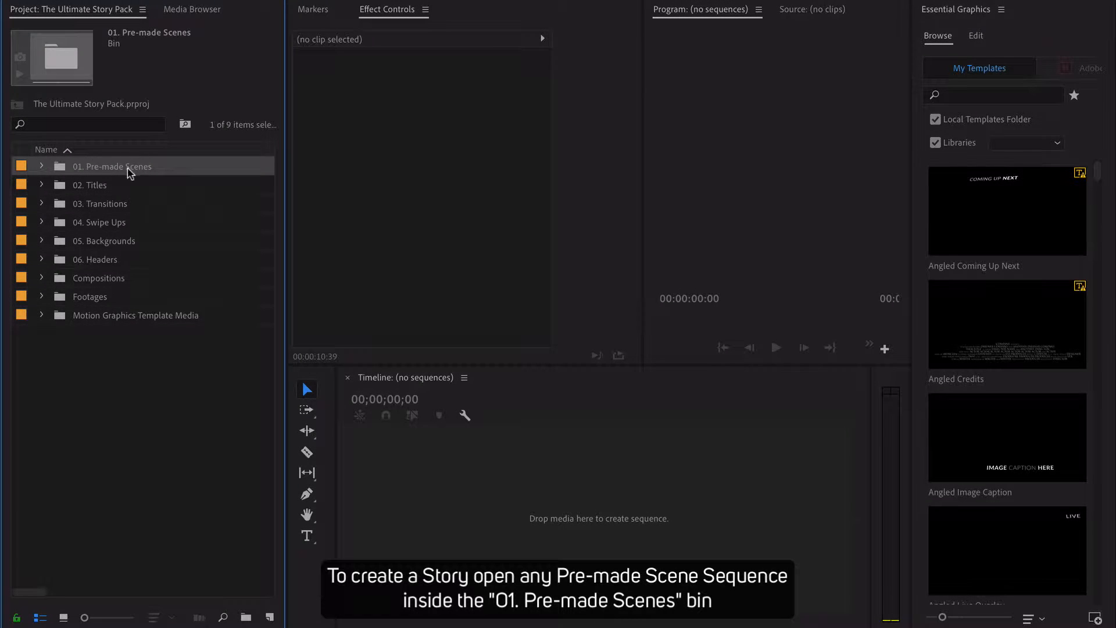
left_click(41, 166)
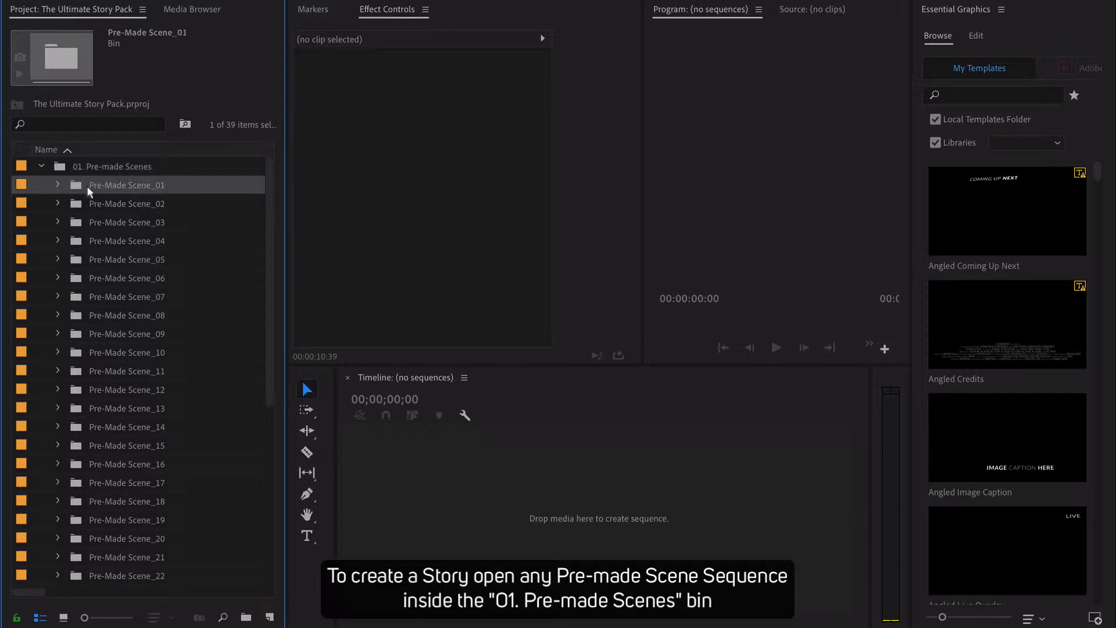
left_click(57, 185)
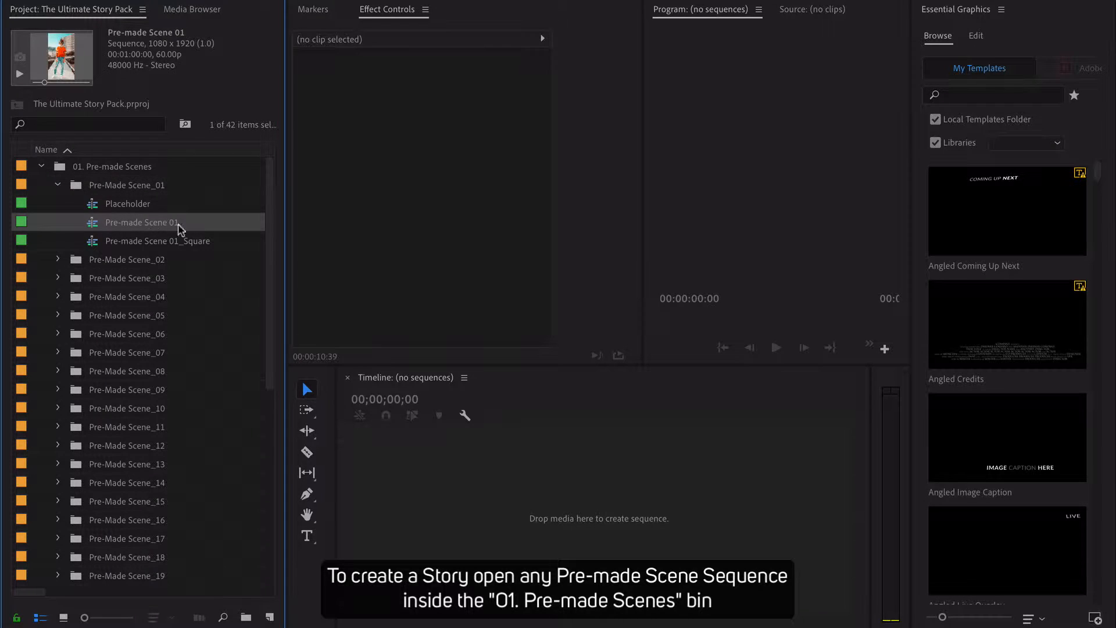
double_click(141, 221)
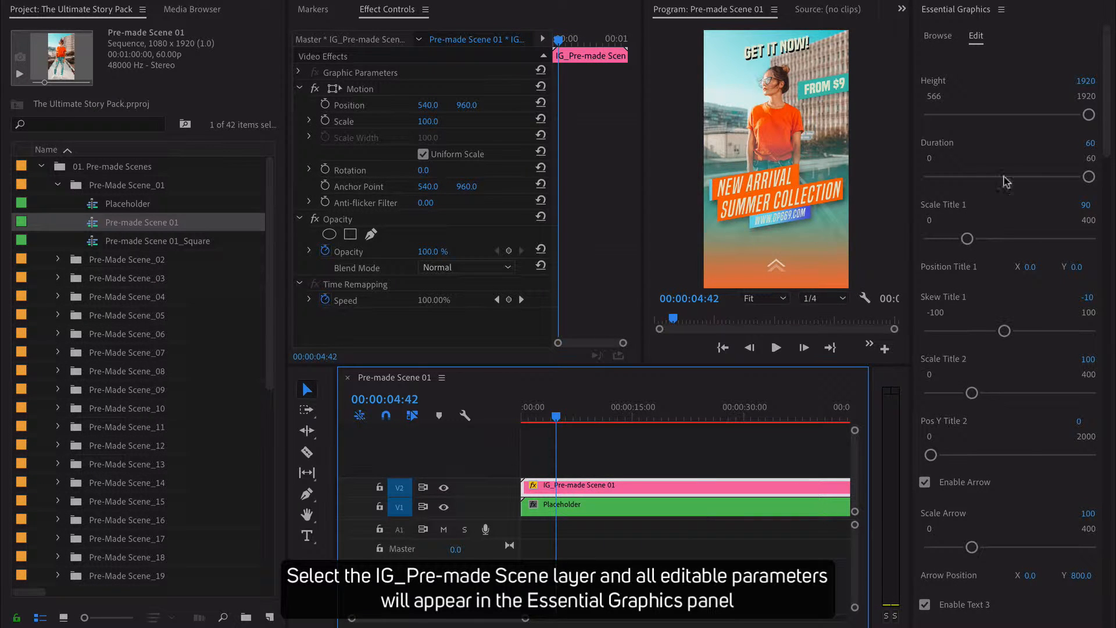
Step: Adjust duration, title scale and skew, toggle the swipe-up arrow, and keep Text 3 enabled
scroll("down", 3)
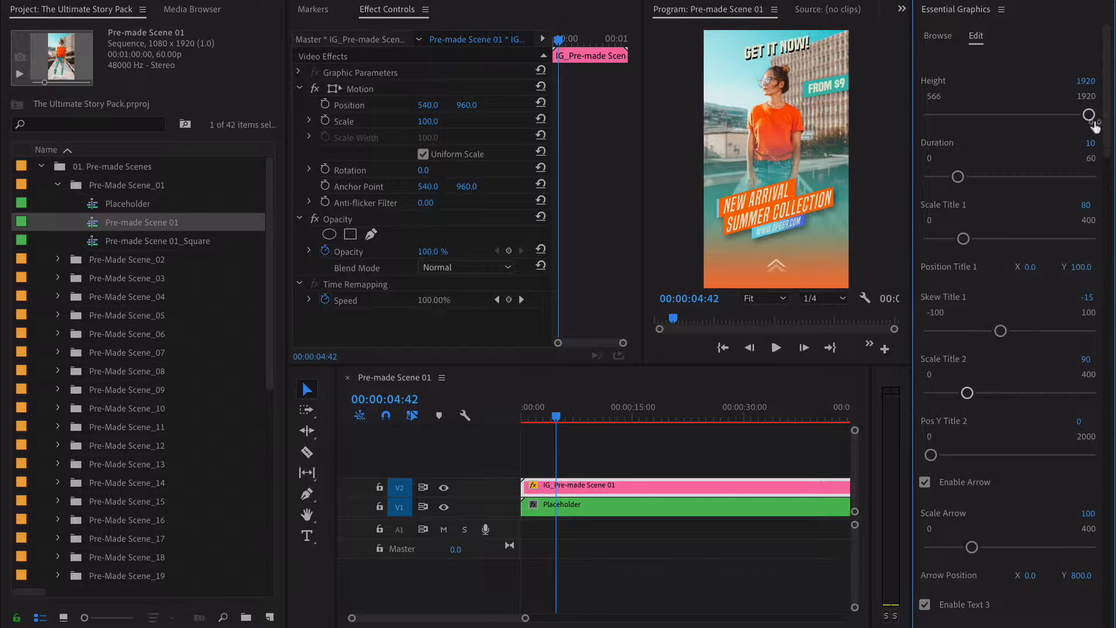
scroll("down", 3)
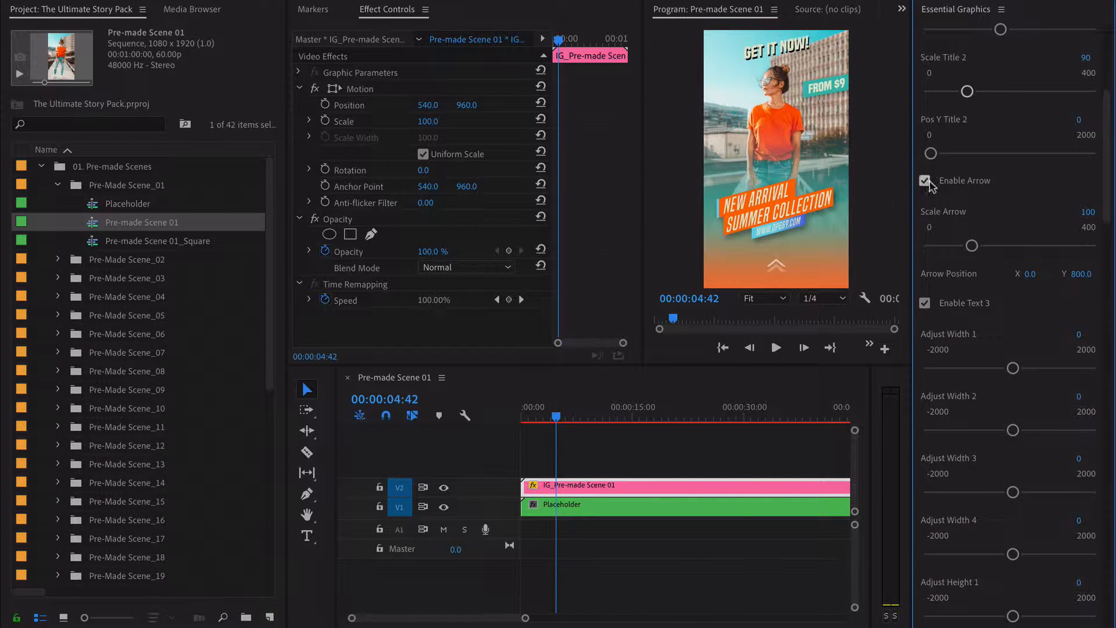
left_click(927, 180)
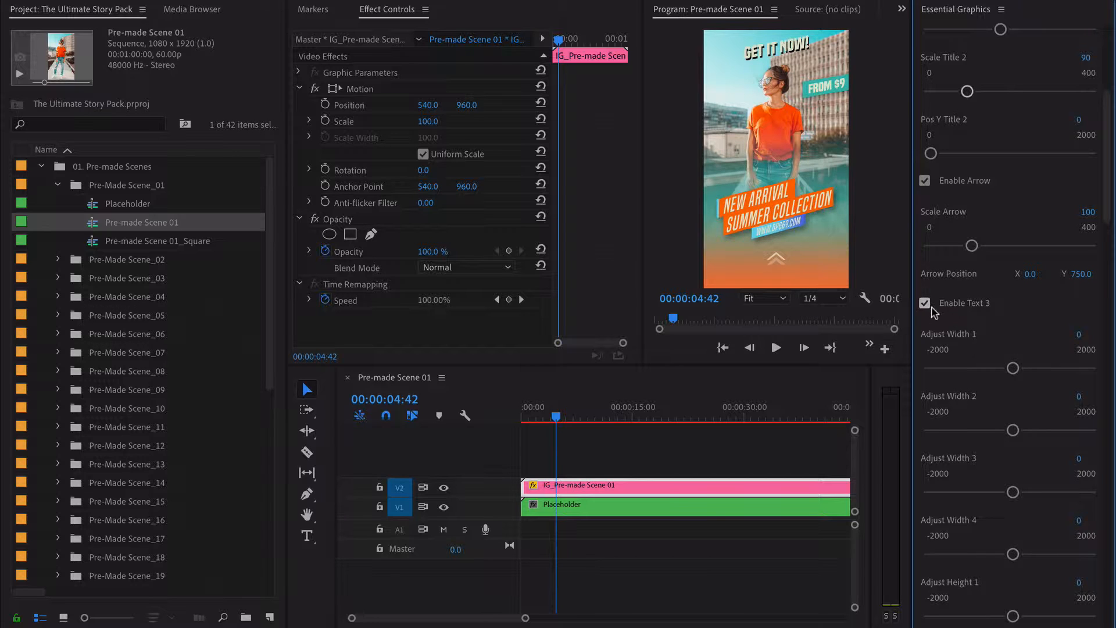
left_click(924, 303)
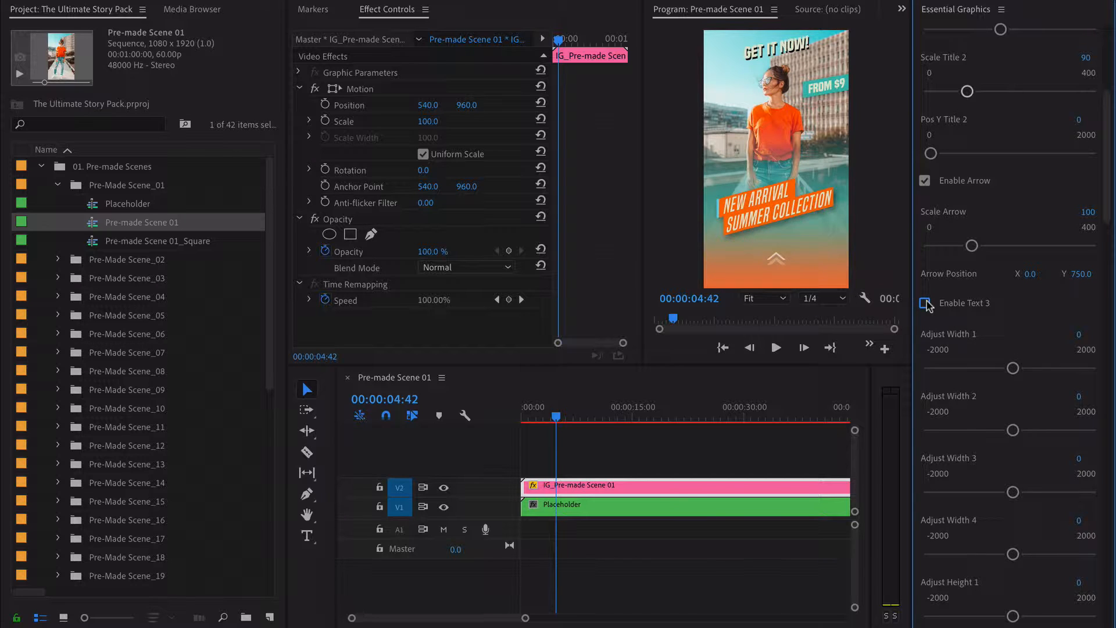
left_click(926, 303)
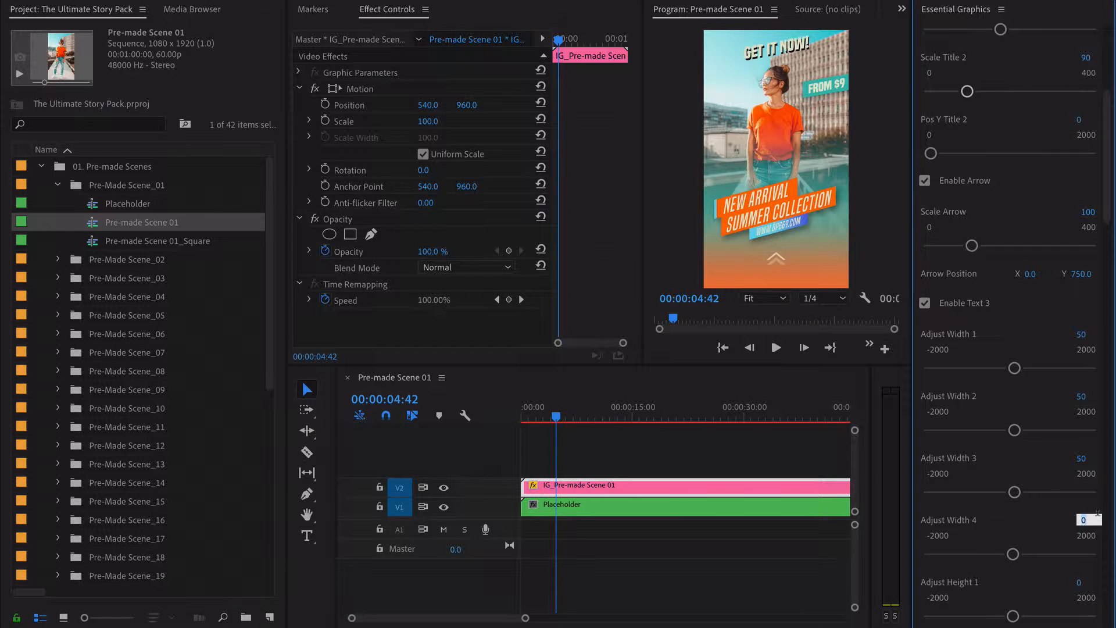
Step: Widen and heighten the banners and set the headline text to New Clothes
scroll("down", 3)
type("20")
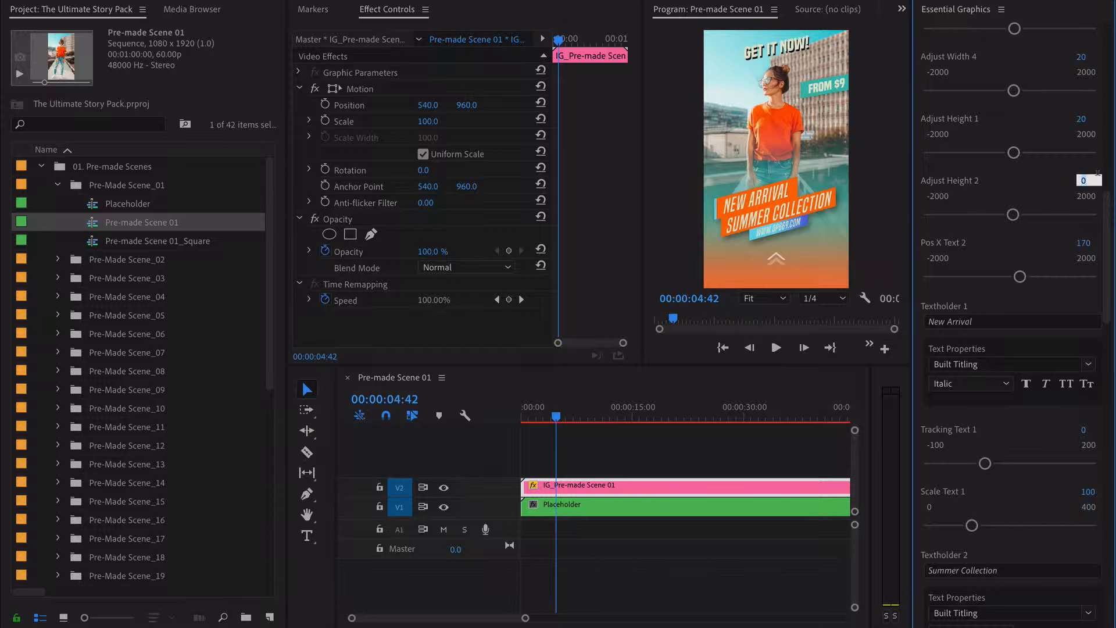
scroll("down", 3)
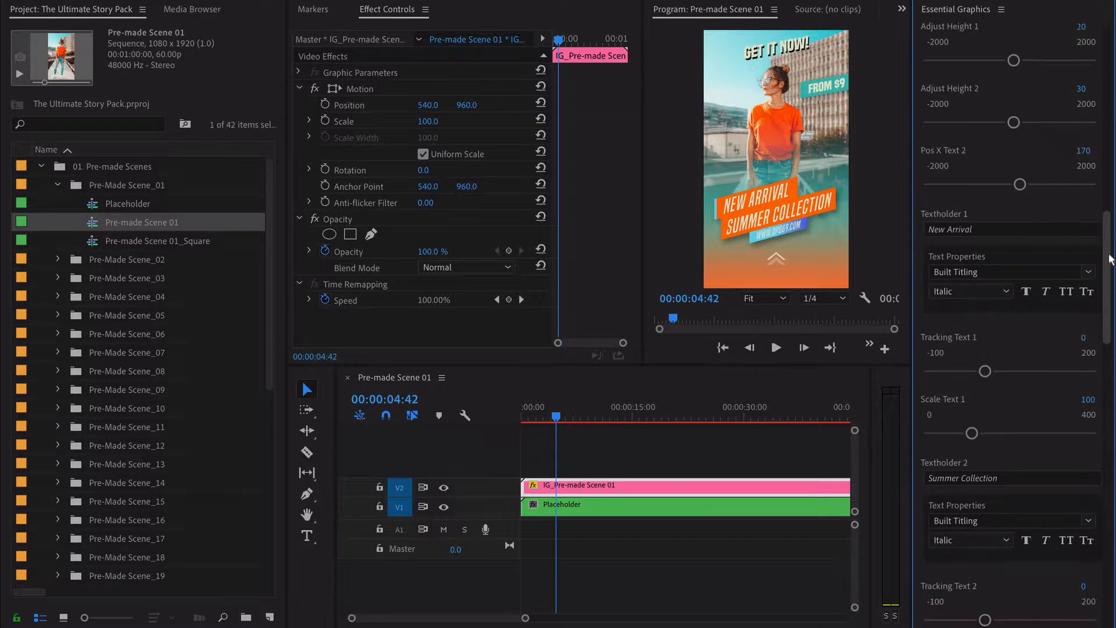
scroll("down", 3)
type("N")
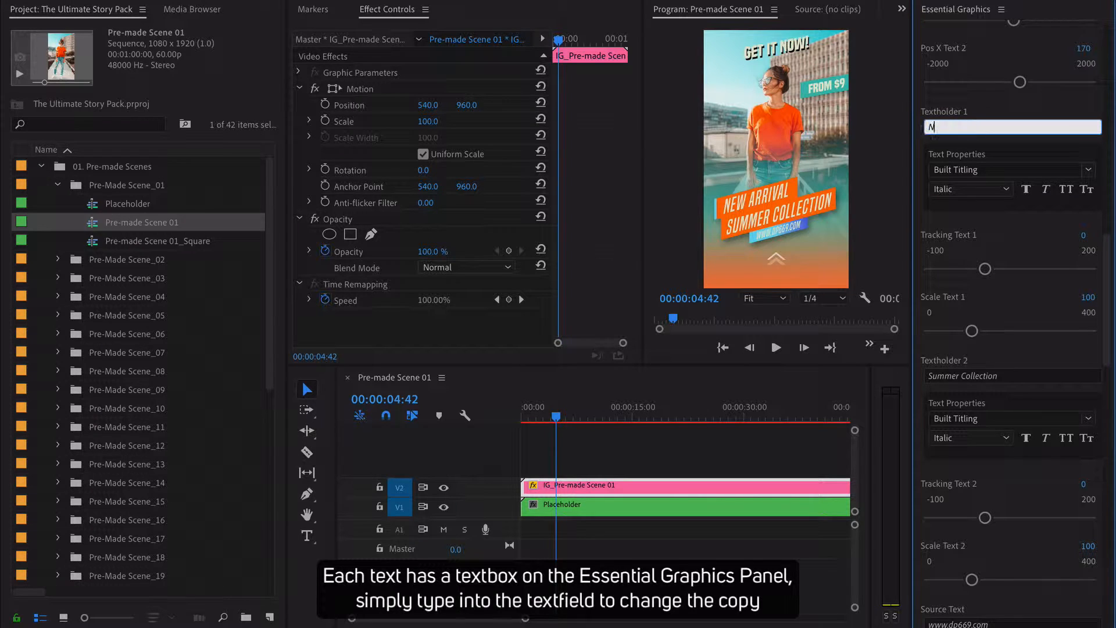
type("ew Cloth")
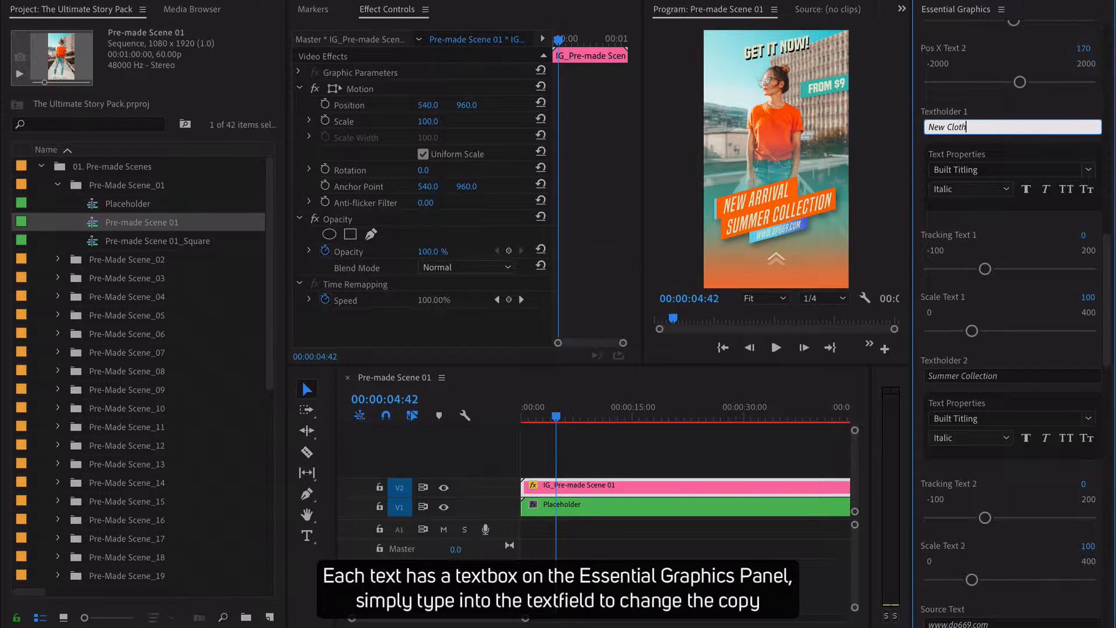
type("es")
left_click(1012, 622)
type("Only")
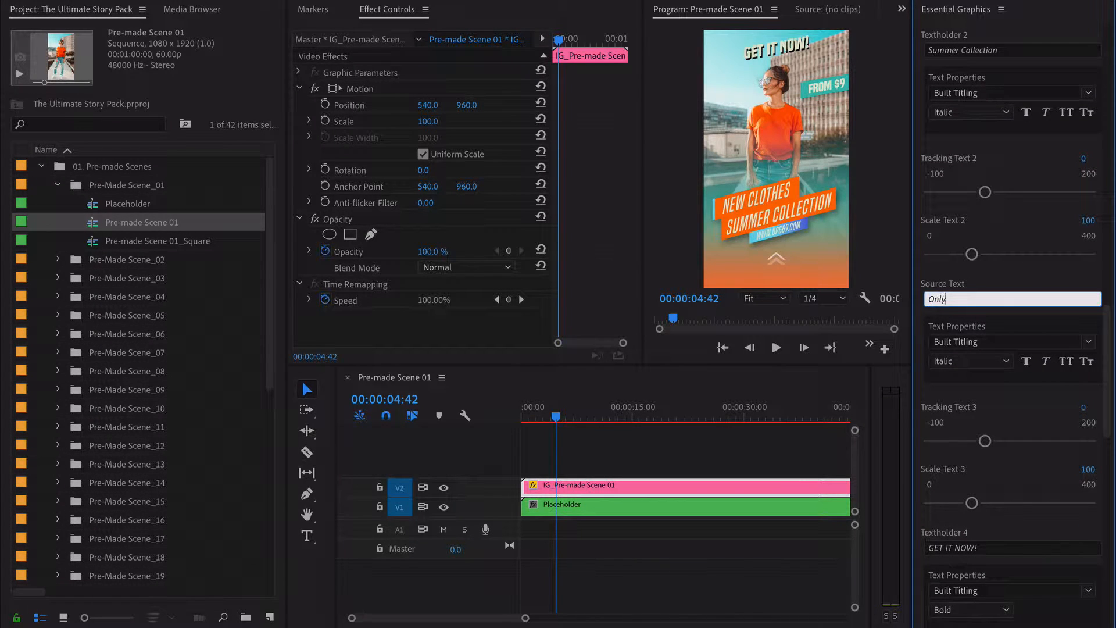
Step: Set the bottom line to Only At Store and raise Tracking Text 3
type("At Store")
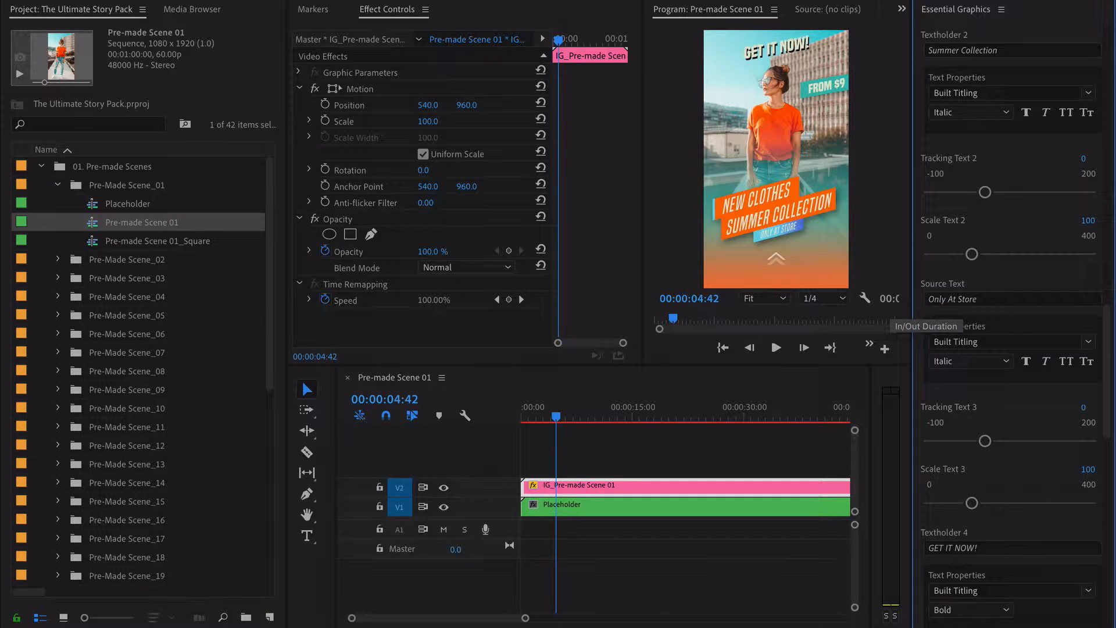
scroll("down", 3)
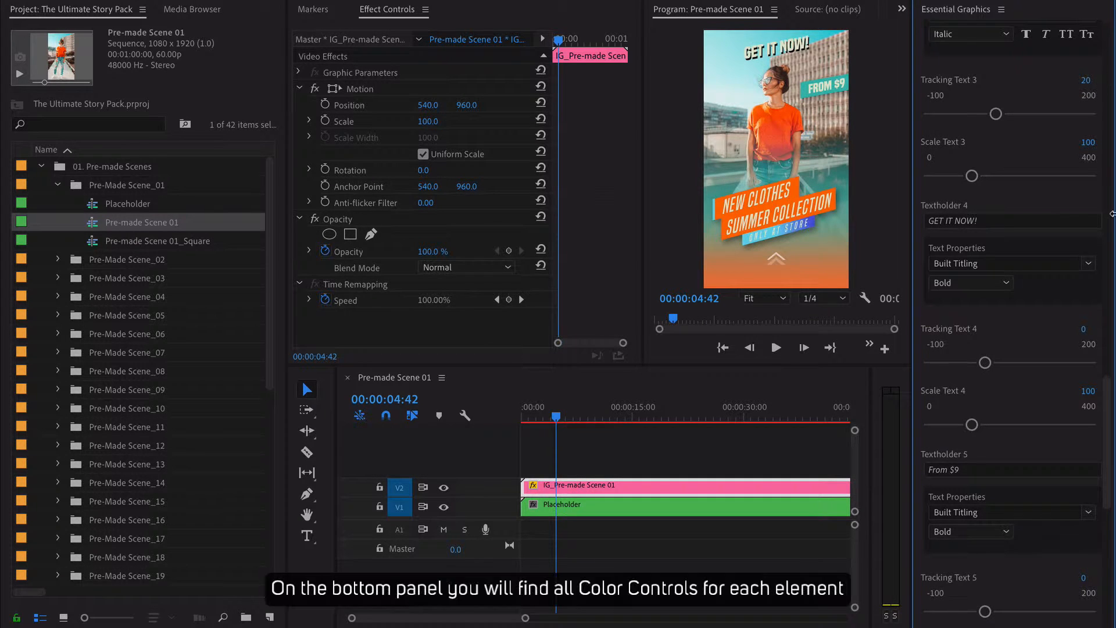
Step: Recolor Color 1 and Color 2 to dark navy in the Color Picker
scroll("down", 3)
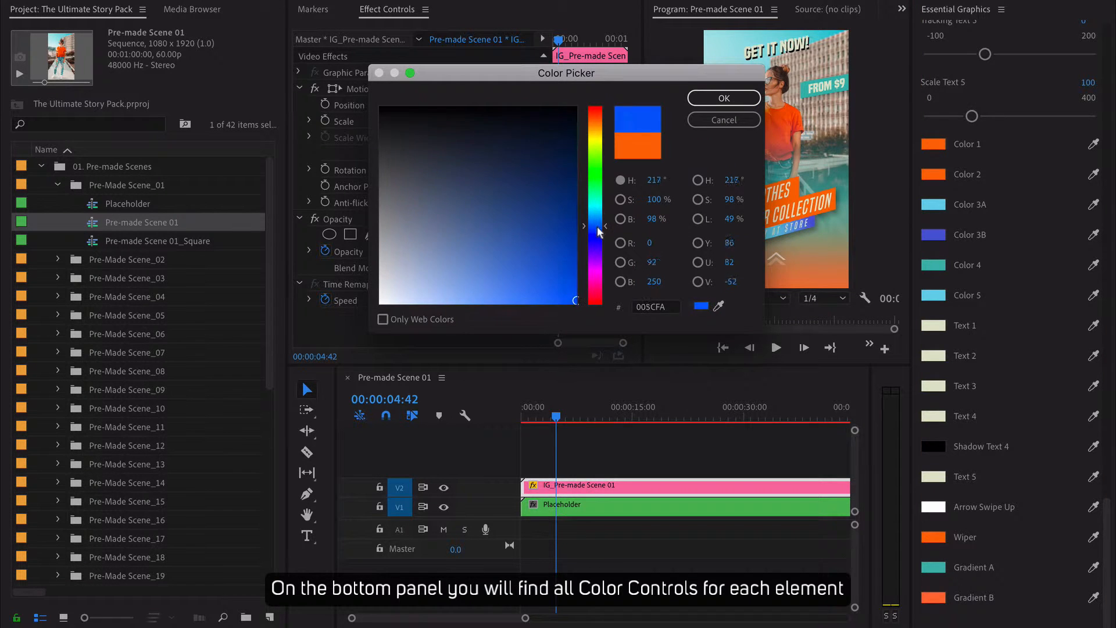
left_click(542, 159)
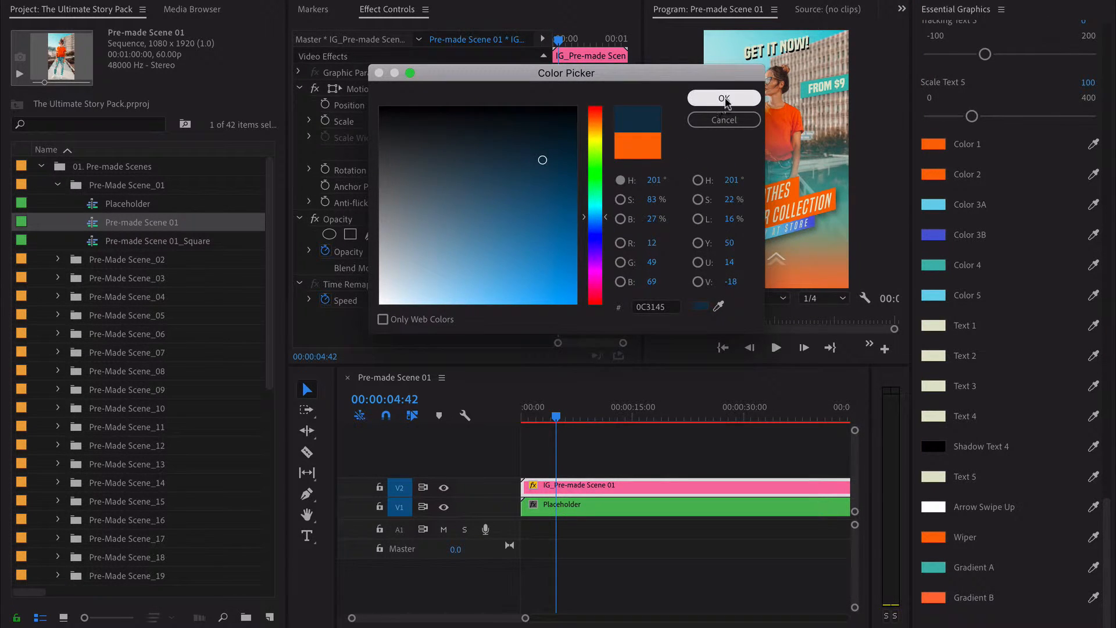
left_click(723, 98)
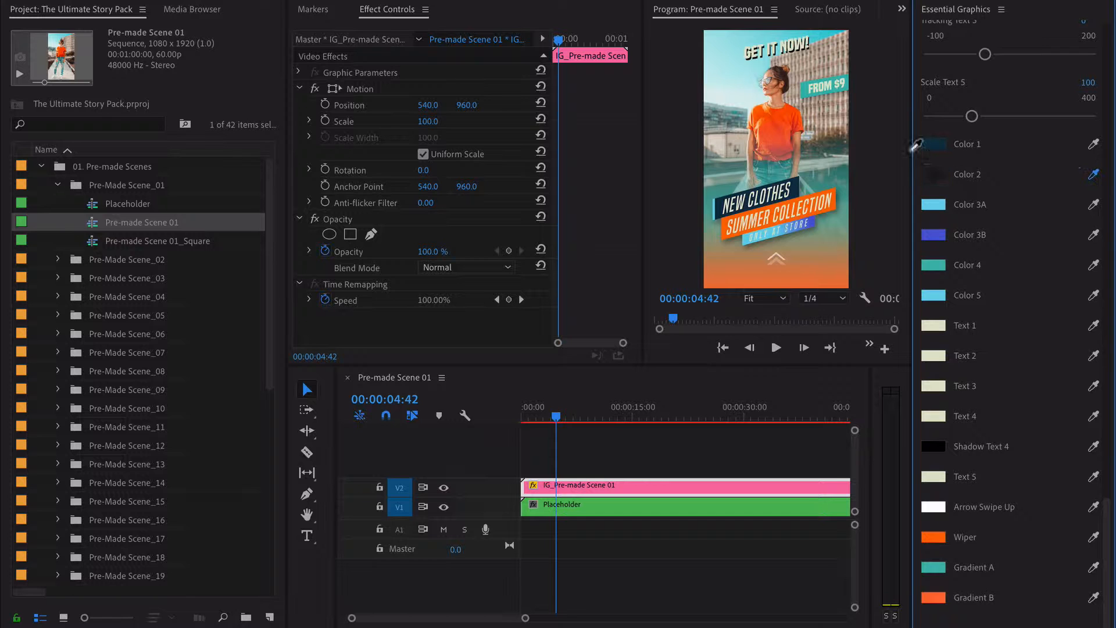
left_click(933, 144)
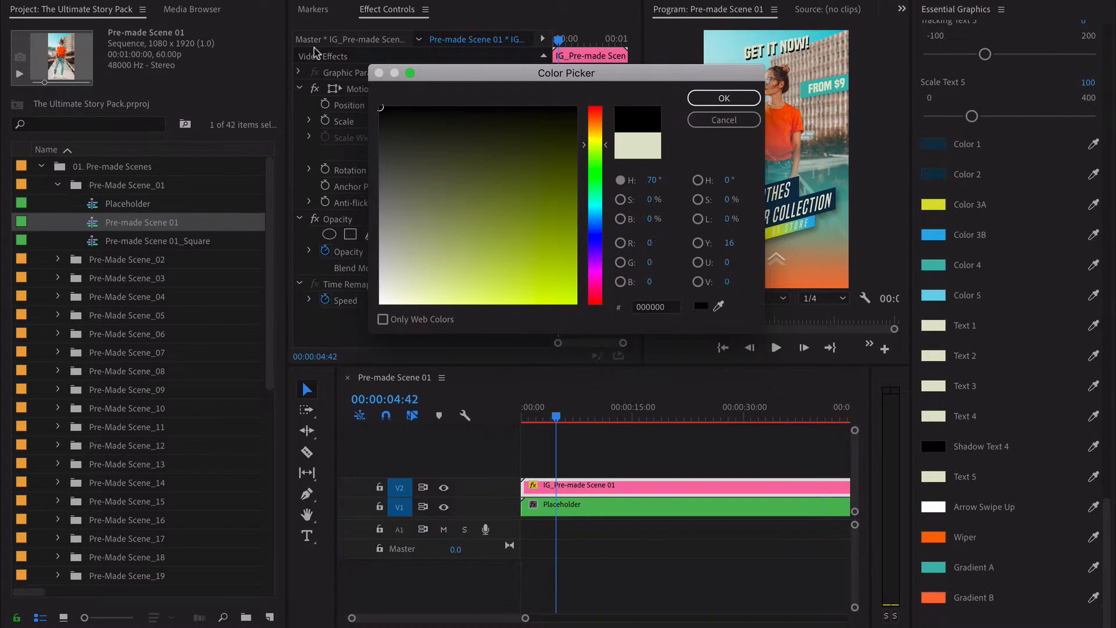
Step: Make the Text 3 and Text 4 colour black
left_click(555, 210)
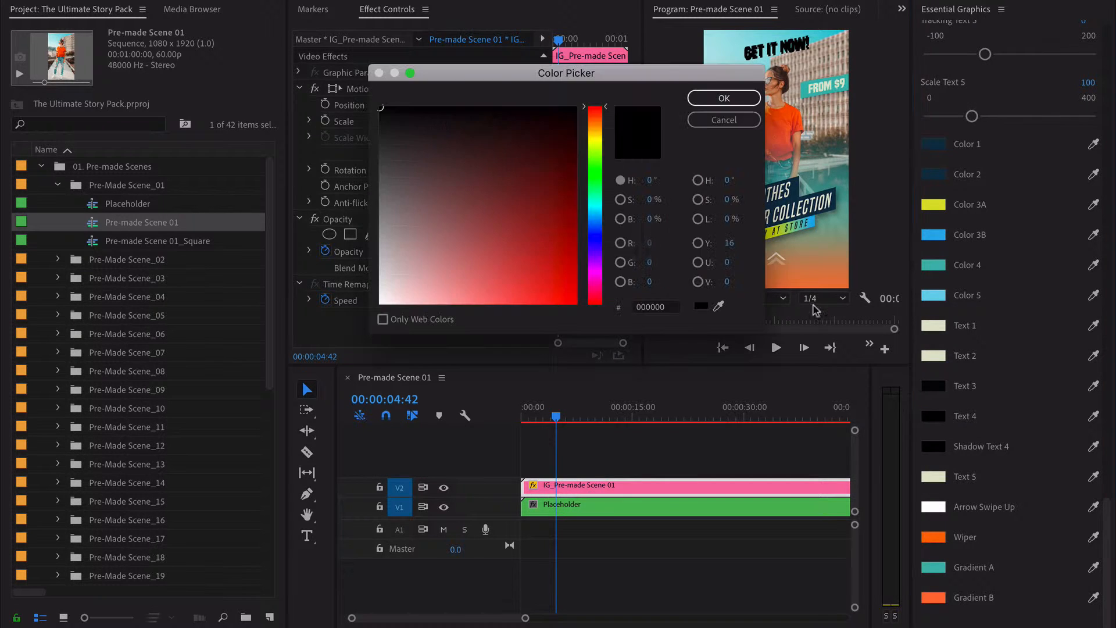
left_click(722, 120)
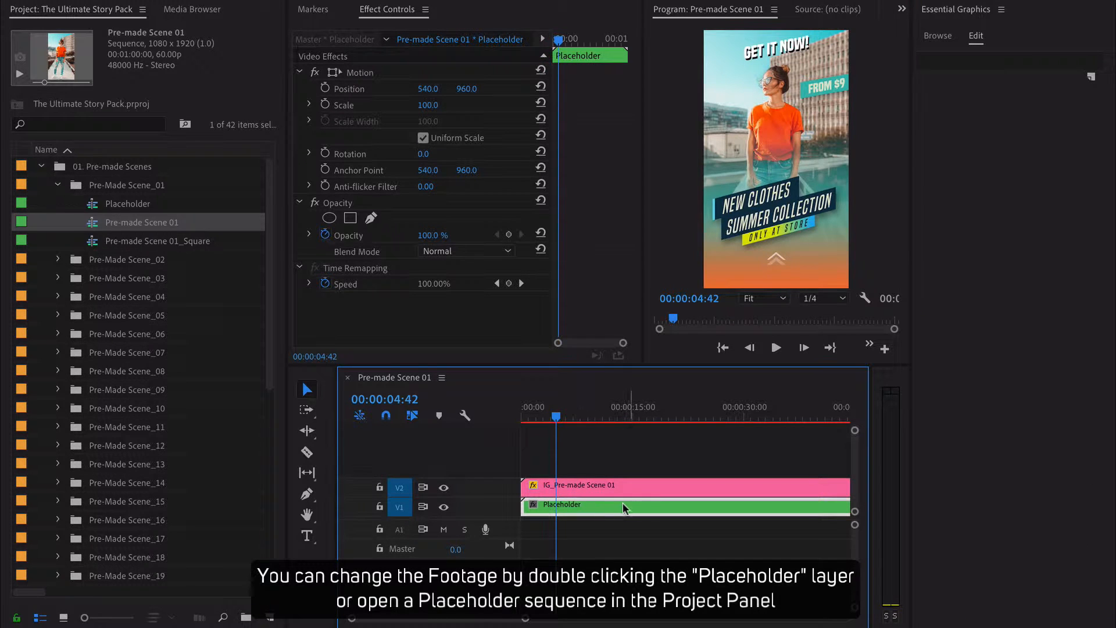
Step: Place the woman-in-coat clip from Media Browser into the Placeholder sequence and return to Pre-made Scene 01
left_click(127, 203)
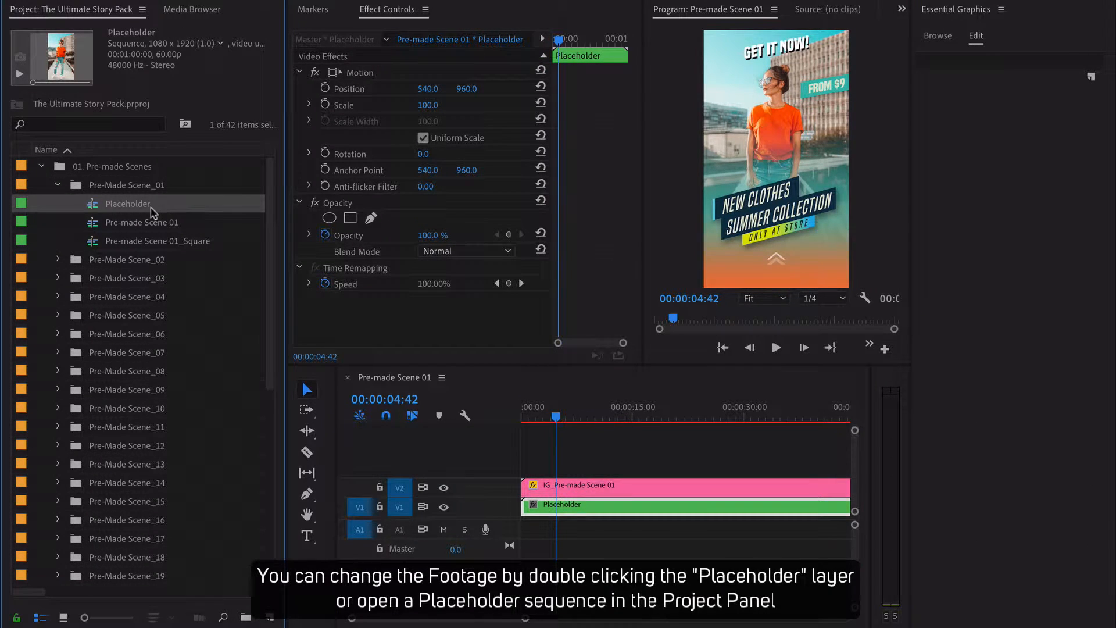
double_click(128, 204)
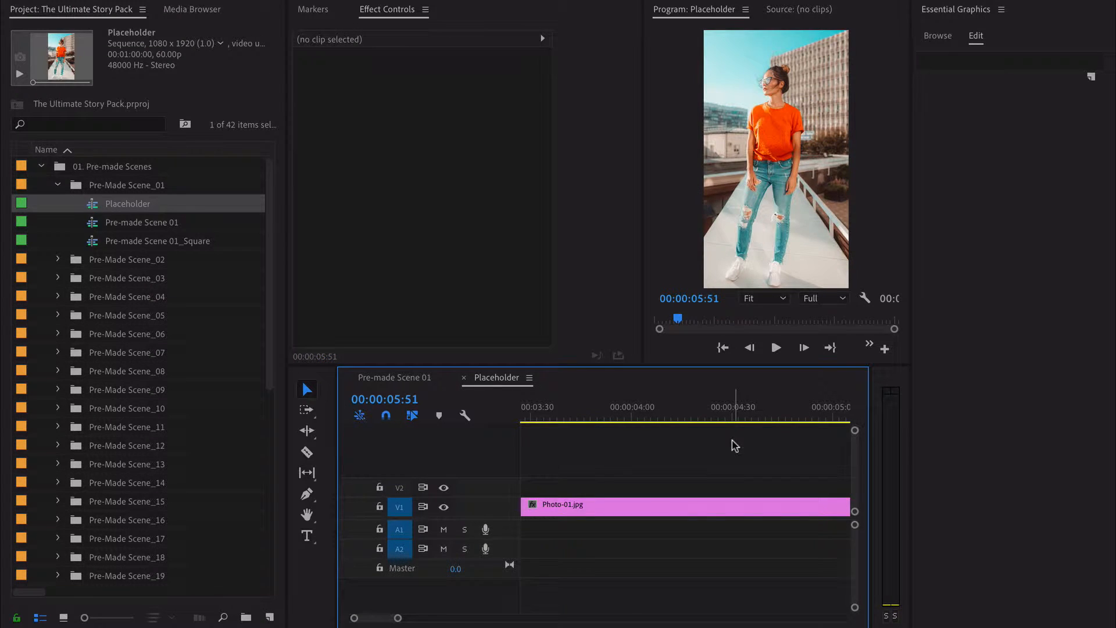
left_click(191, 10)
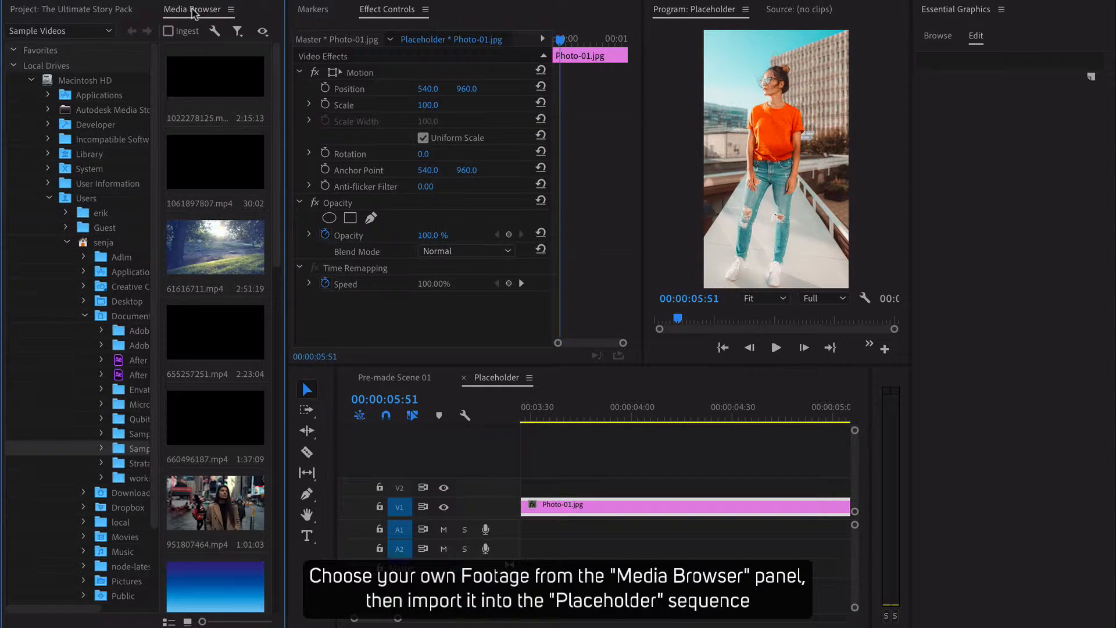
mouse_move(214, 77)
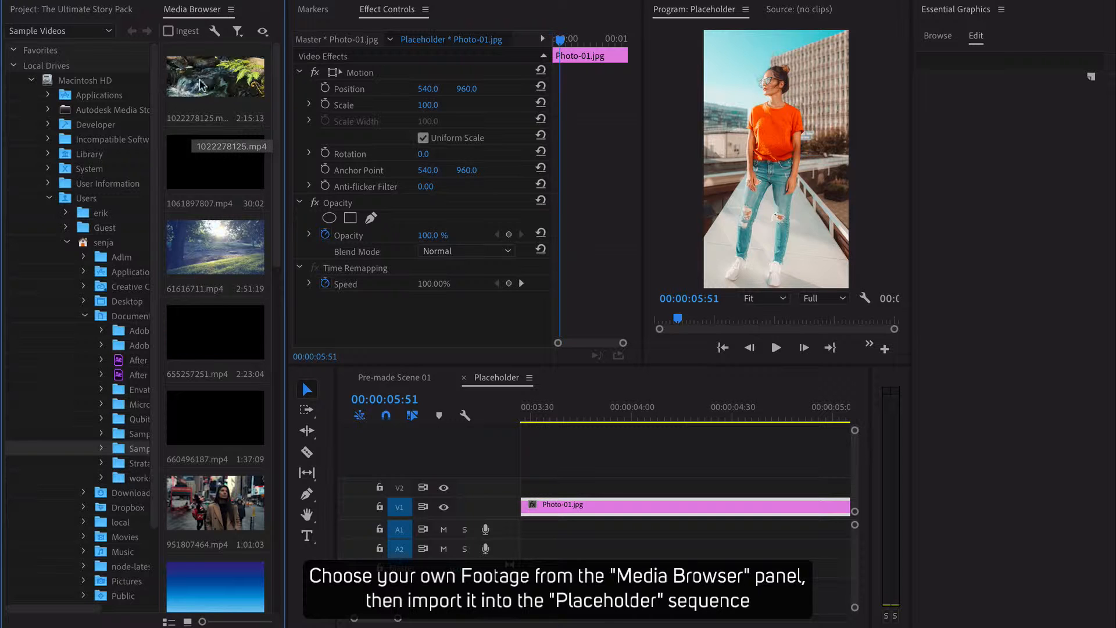
mouse_move(211, 348)
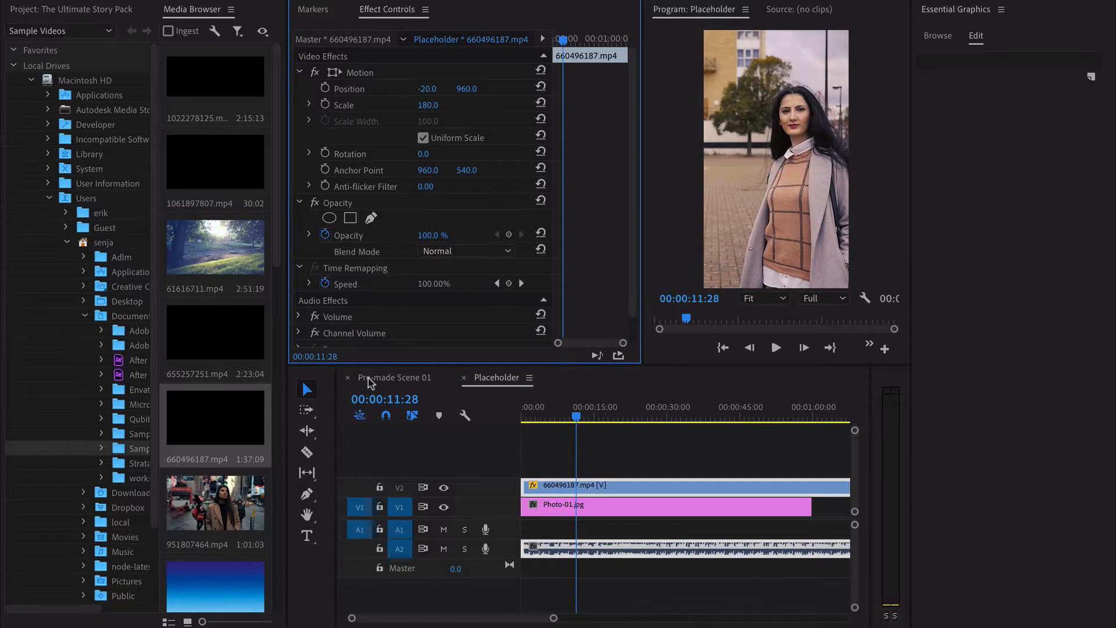
left_click(390, 376)
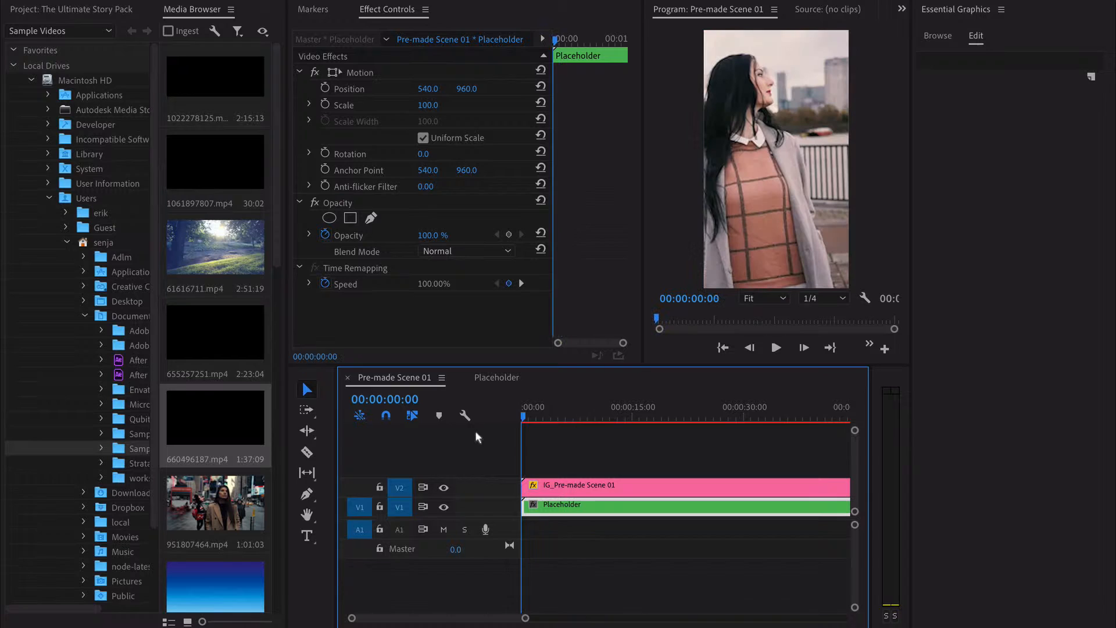
Step: Open the Pre-made Scene 01_Square sequence and select its template graphic
left_click(71, 9)
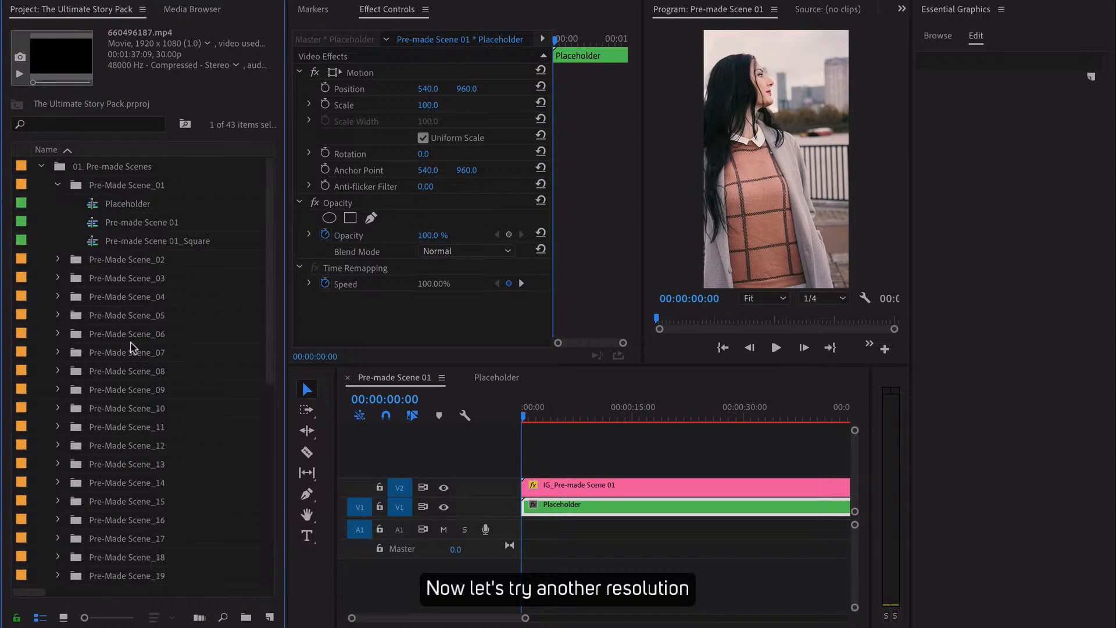
left_click(157, 241)
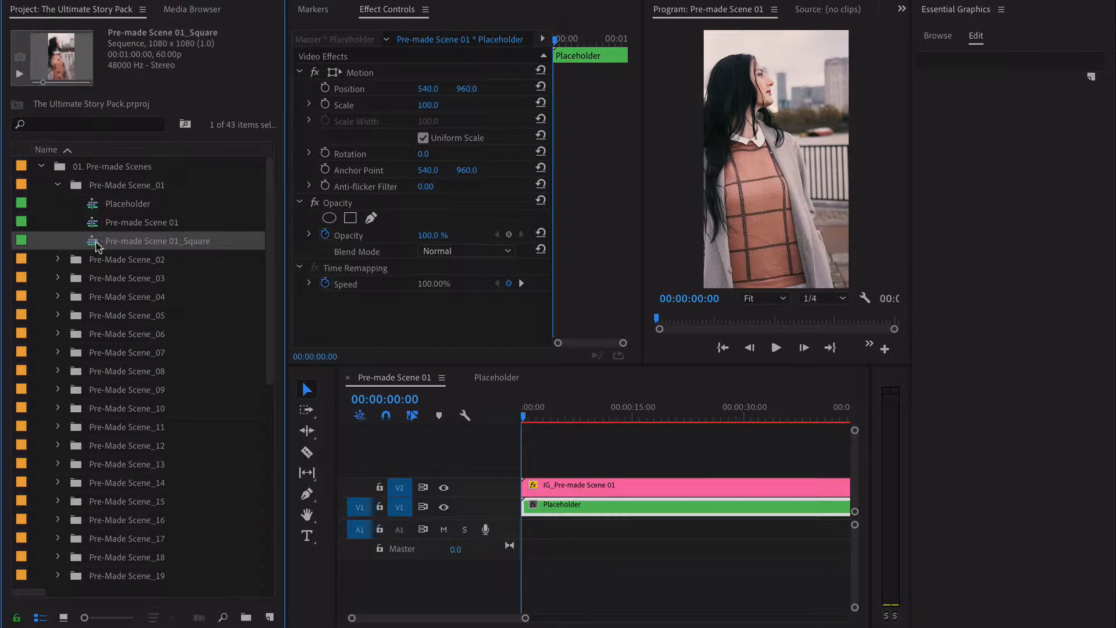
double_click(159, 240)
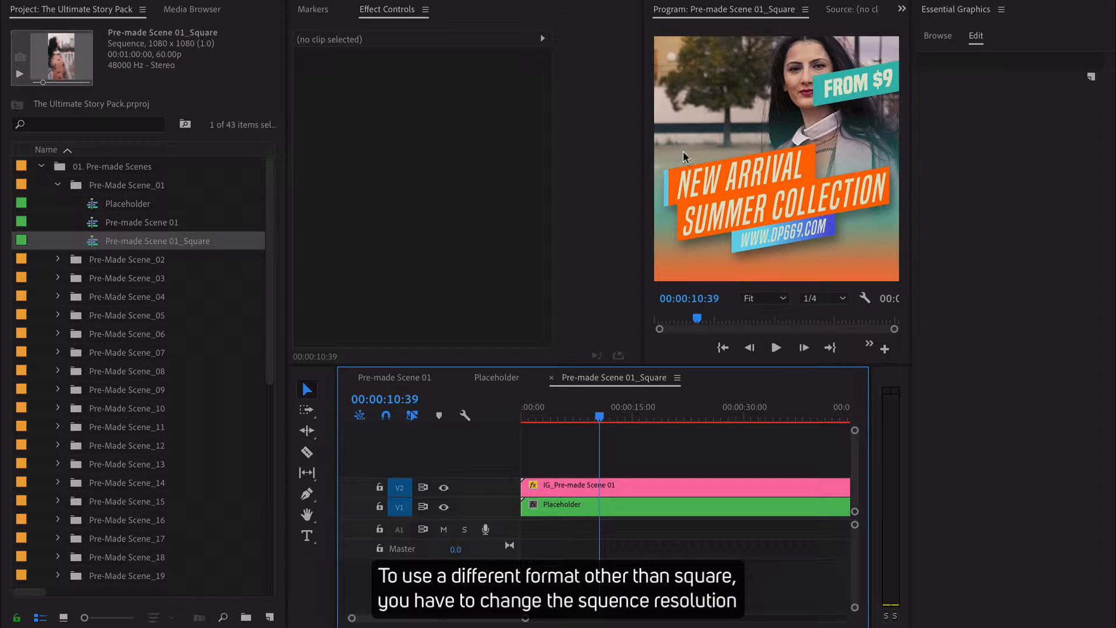
left_click(684, 485)
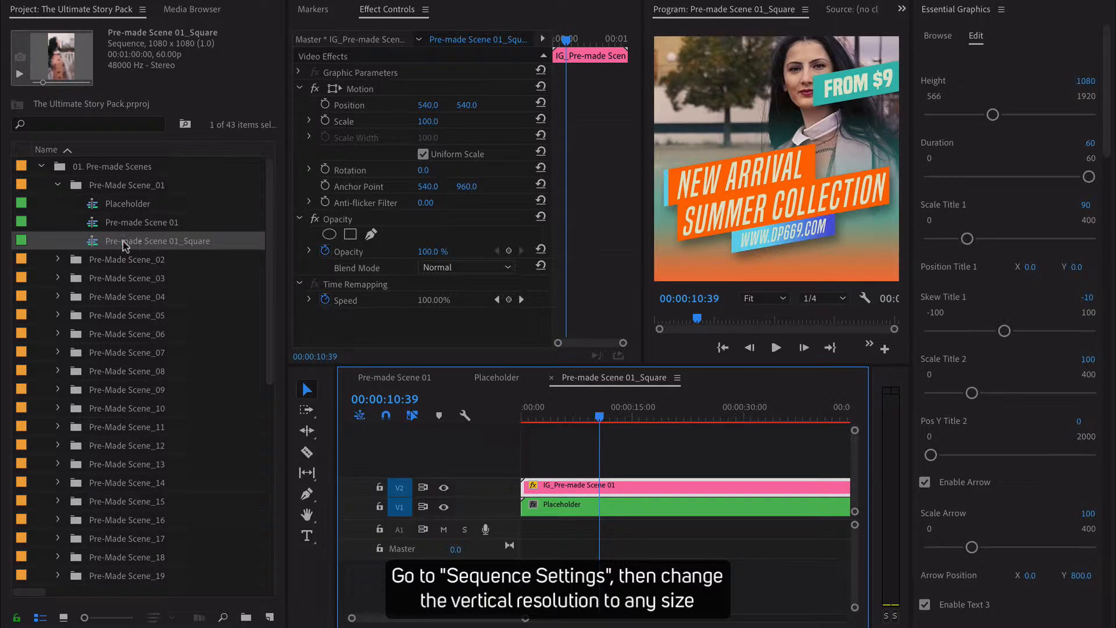
Step: Resize the square sequence to 1080 × 566 via Sequence Settings and reopen the Placeholder footage
right_click(141, 240)
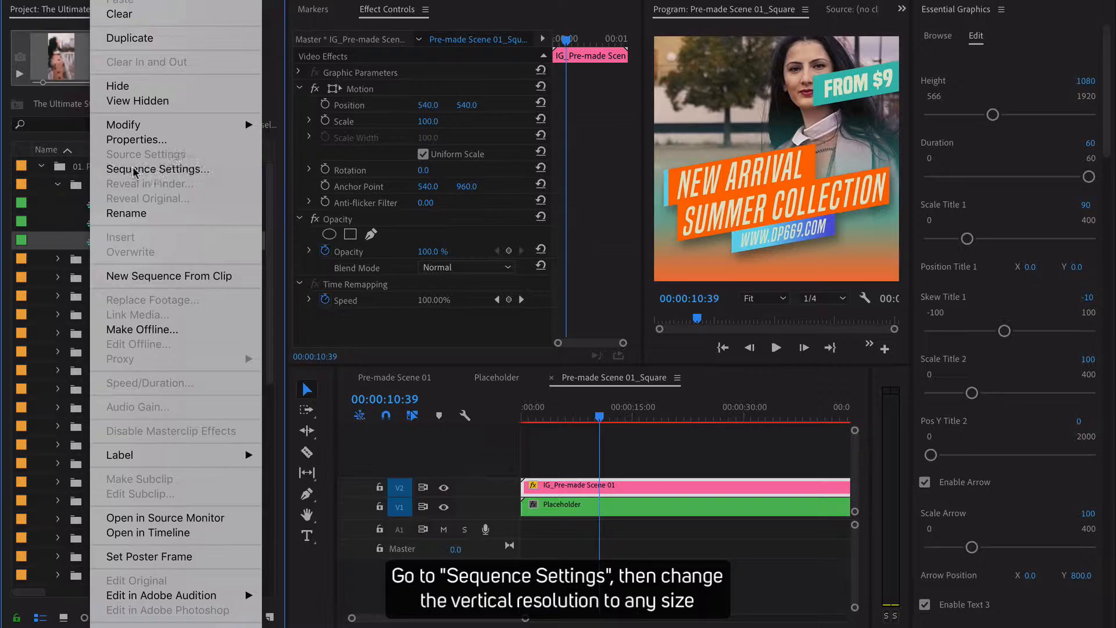
left_click(157, 168)
type("566")
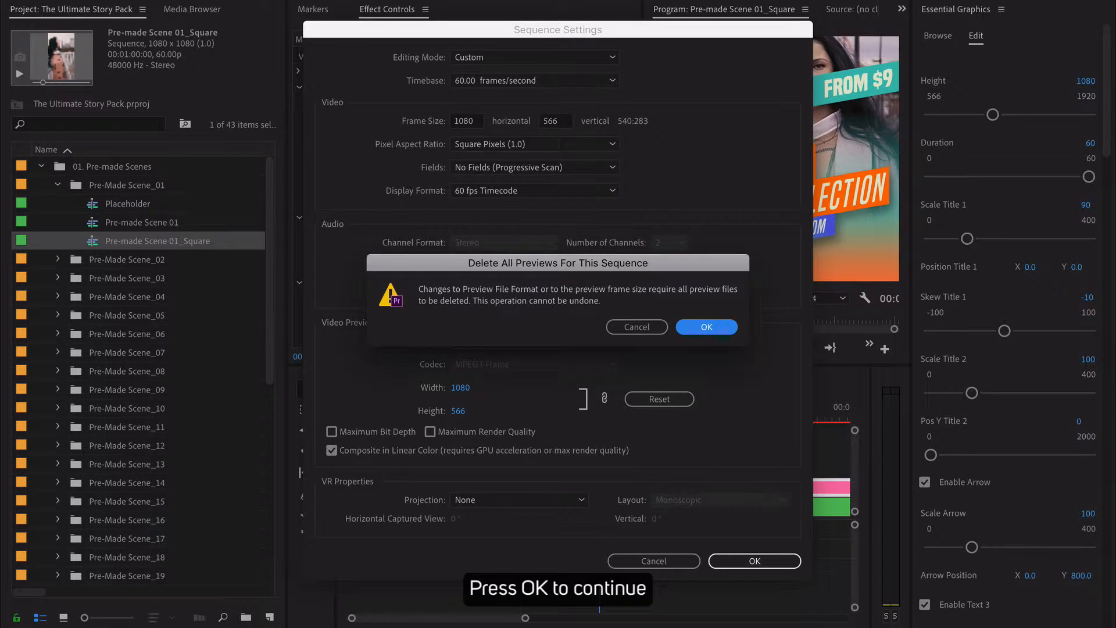
left_click(706, 326)
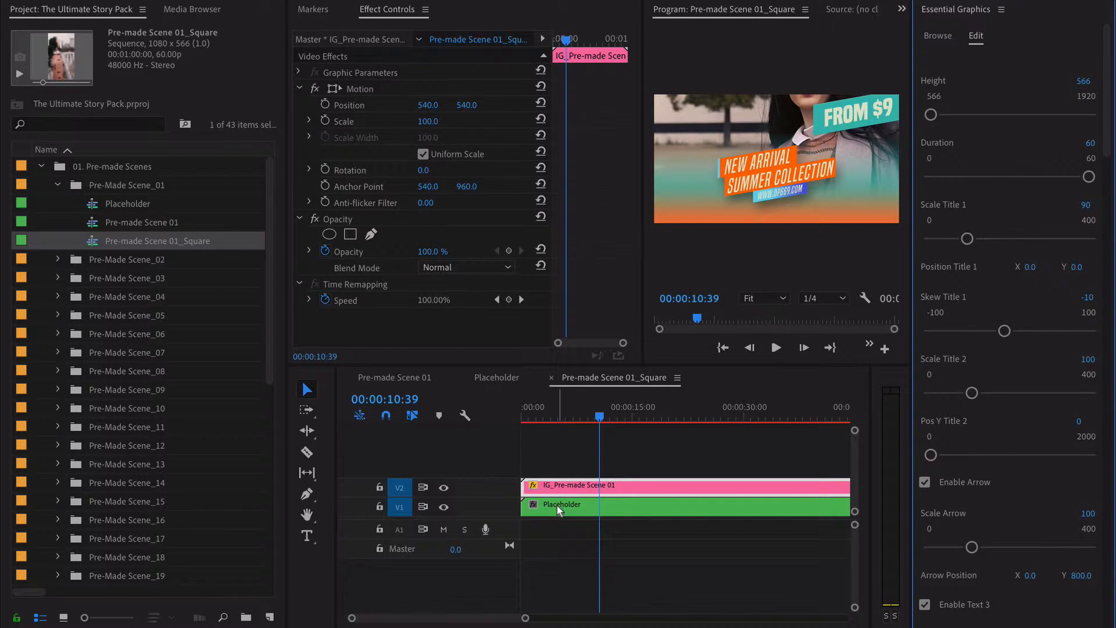
left_click(497, 377)
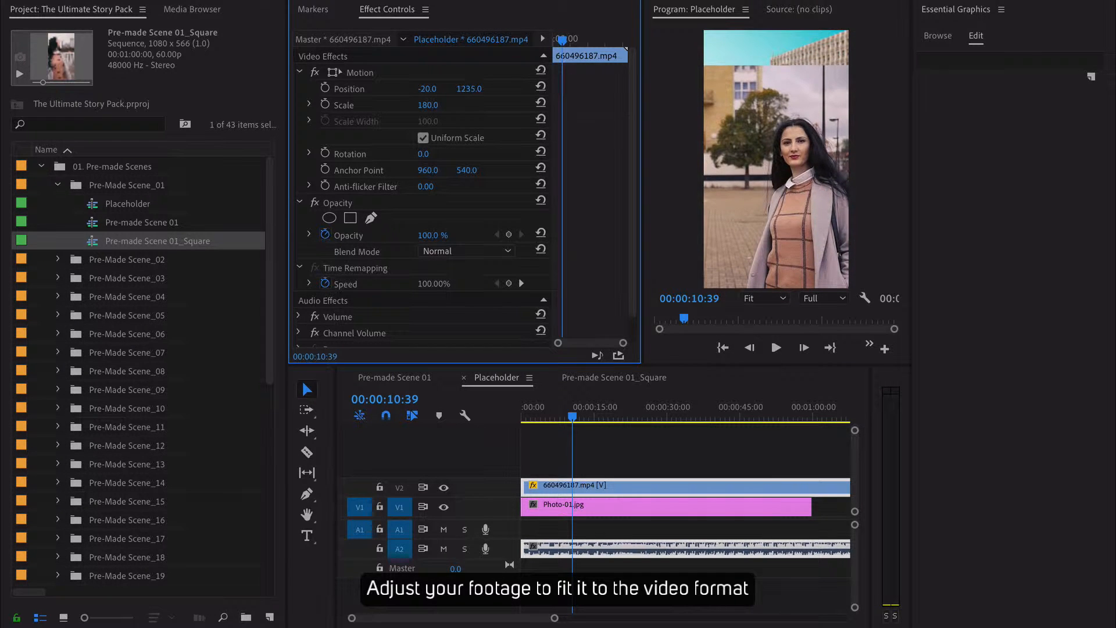
Step: Check the repositioned footage framing in the resized Square sequence at a later frame
left_click(609, 376)
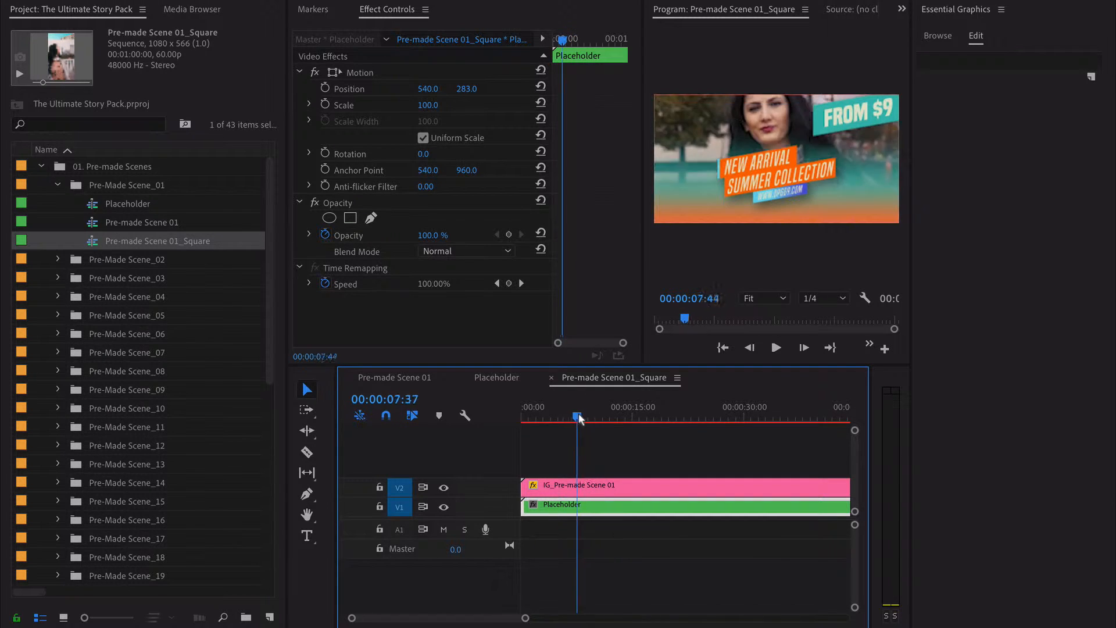
left_click(521, 407)
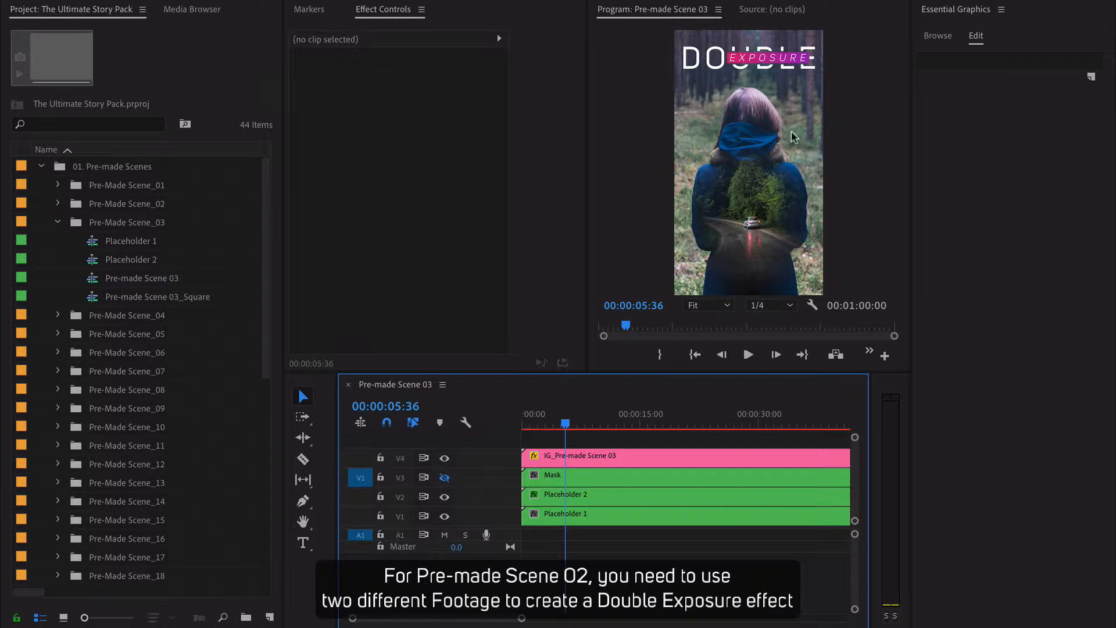
mouse_move(570, 484)
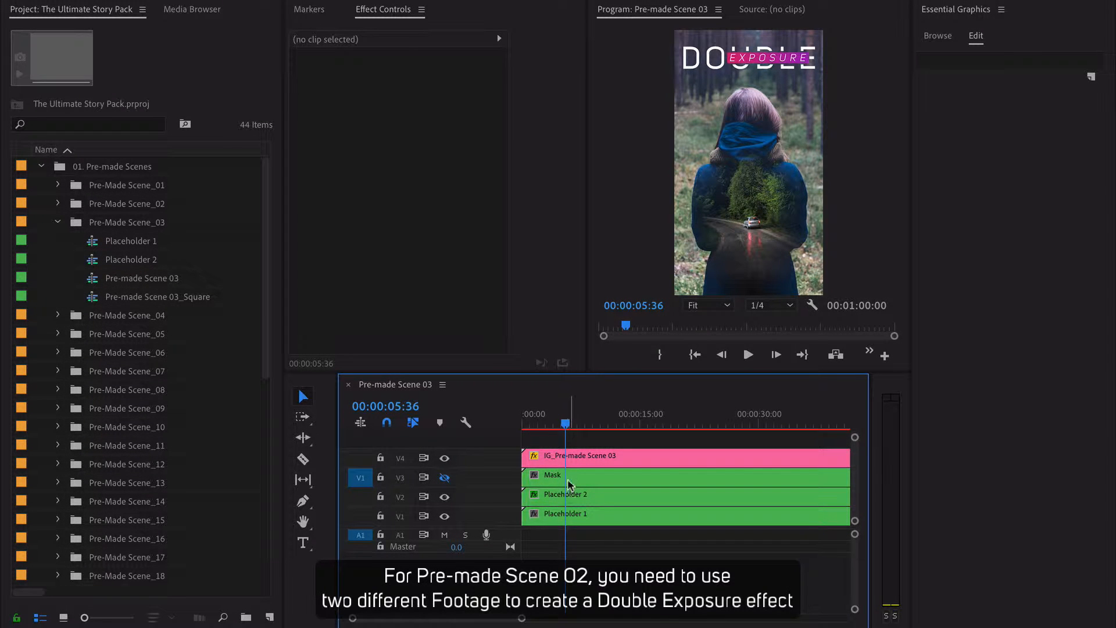
Step: Fill Placeholder 1 with the dancer clip from the Media Browser
left_click(566, 494)
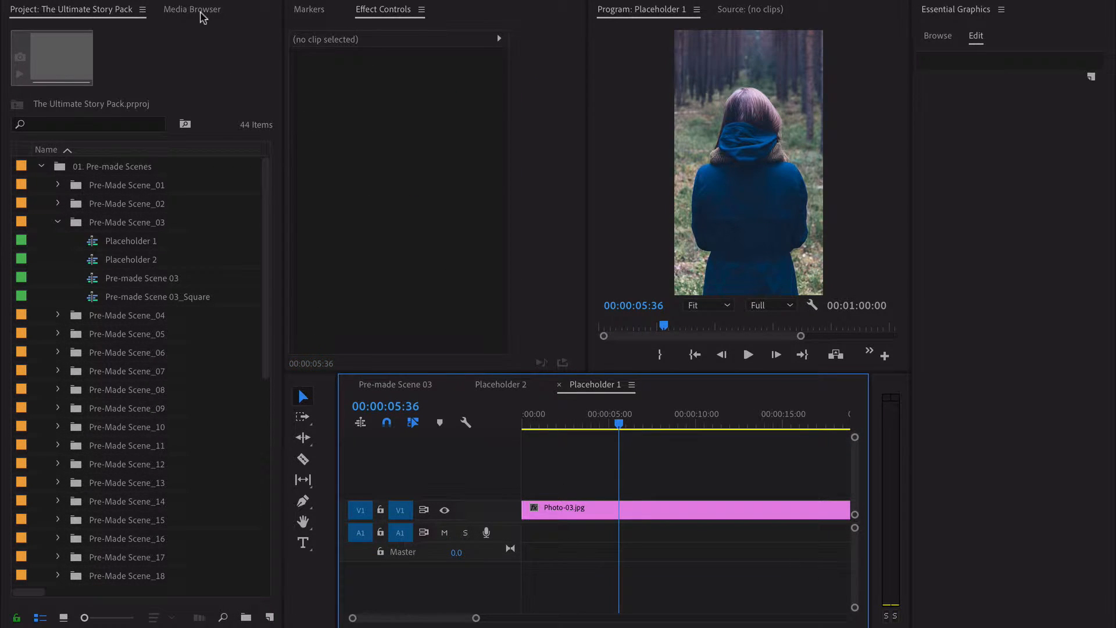
left_click(191, 10)
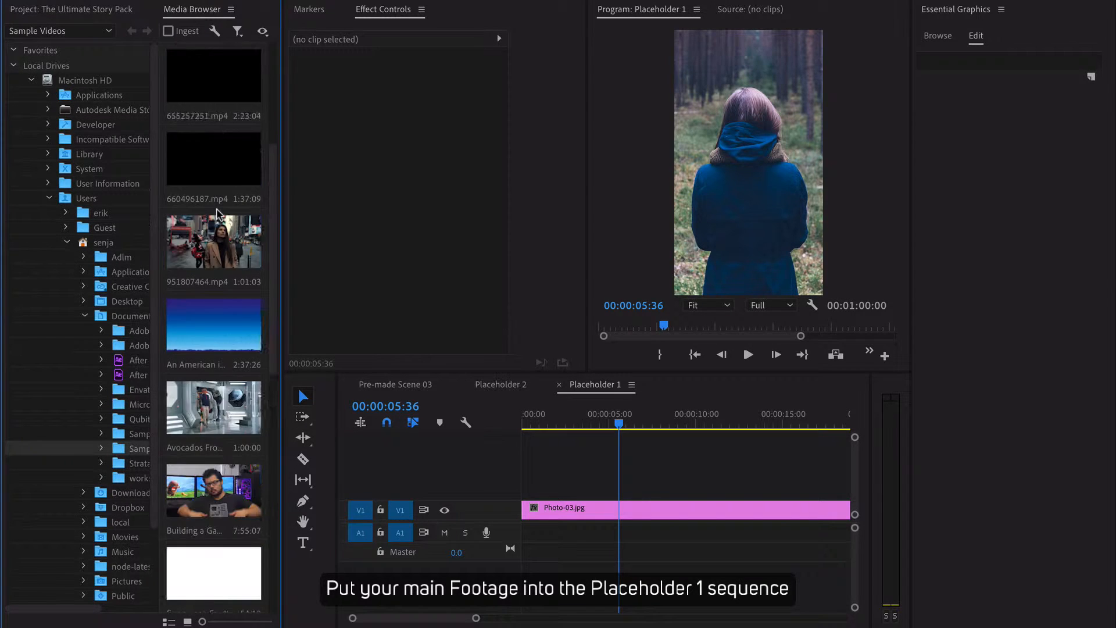
scroll("down", 3)
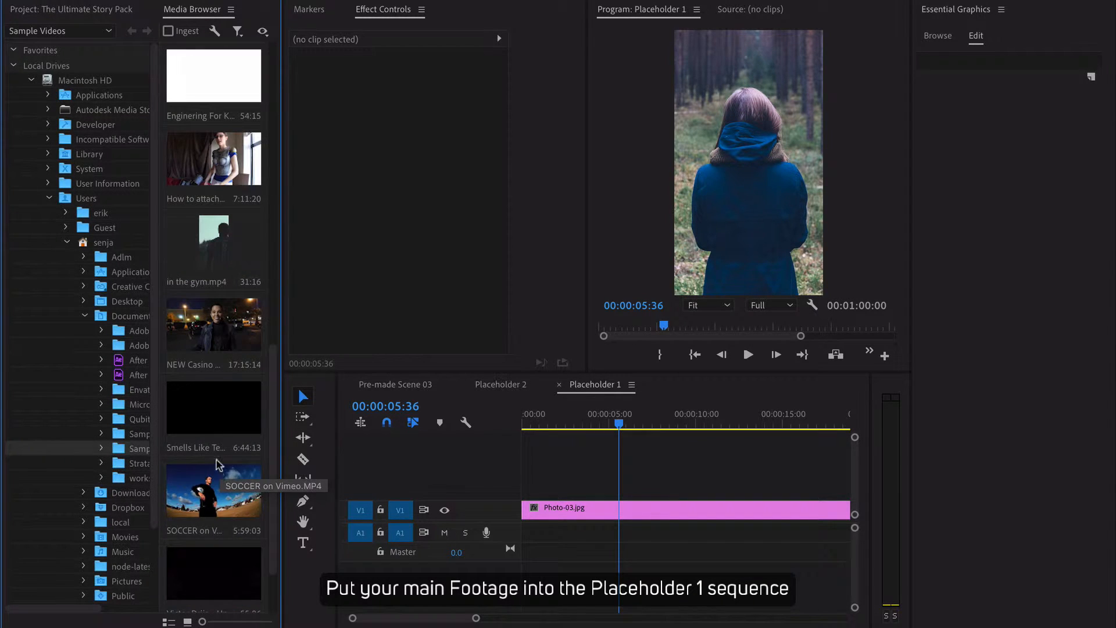
scroll("down", 3)
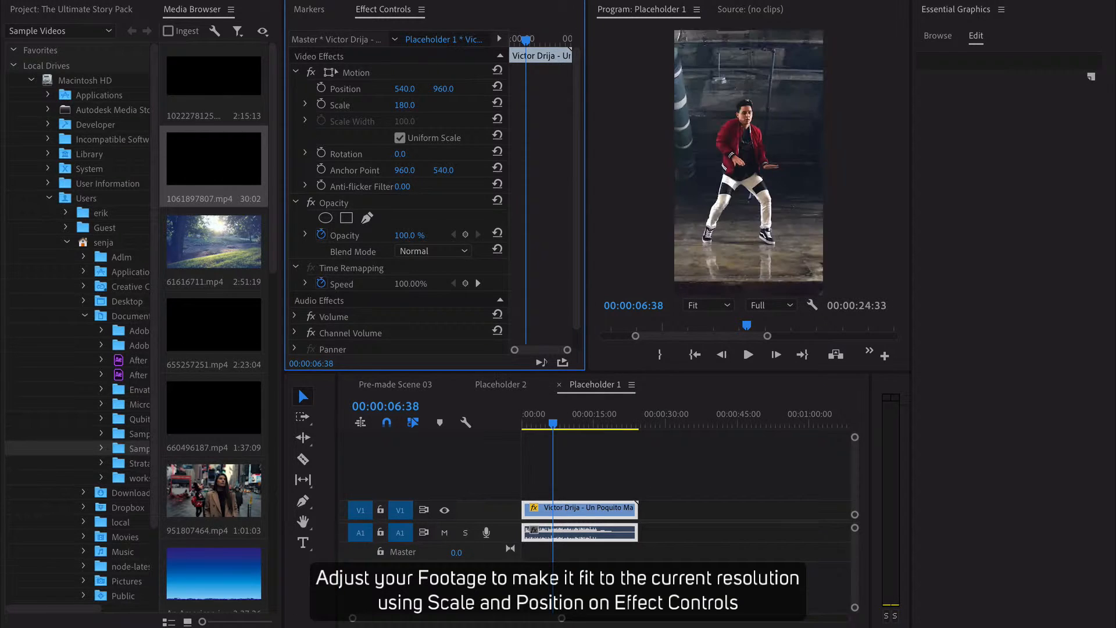
Step: Fill Placeholder 2 with the blue jellyfish clip and view the double exposure in Pre-made Scene 03
left_click(502, 385)
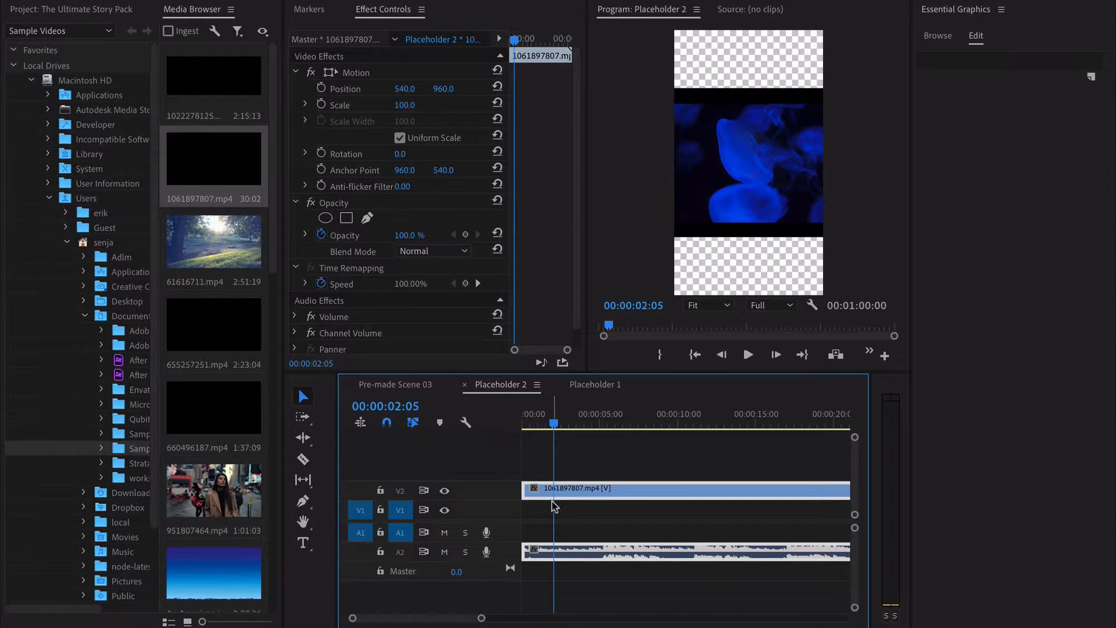
double_click(405, 104)
type("150")
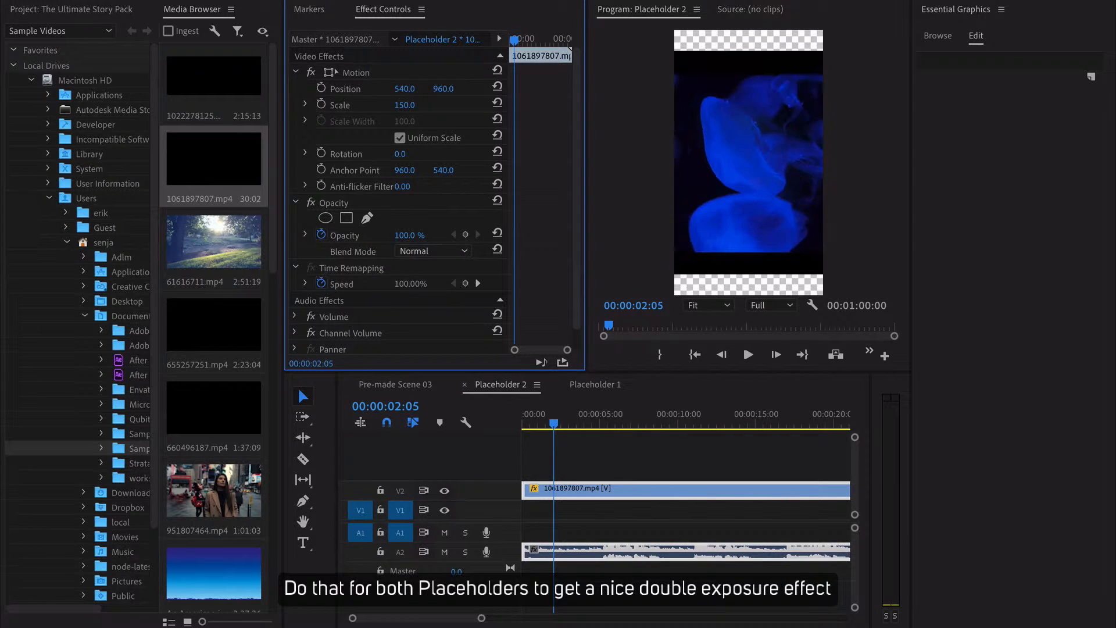
left_click(394, 385)
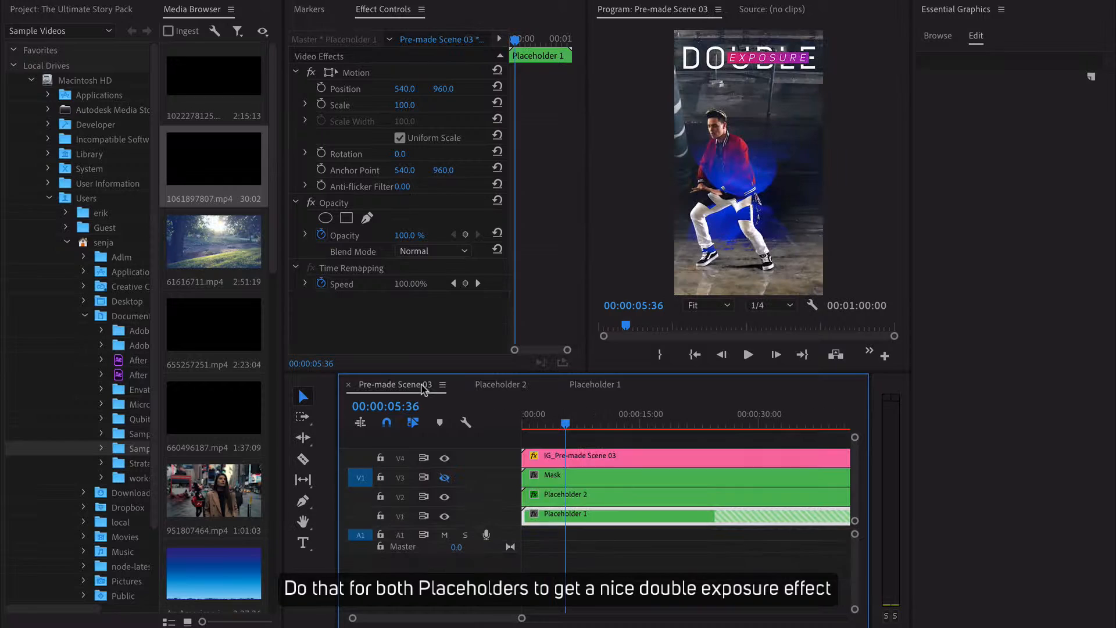
Step: Select Placeholder 2 and enlarge its Mask (1) path to cover more of the dancer
left_click(523, 423)
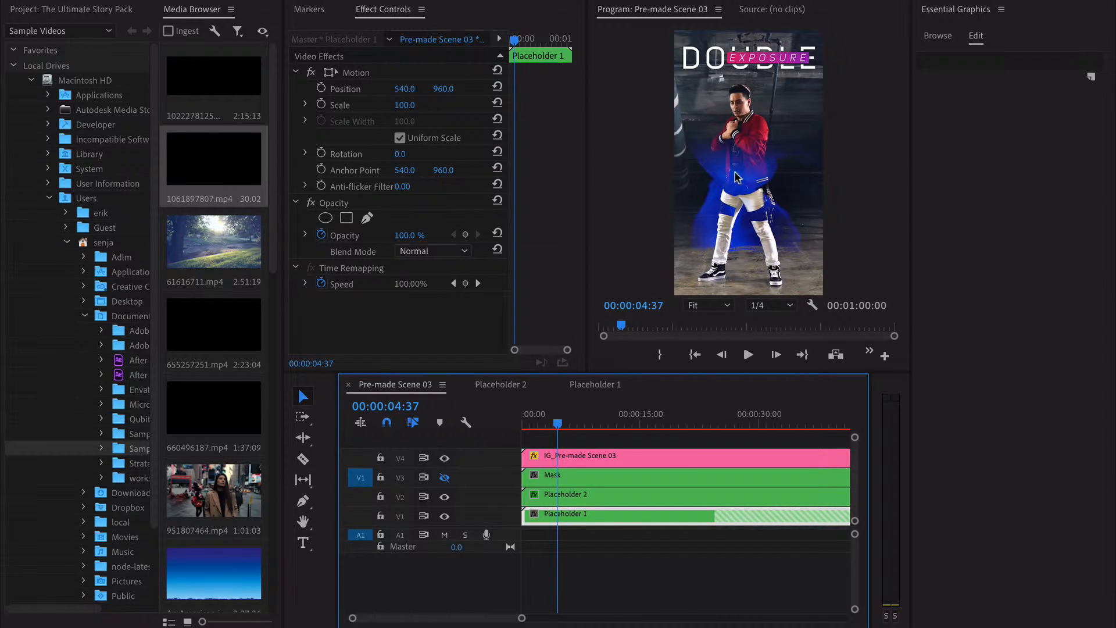
left_click(556, 494)
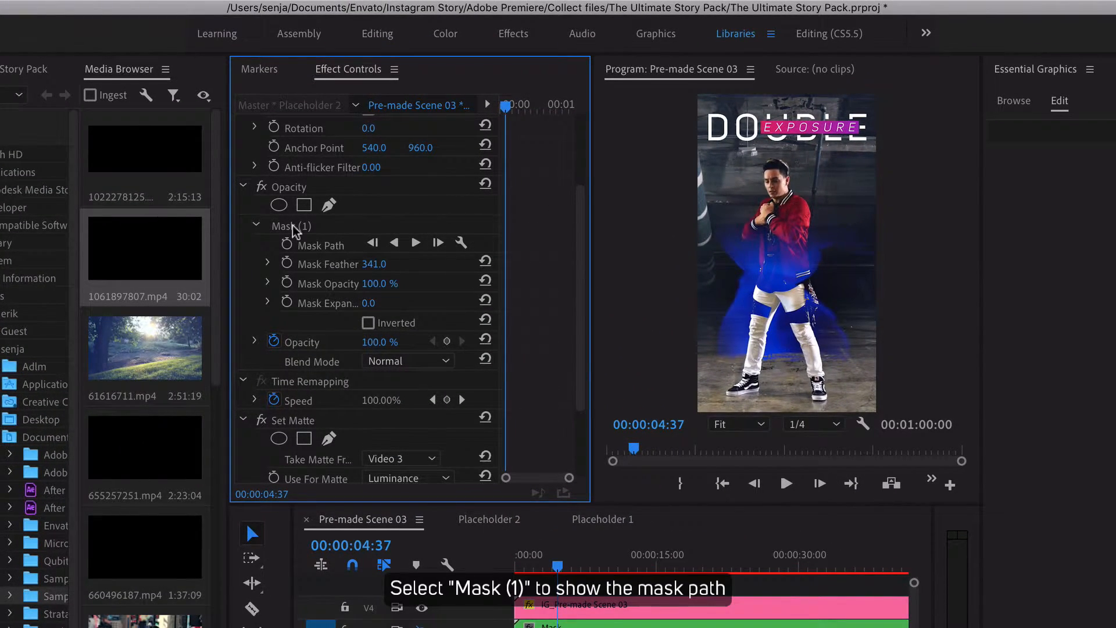
left_click(282, 226)
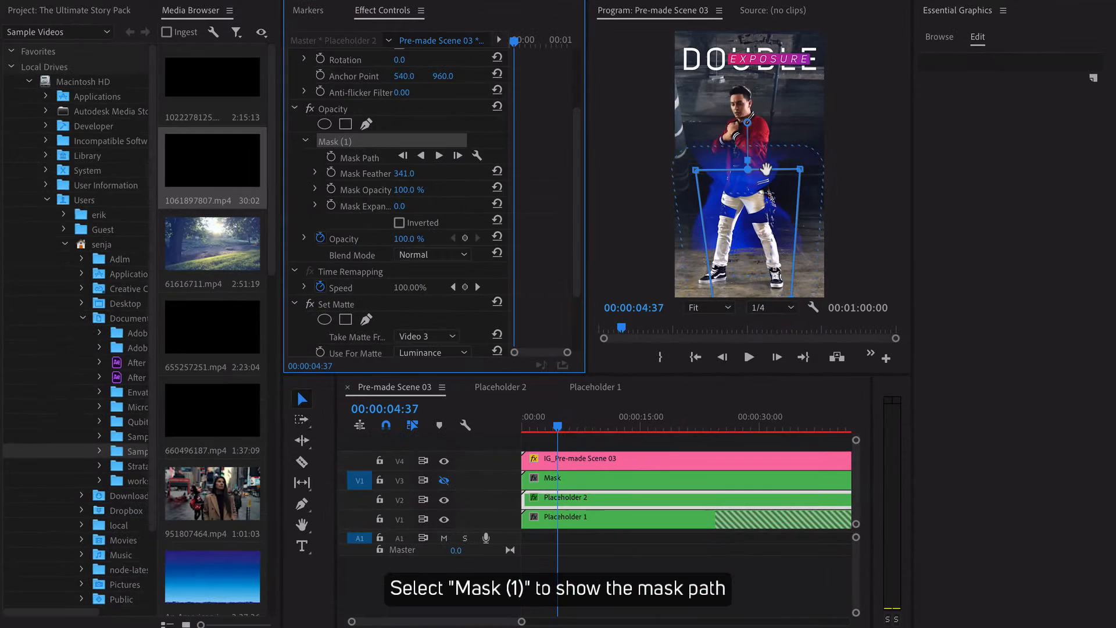
left_click(337, 140)
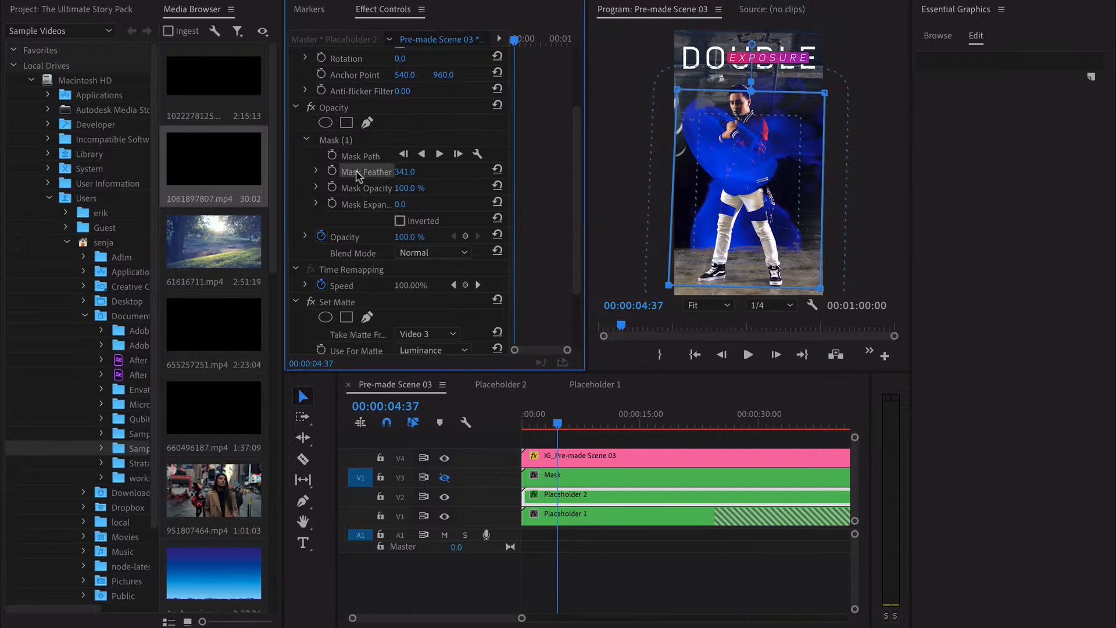
Step: Soften the mask with feather 290 and 49% opacity
type("65.0")
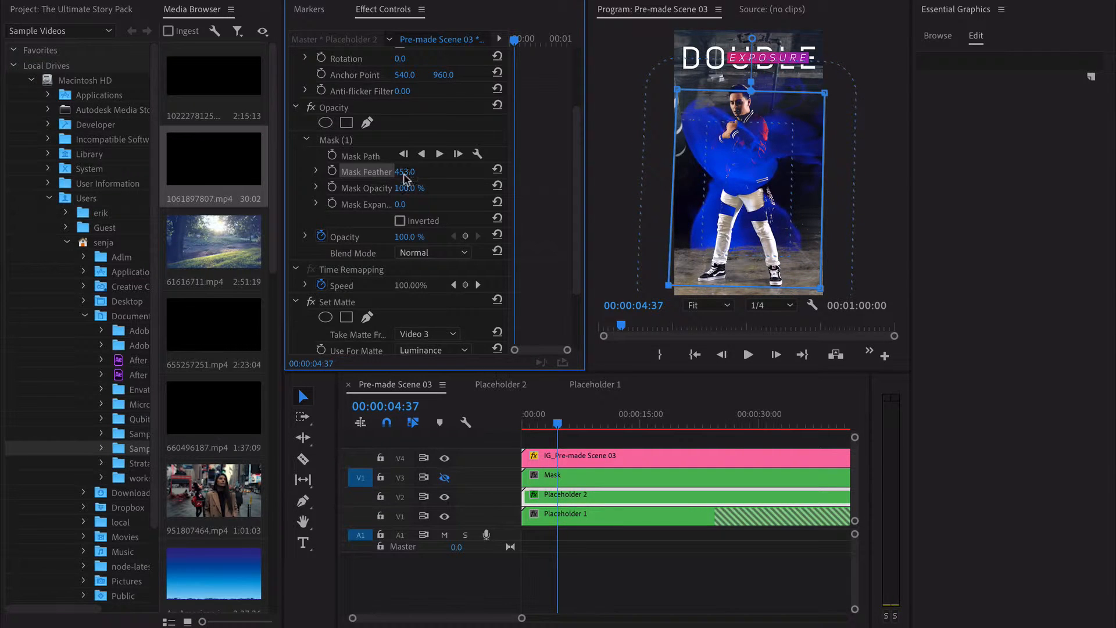
left_click_drag(409, 170, 356, 199)
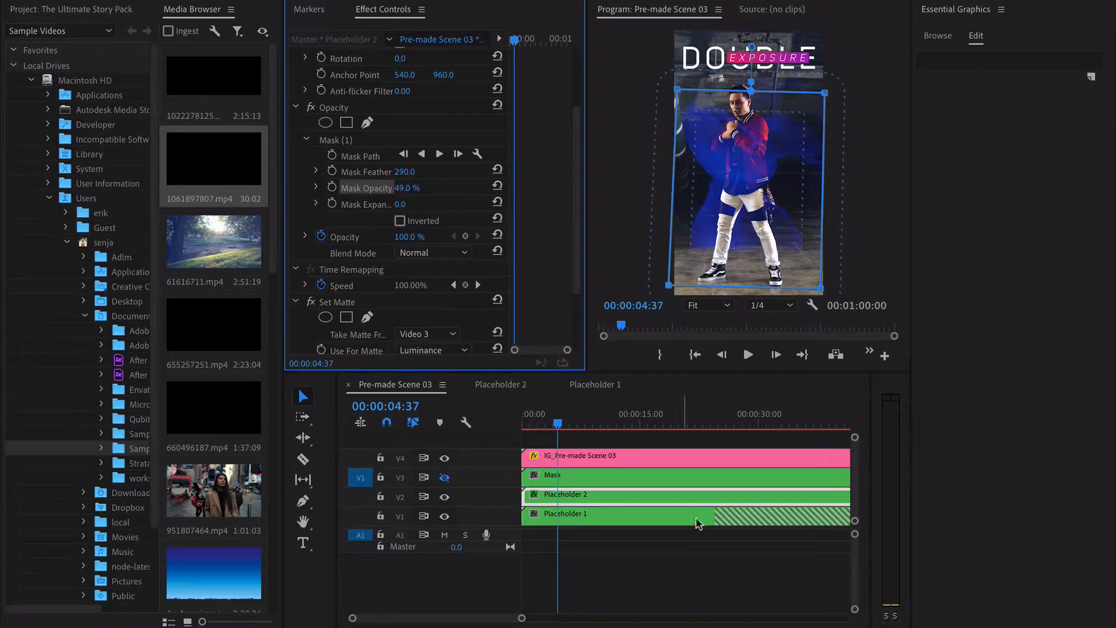
left_click(538, 423)
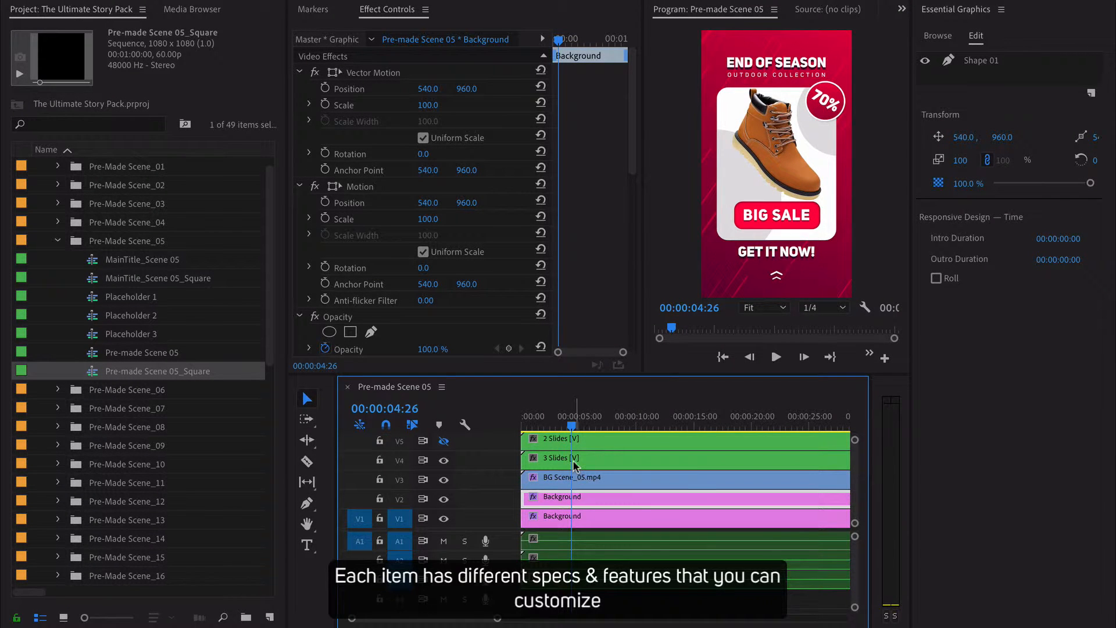
Step: Hide the 1 Slides and 3 Slides layers so only 2 Slides is visible
left_click(577, 458)
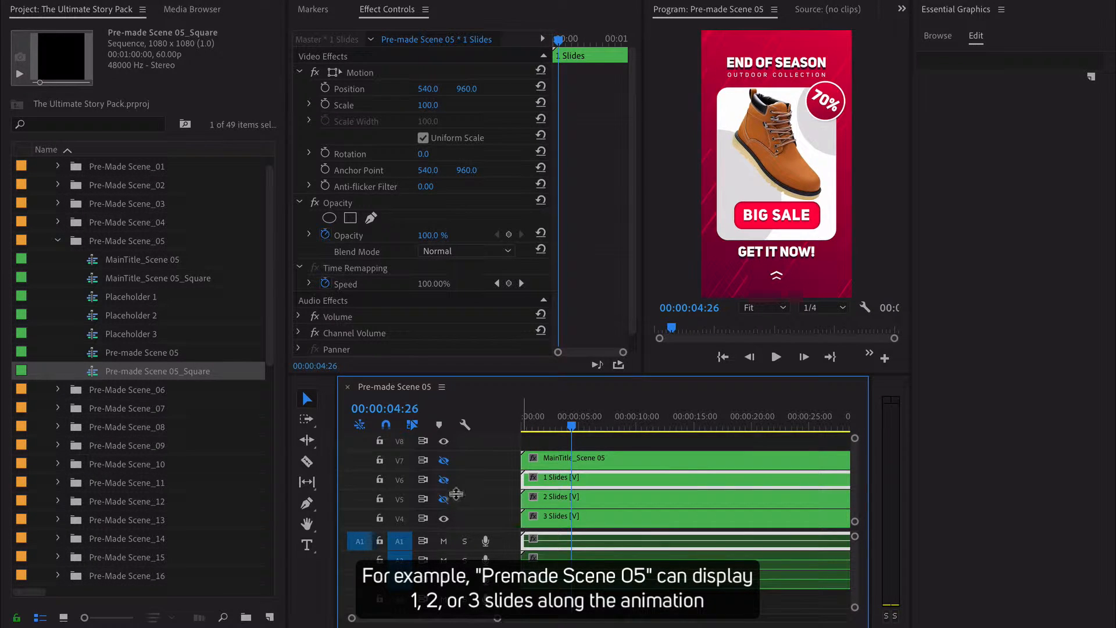
left_click(442, 499)
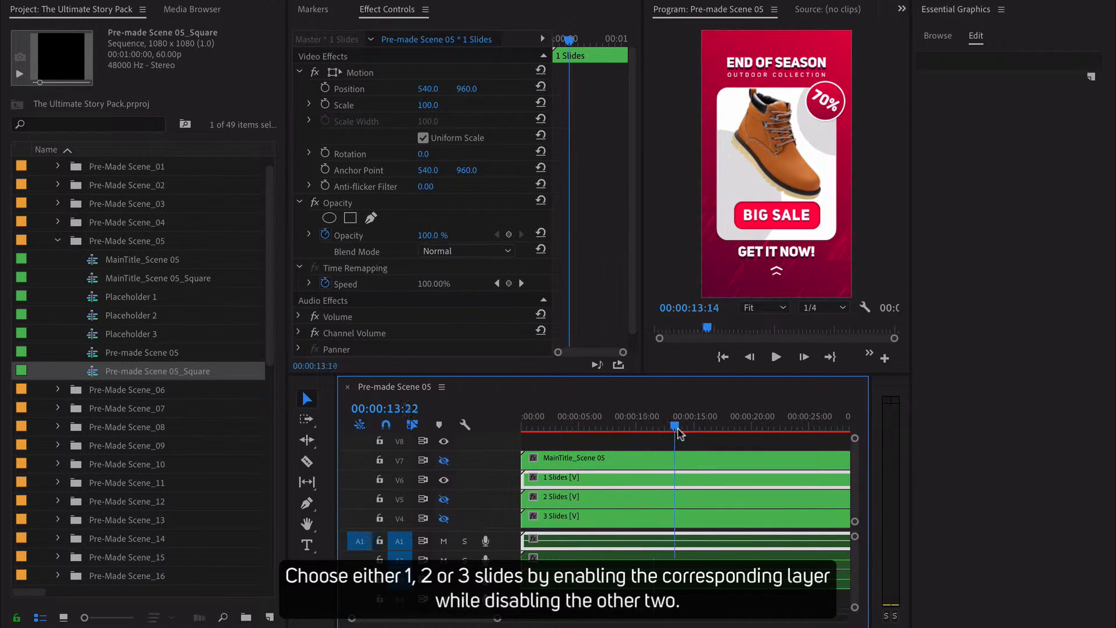
Step: Scrub the time ruler to preview the boot and tent sale slides
left_click(597, 427)
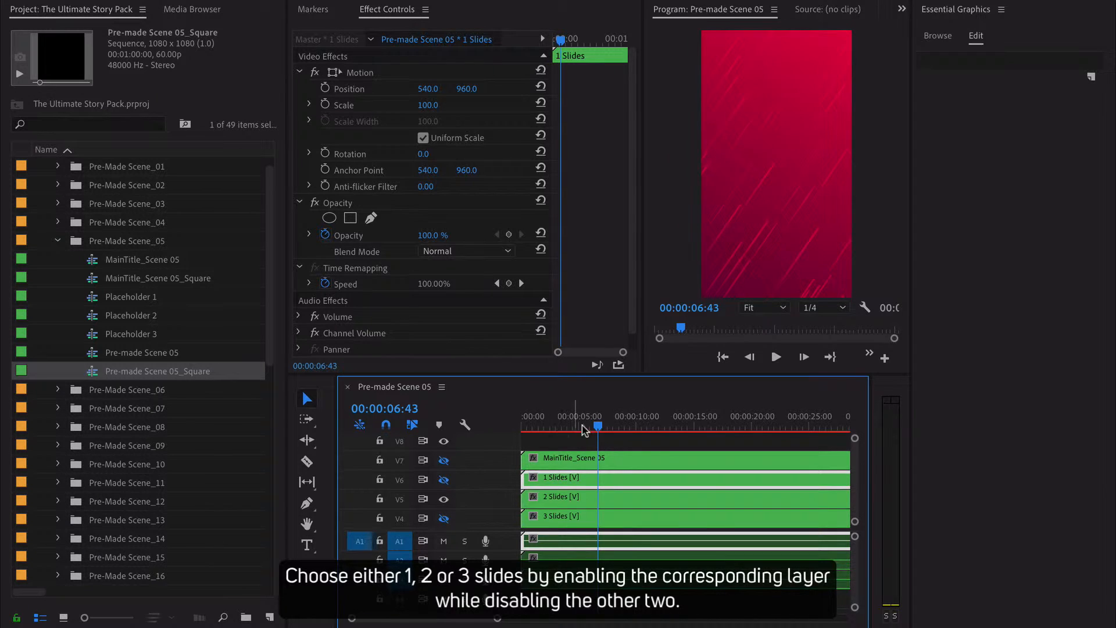
left_click(566, 432)
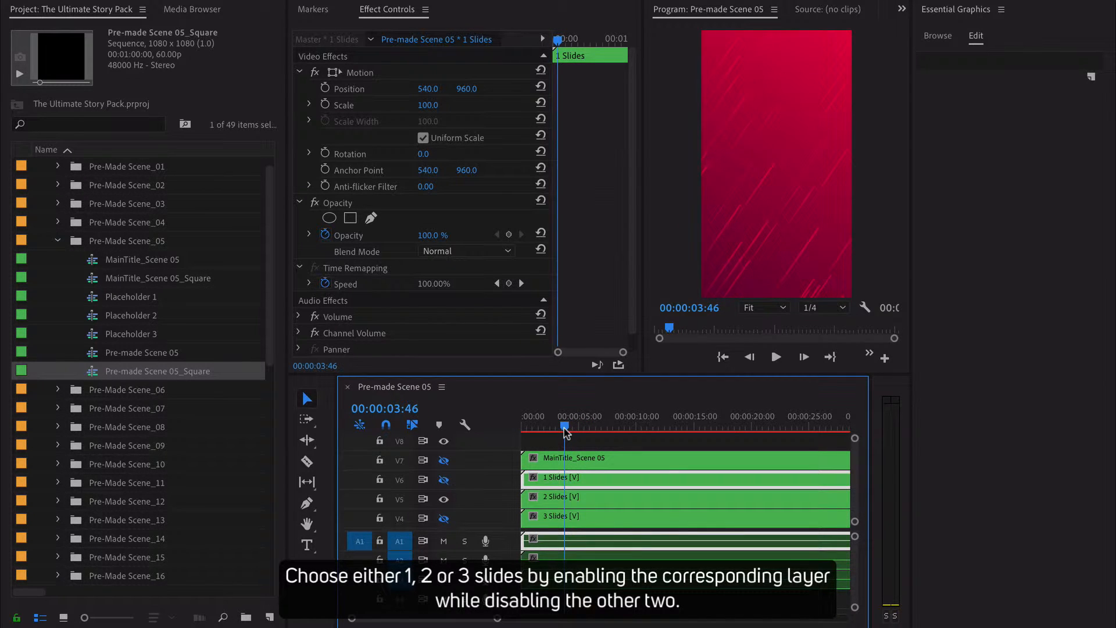
left_click(610, 429)
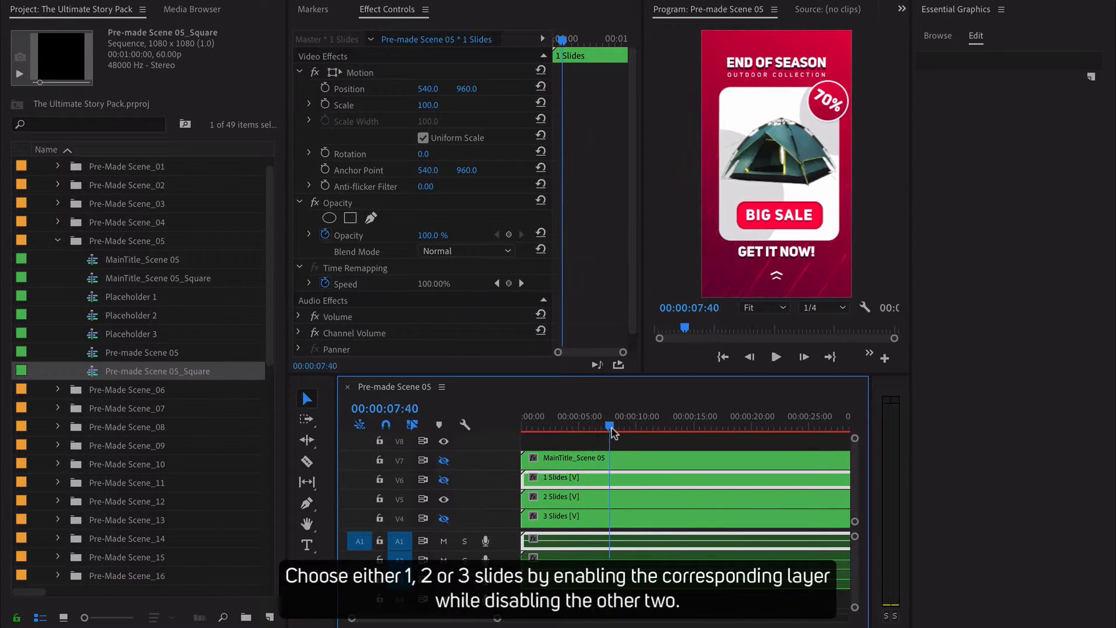
left_click(572, 426)
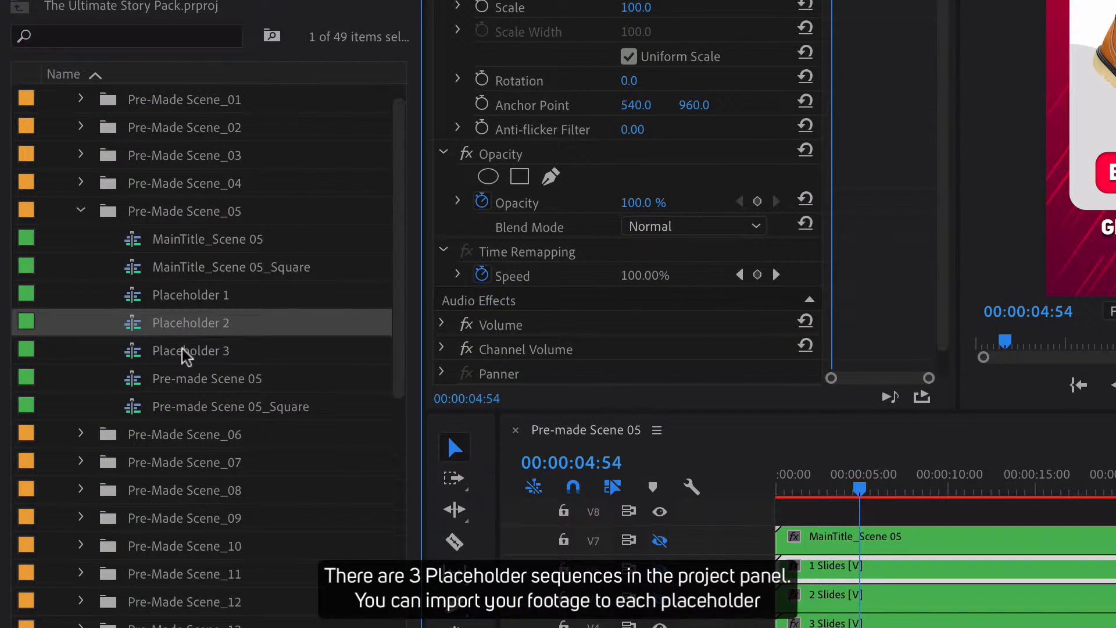
Step: Select Placeholder 3 and load the Background clip's shape settings in Effect Controls
left_click(190, 350)
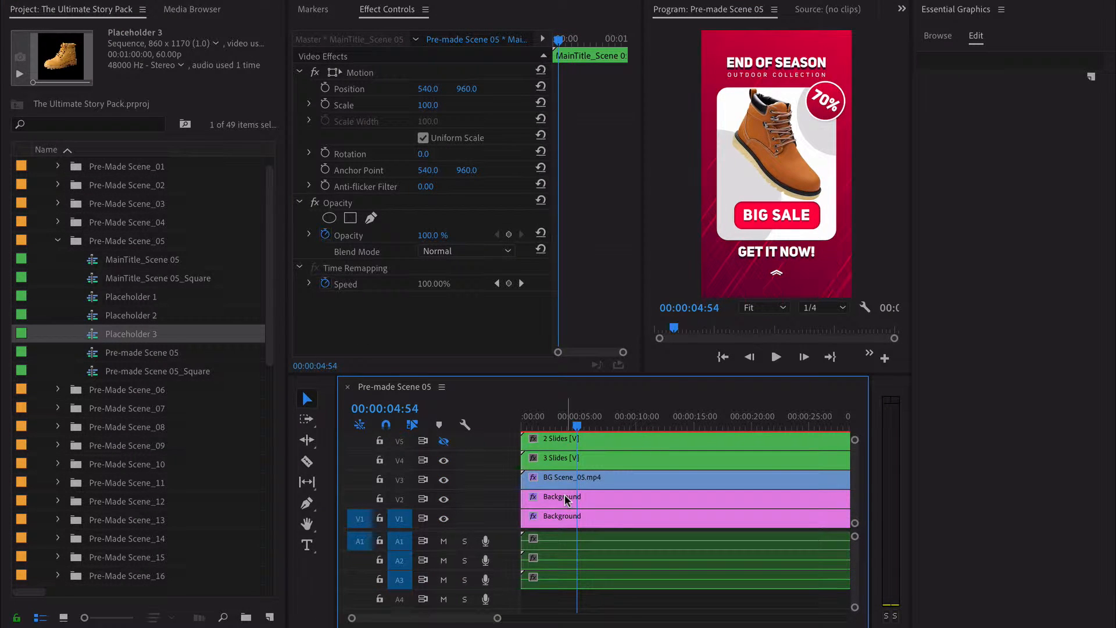
left_click(563, 496)
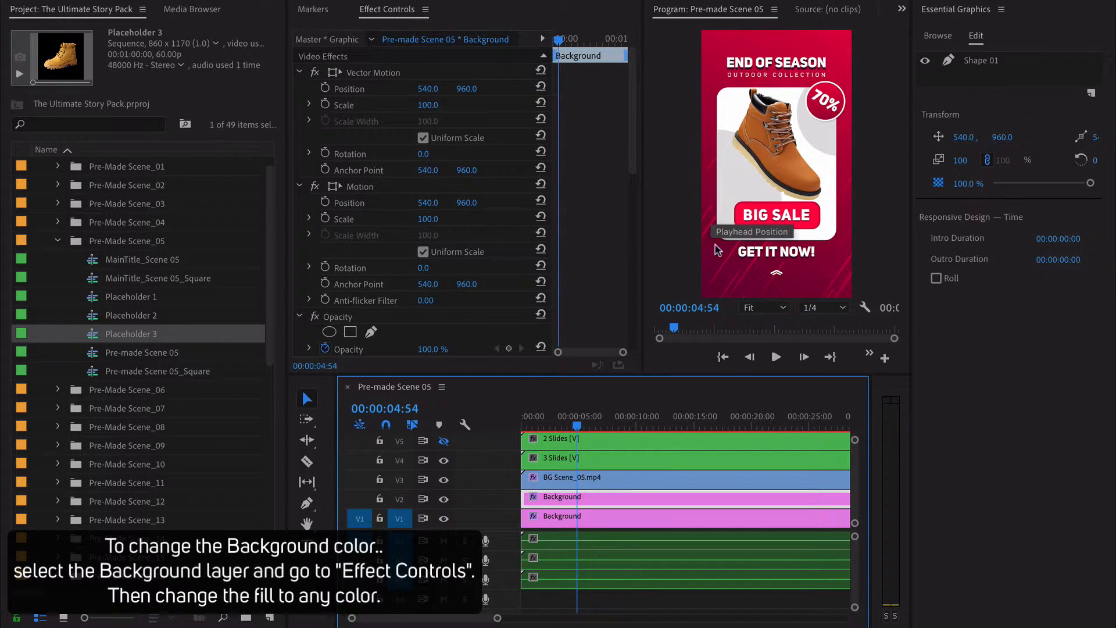
mouse_move(635, 83)
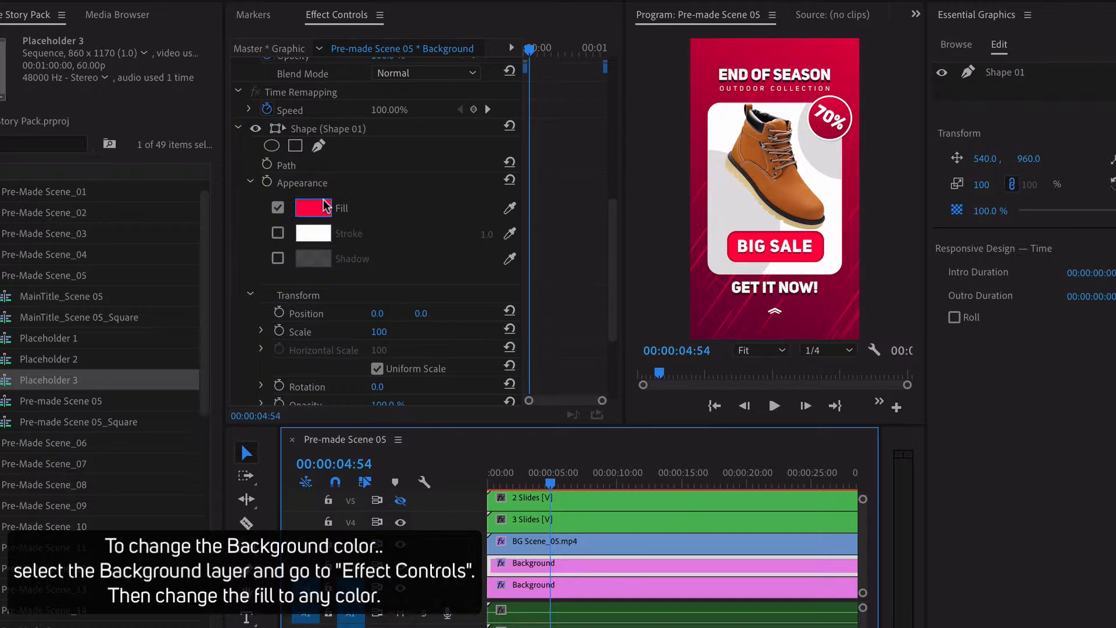
Step: Recolour the Background shape's Fill from red to a dark purple
left_click(313, 207)
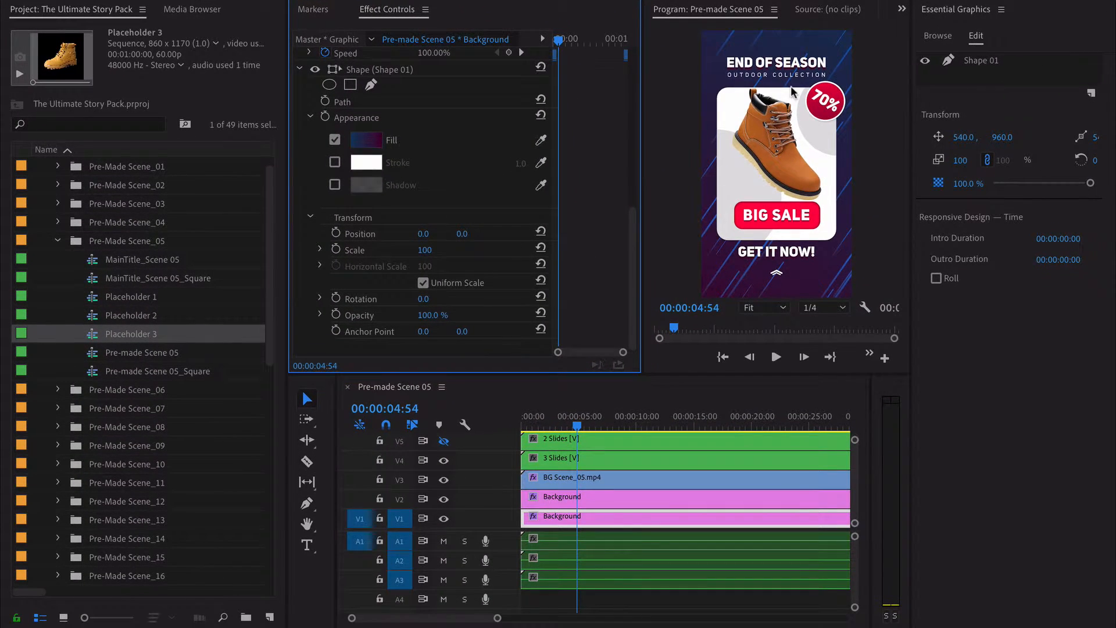
mouse_move(582, 399)
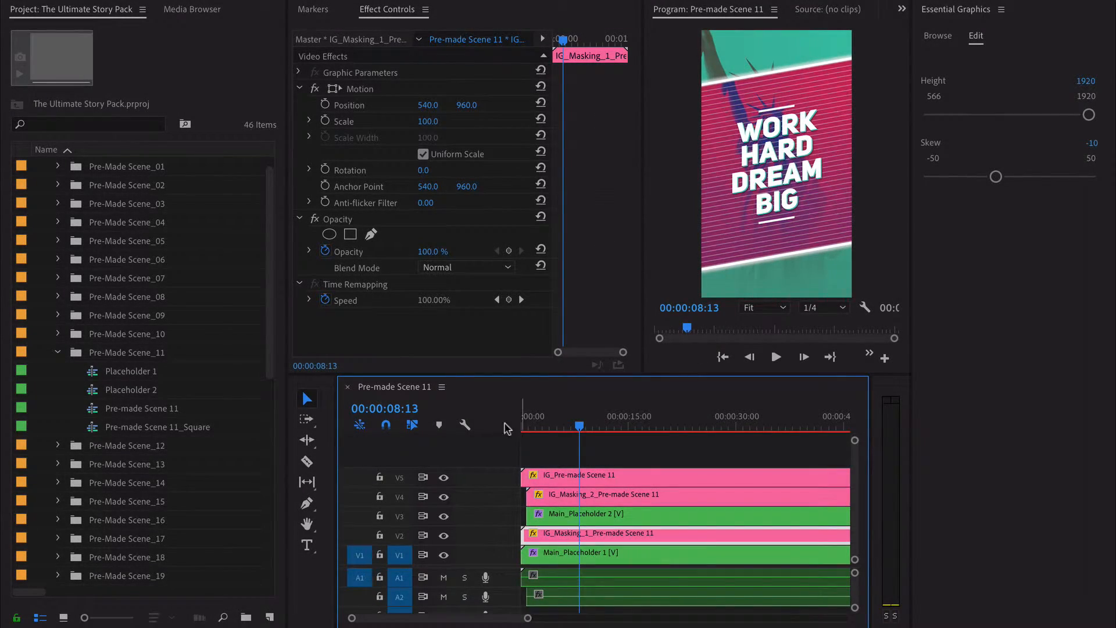
Step: Set Pre-made Scene 11_Square to 1080×1350 and match the masking layer height to 1350
left_click(157, 427)
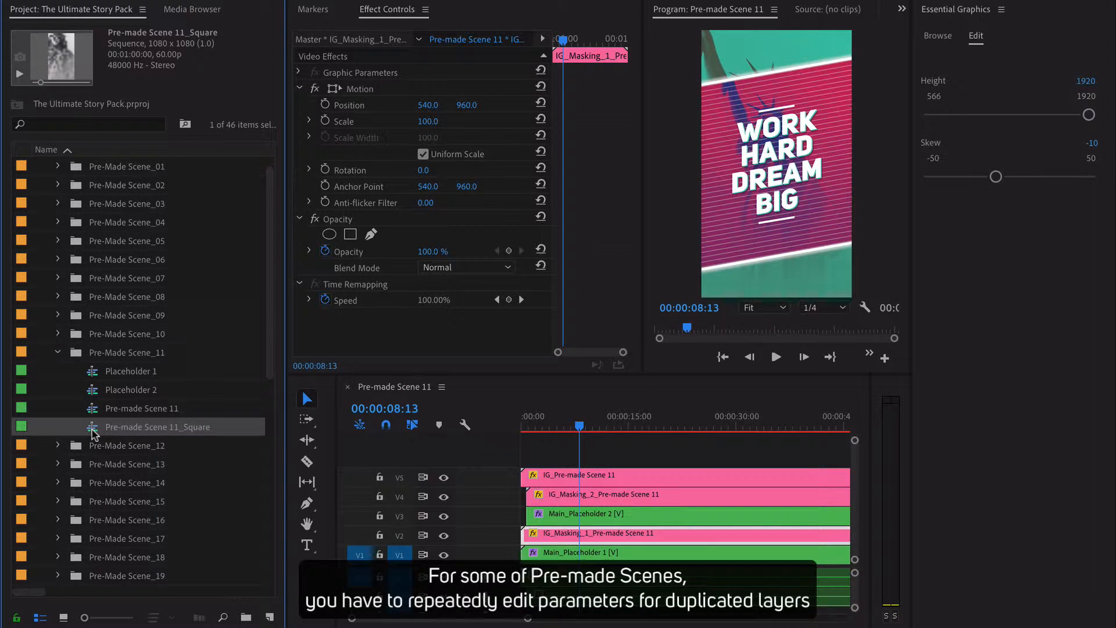
double_click(157, 426)
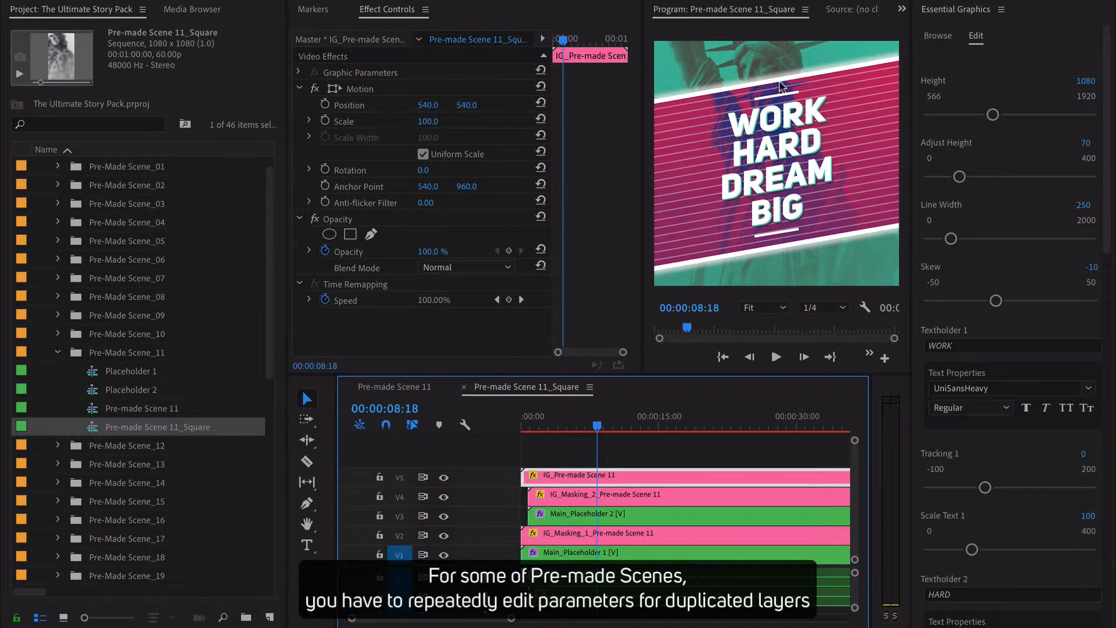
mouse_move(712, 386)
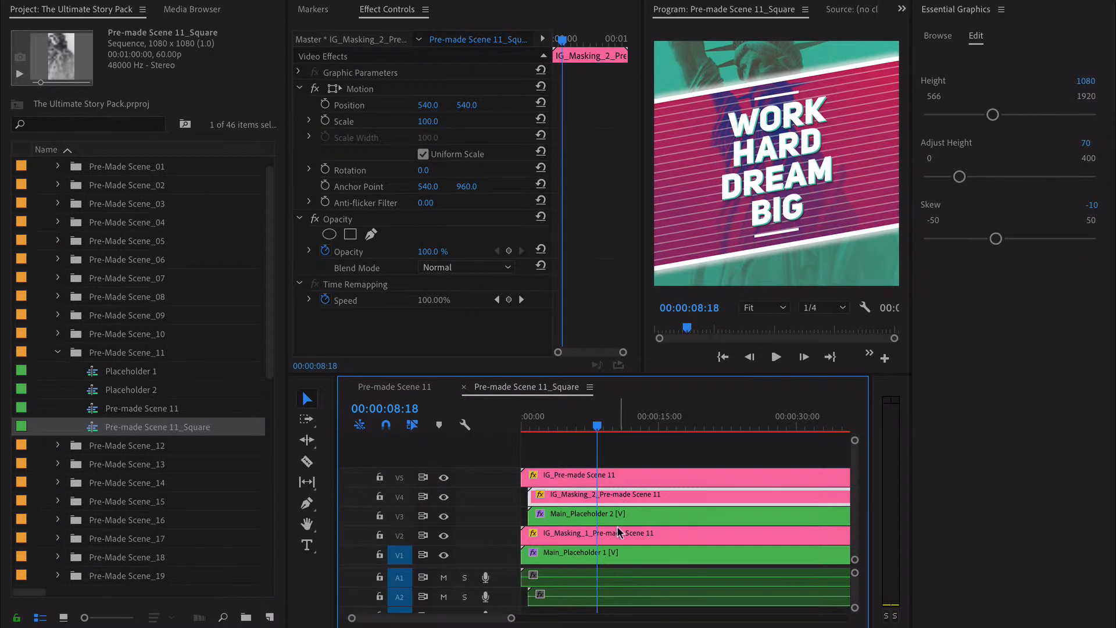
left_click(613, 534)
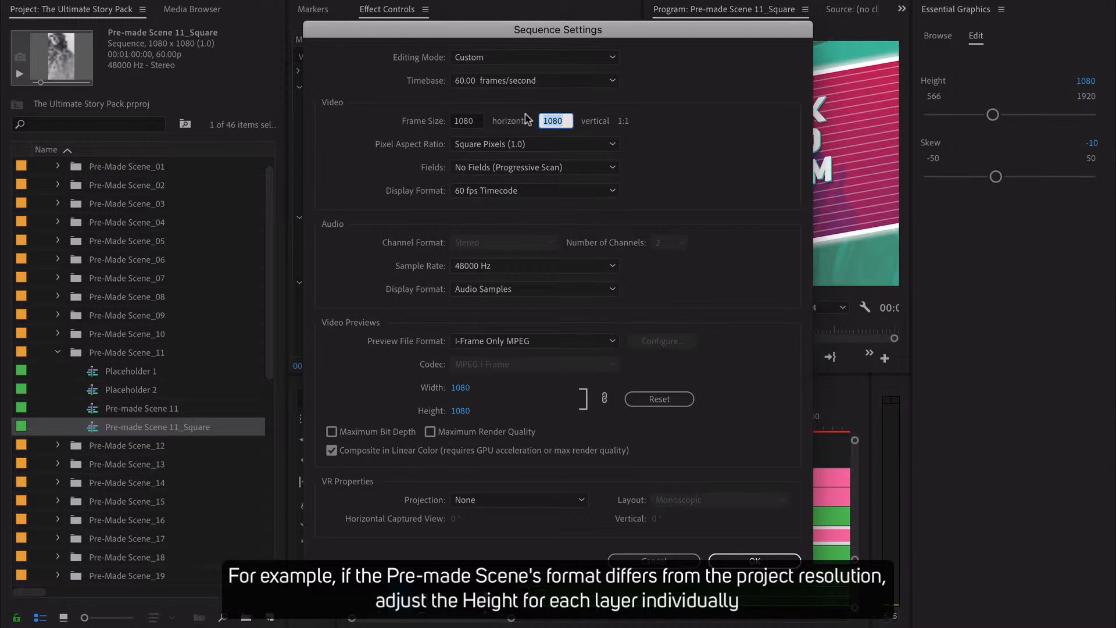
left_click(753, 562)
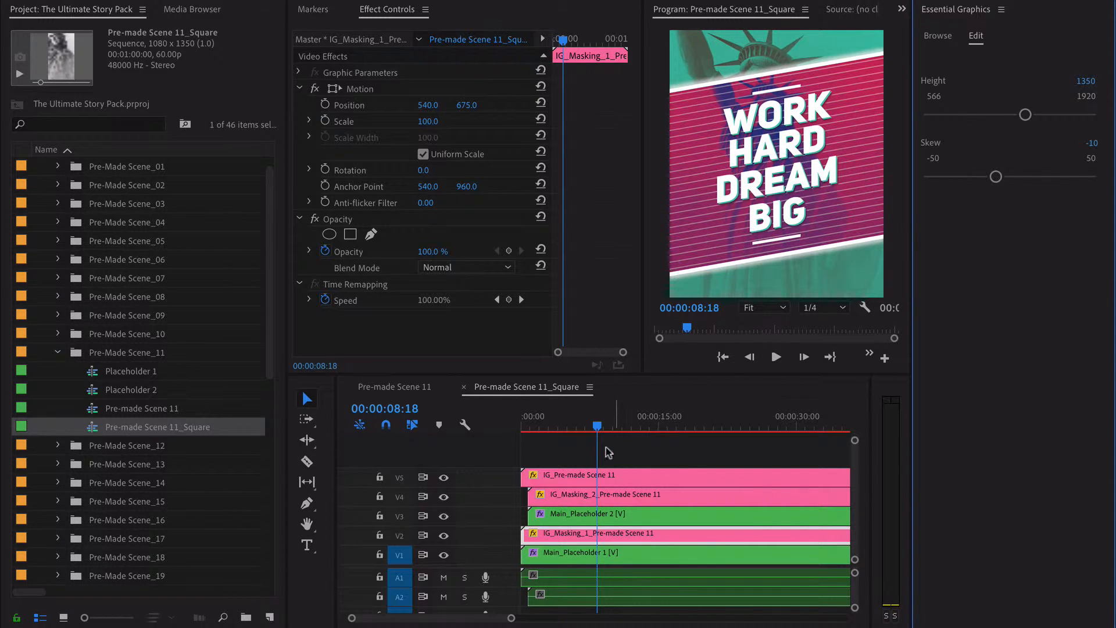
left_click(590, 474)
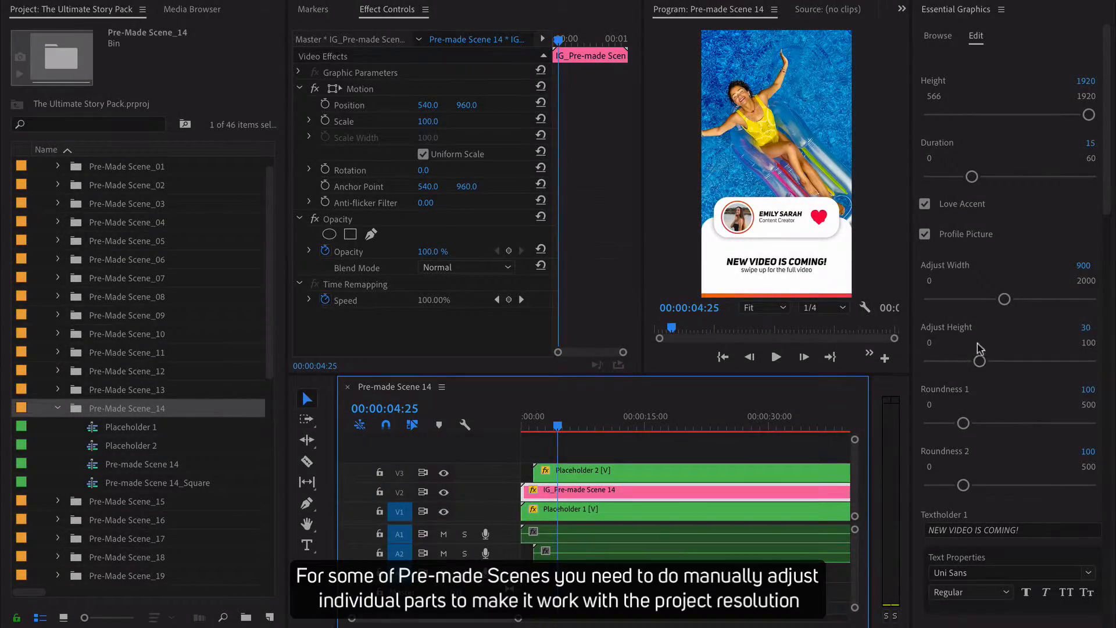
mouse_move(992, 368)
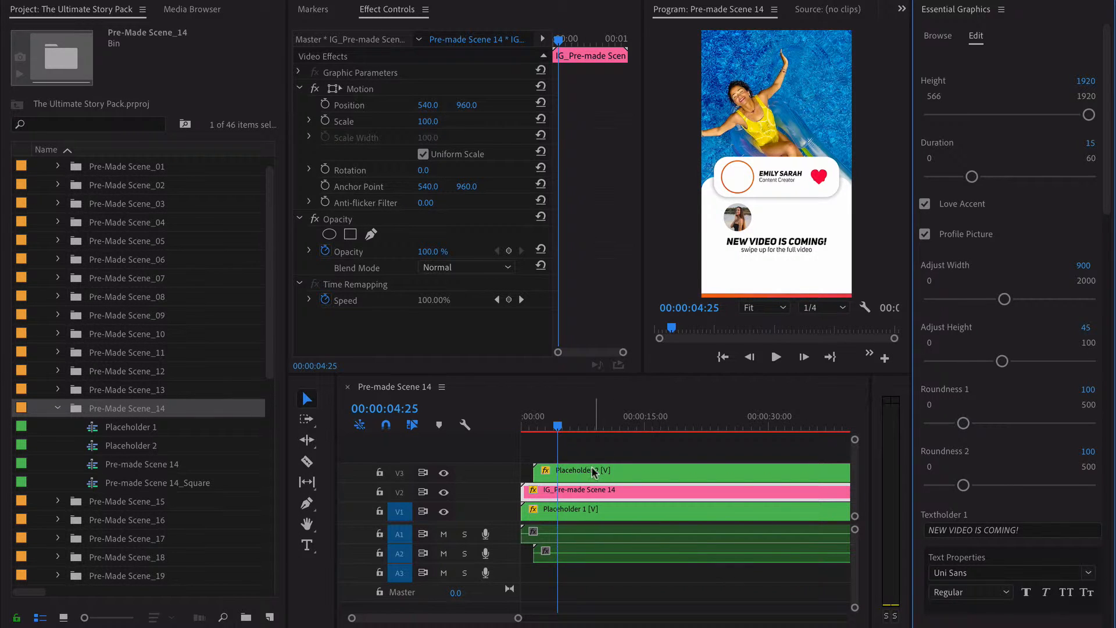
Step: Select Placeholder 2 in Pre-made Scene 14 after setting Adjust Height to 45
left_click(577, 470)
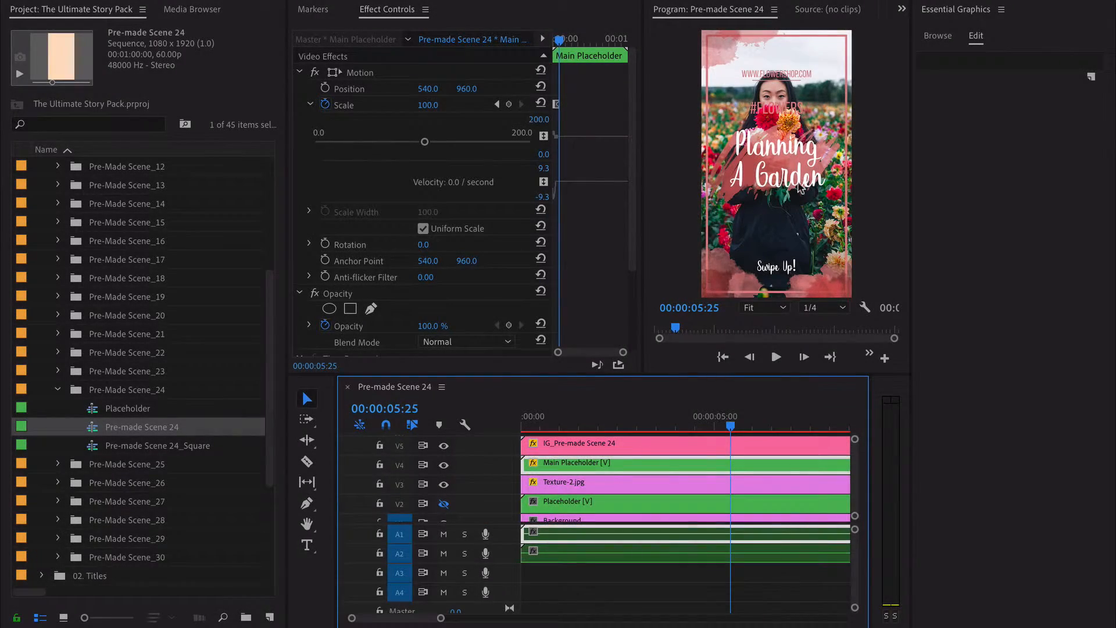
mouse_move(717, 287)
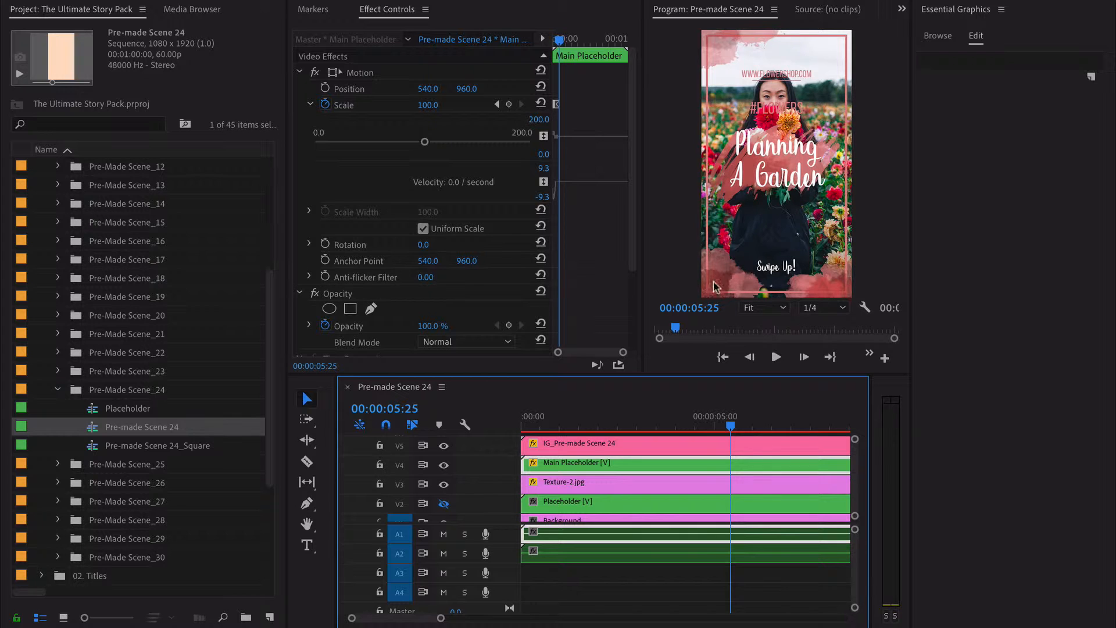
Step: Set the Placeholder's Tint Map Black To colour to red inside the Main Placeholder nest
left_click(548, 426)
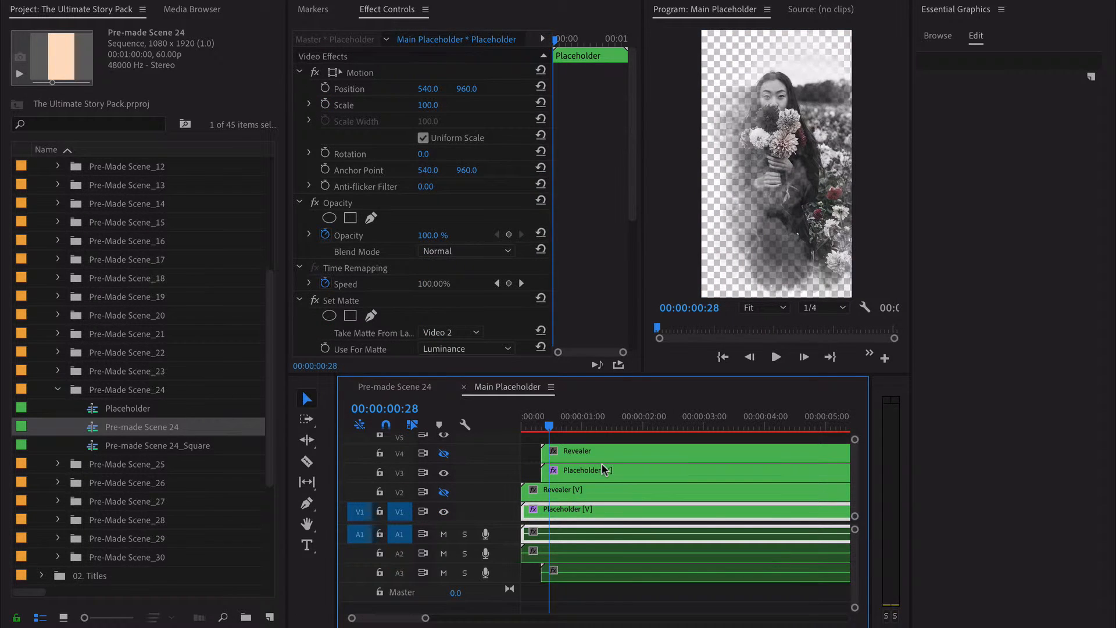
left_click(594, 510)
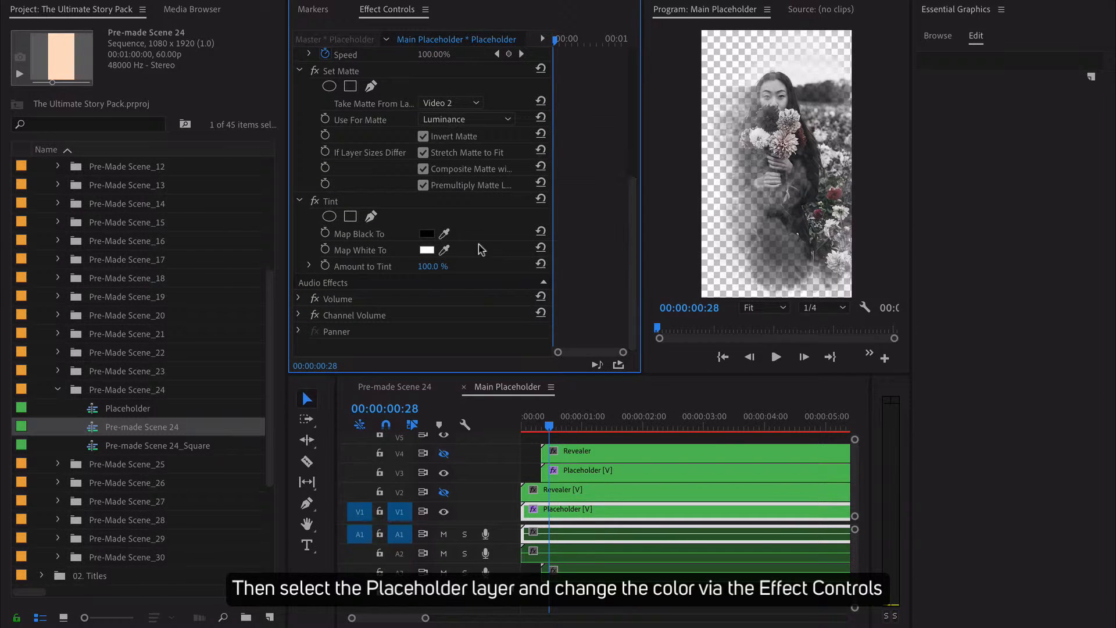
left_click(425, 232)
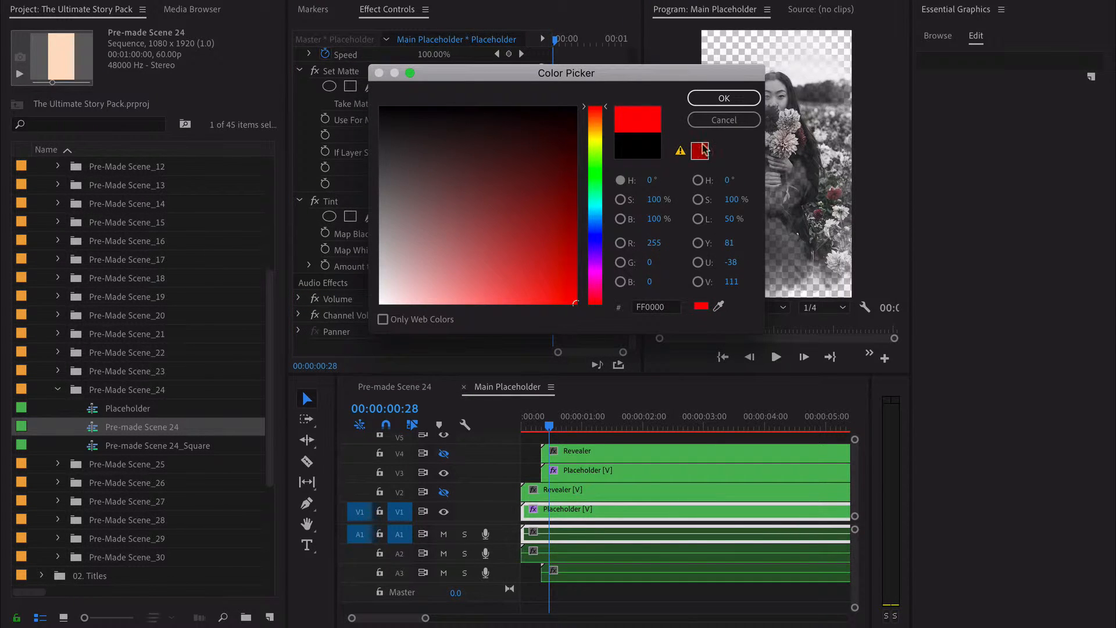
left_click(722, 98)
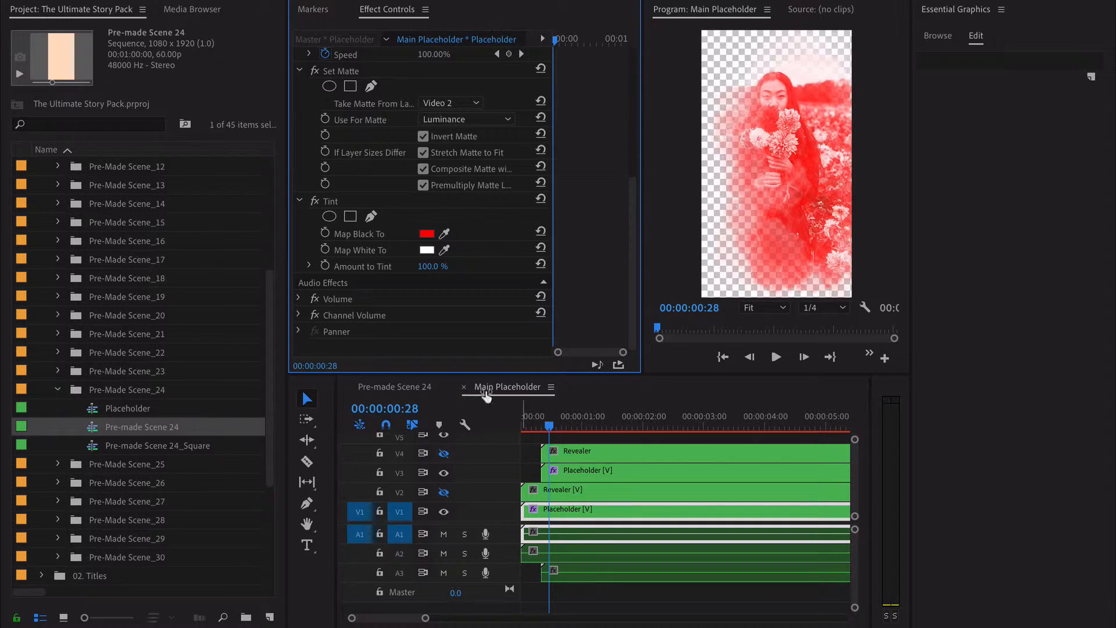
left_click(392, 386)
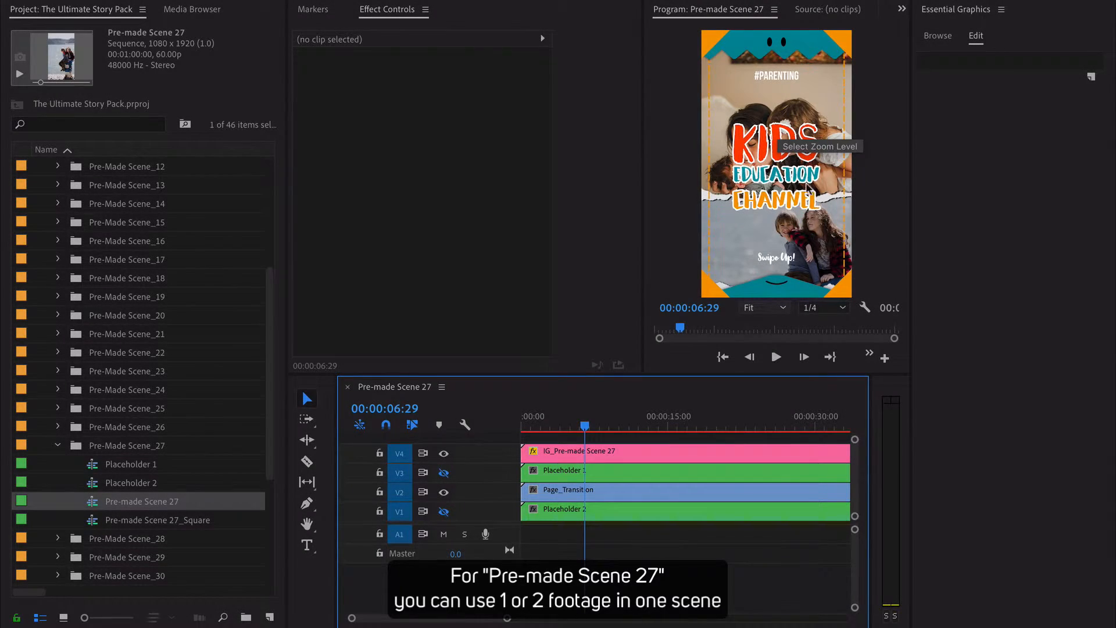
mouse_move(757, 277)
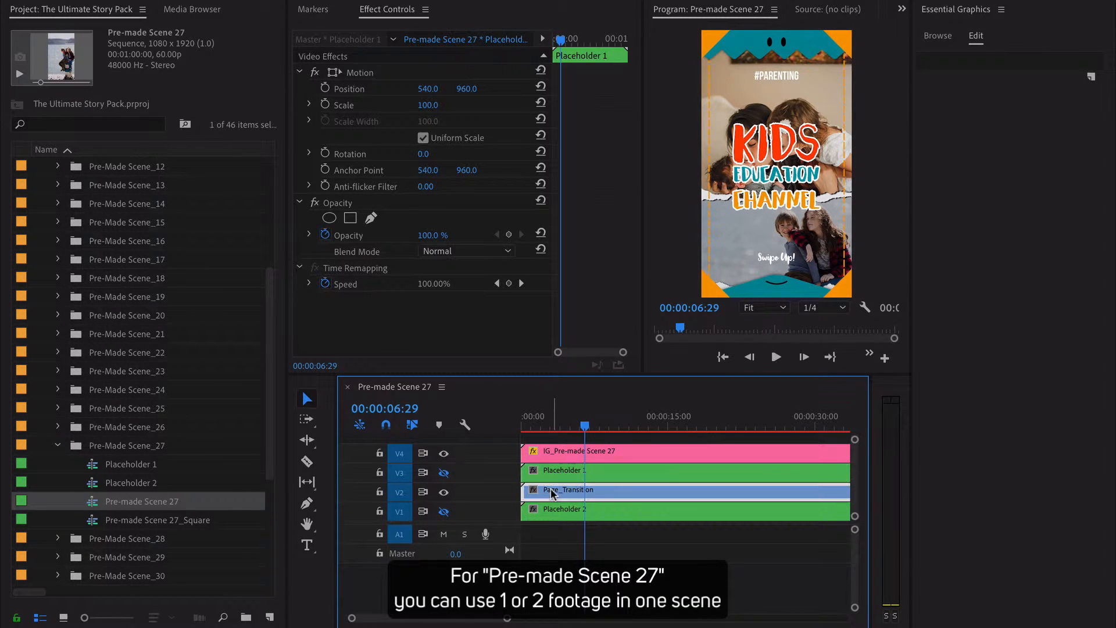
Step: Hide the Page_Transition layer and show Placeholder 1 so one footage fills Scene 27
left_click(570, 490)
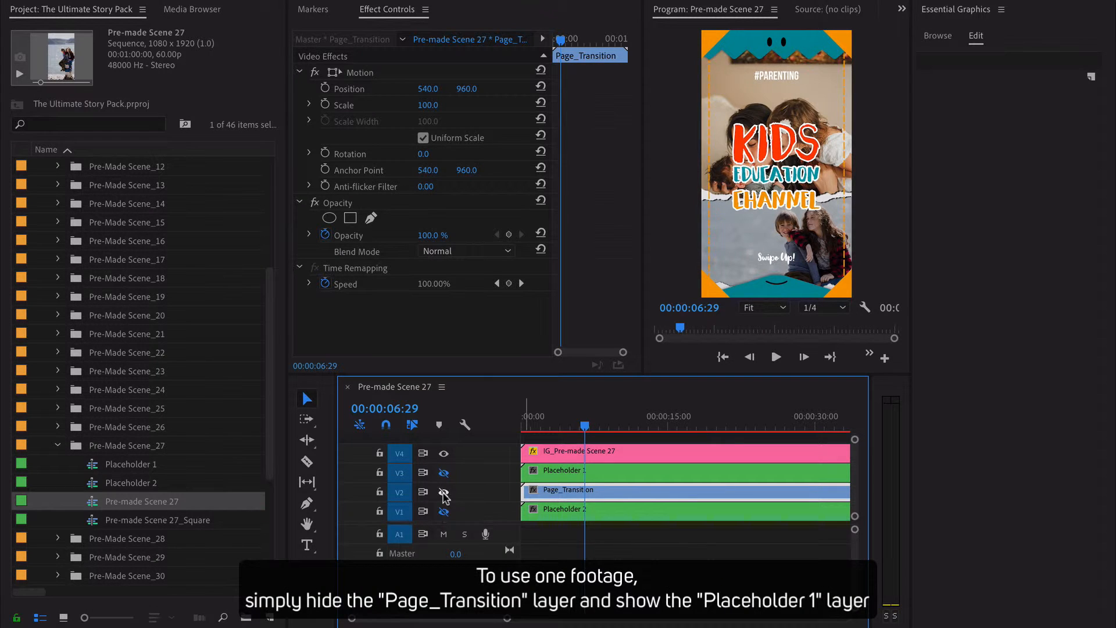
left_click(443, 473)
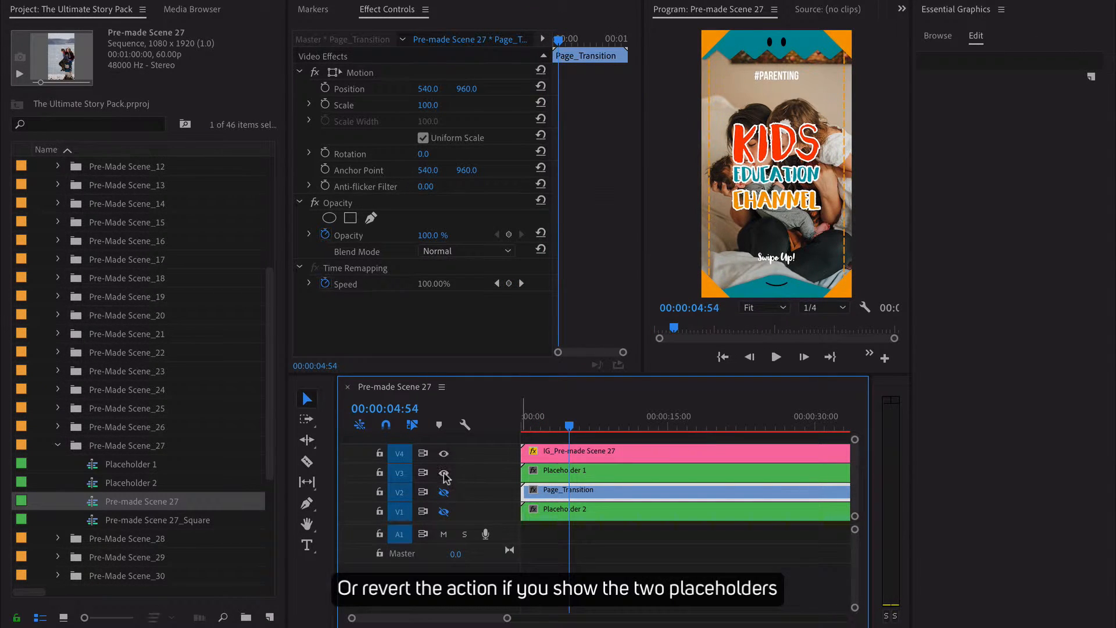
left_click(443, 474)
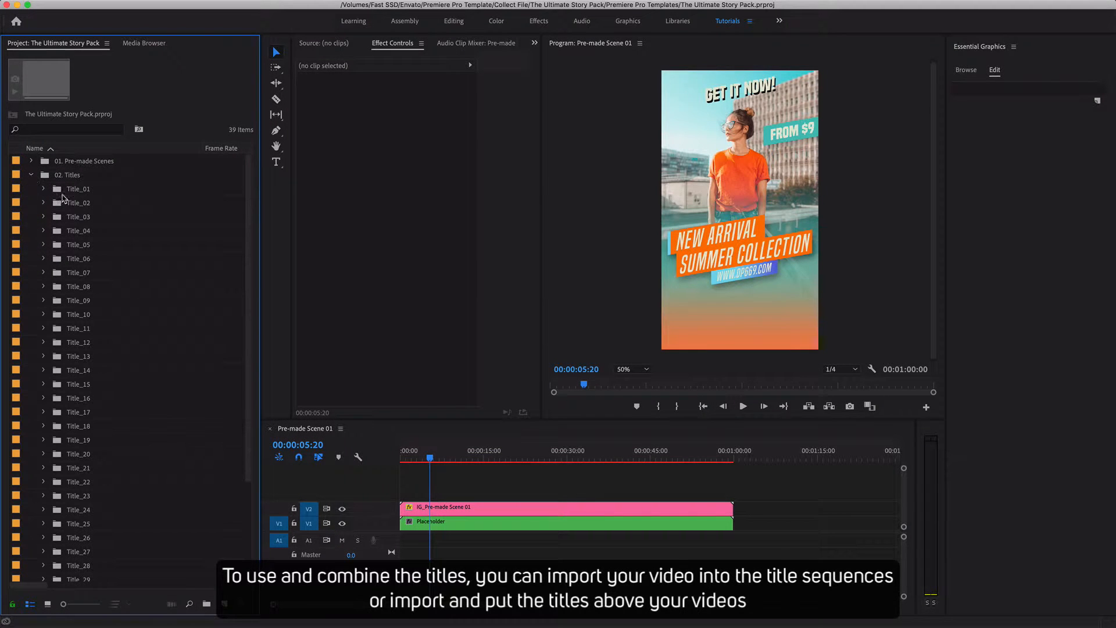
Step: Place a sample video on V1 beneath IG_Title_01 in the Title_01 sequence
double_click(78, 202)
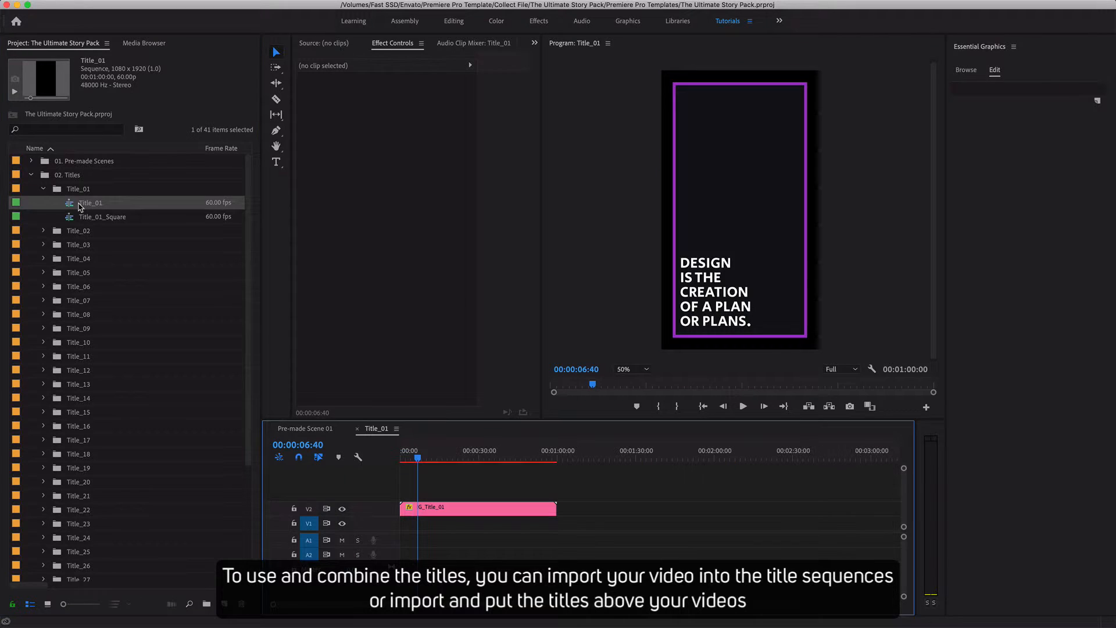
left_click(401, 463)
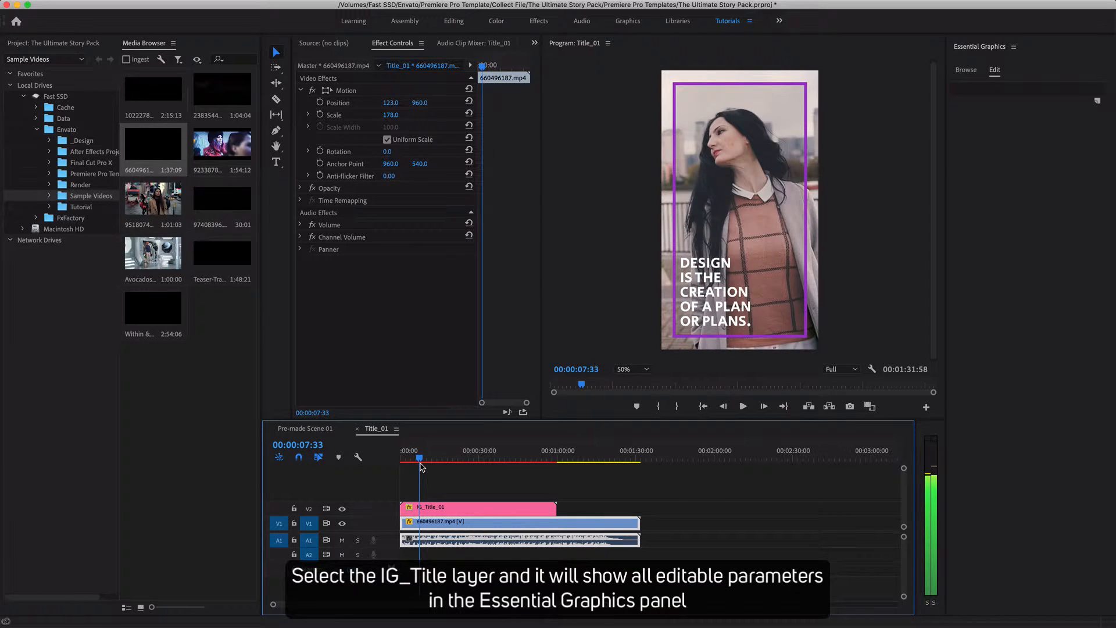
Step: Uncheck Center on IG_Title_01 and set Adjust Height to -996 to hug the DESIGN text
left_click(476, 506)
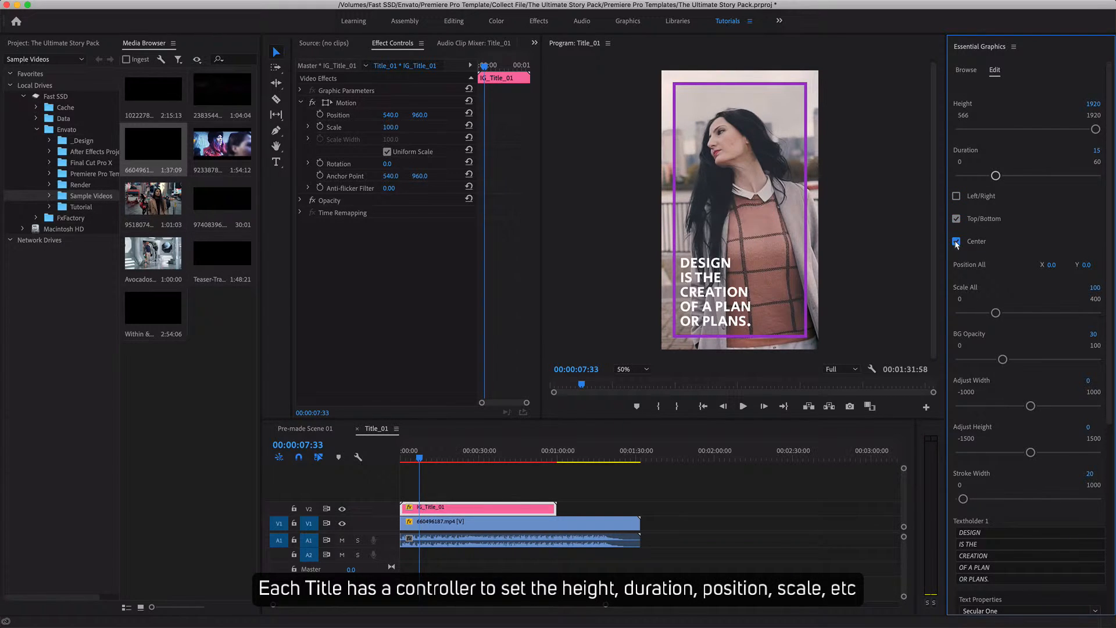
left_click(957, 242)
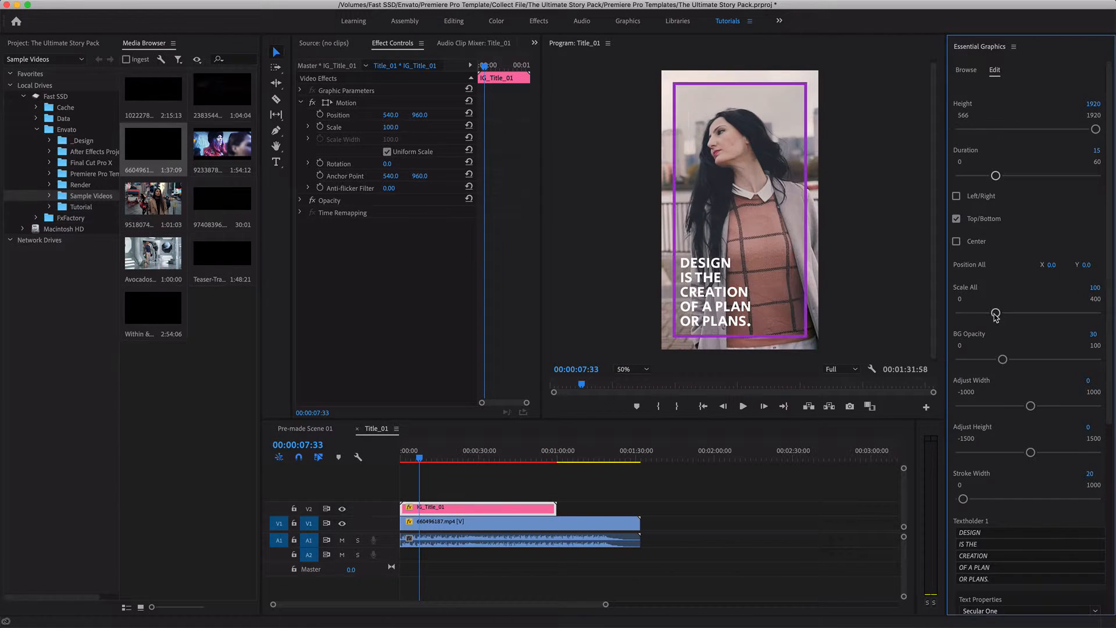
scroll("down", 3)
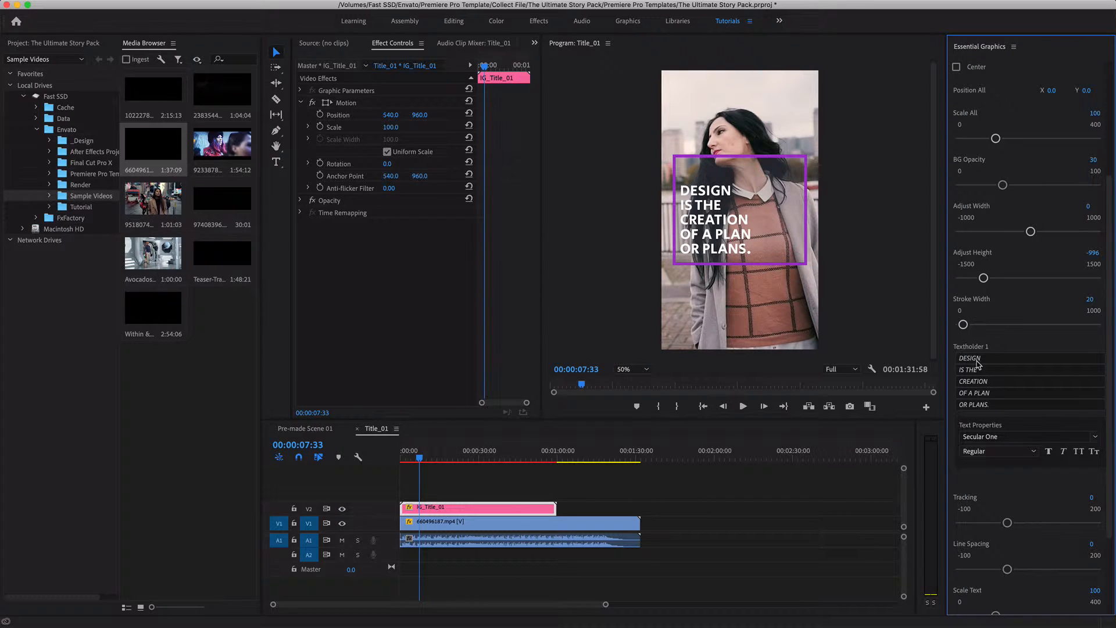
scroll("down", 3)
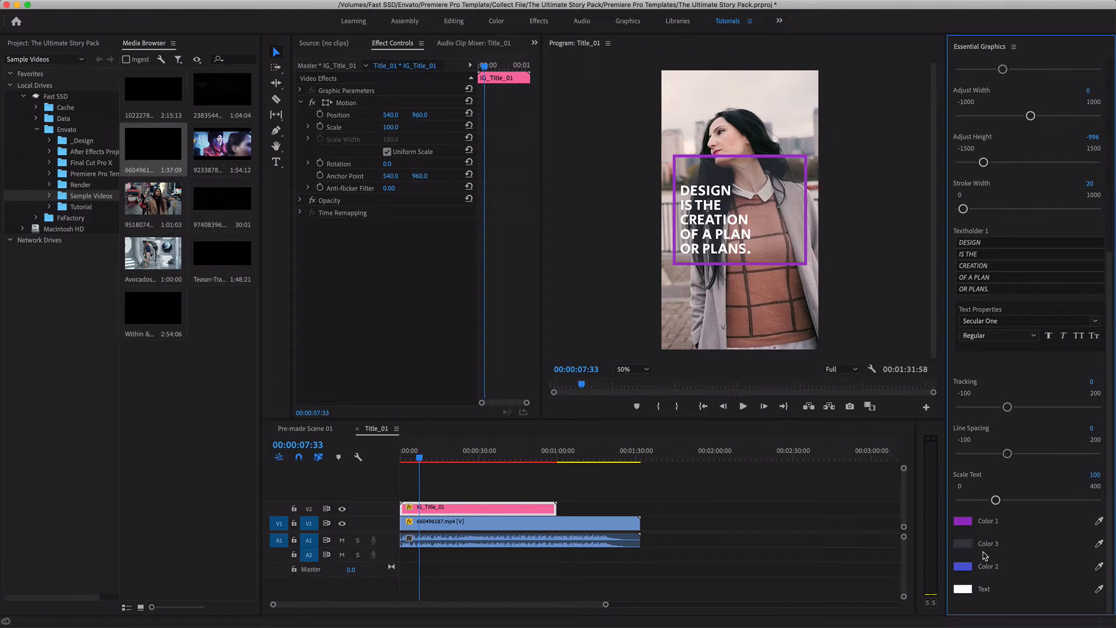
Step: Place the Title_02 sequence on a new track above IG_Title_01 and preview it from the start
left_click(33, 43)
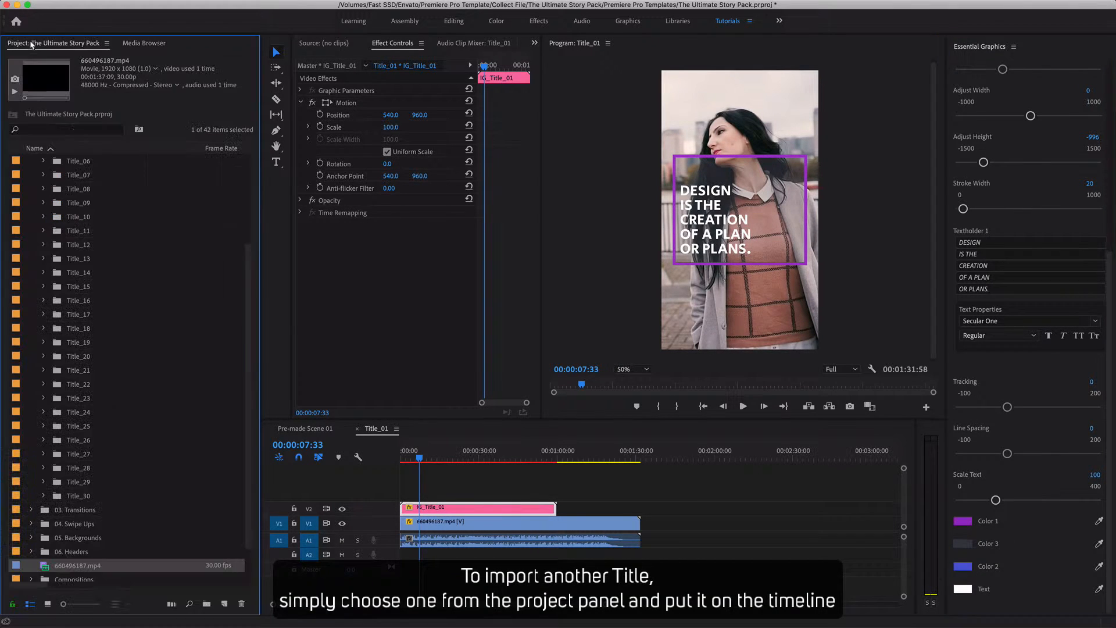
left_click(43, 174)
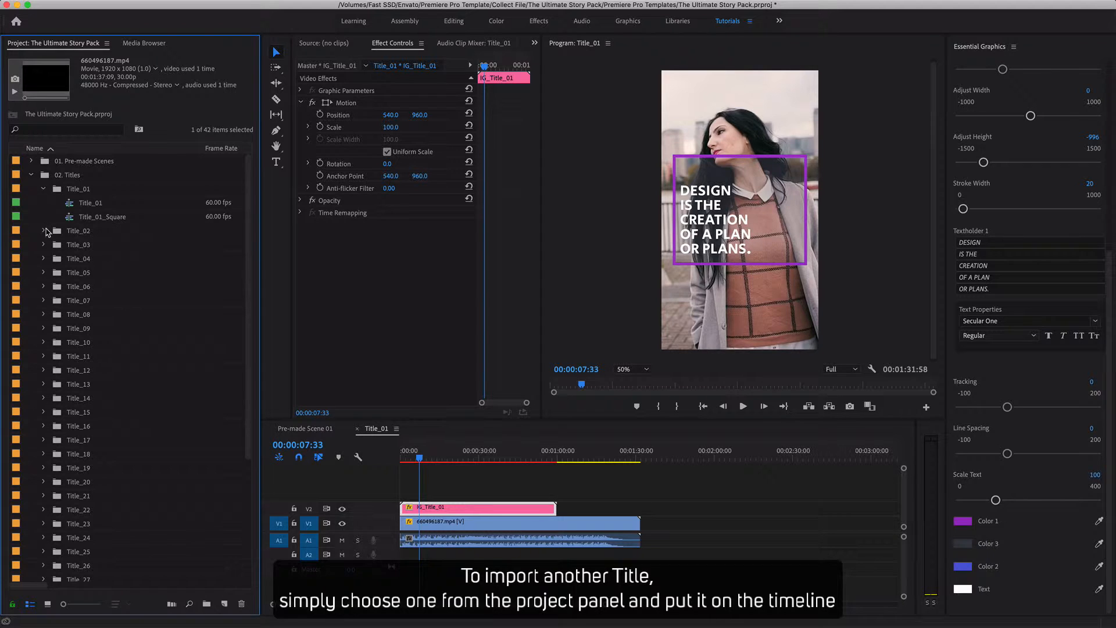
left_click(44, 231)
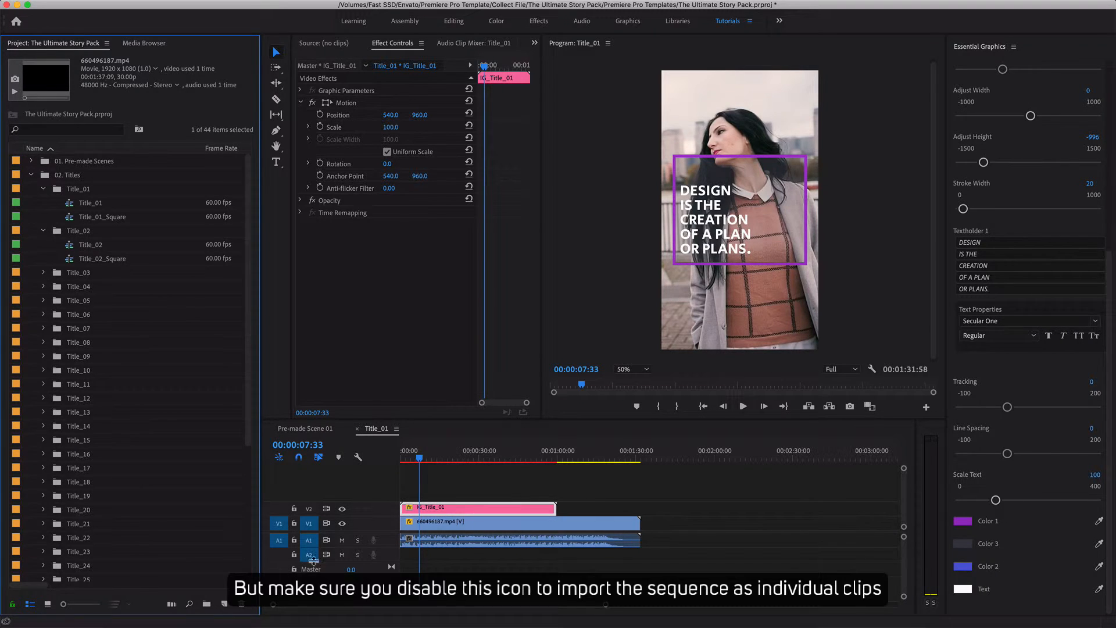
mouse_move(279, 458)
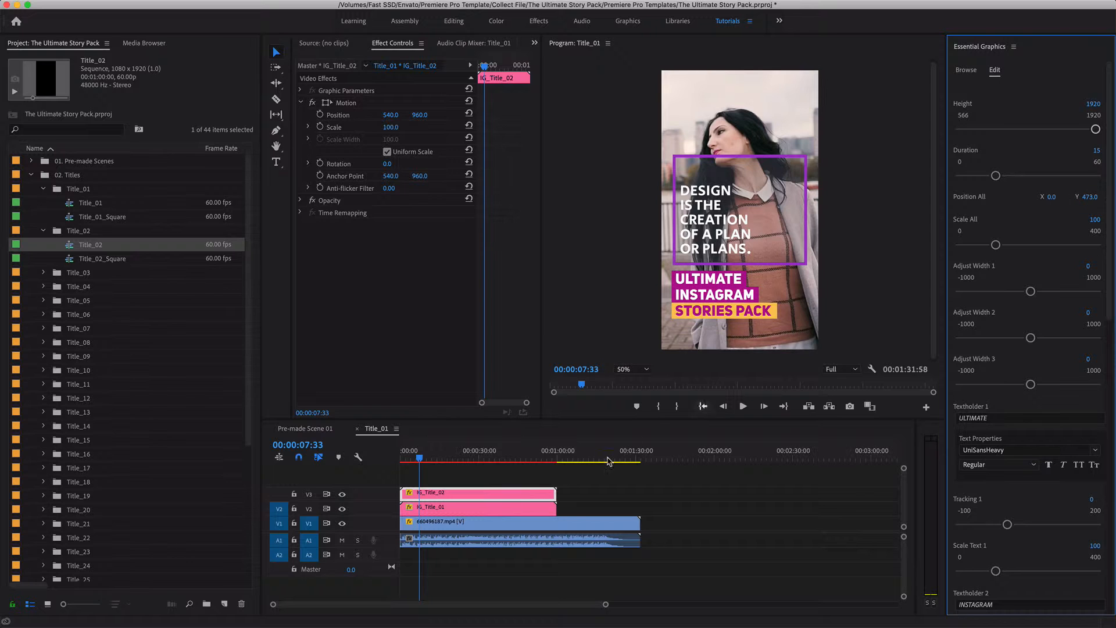
left_click(402, 450)
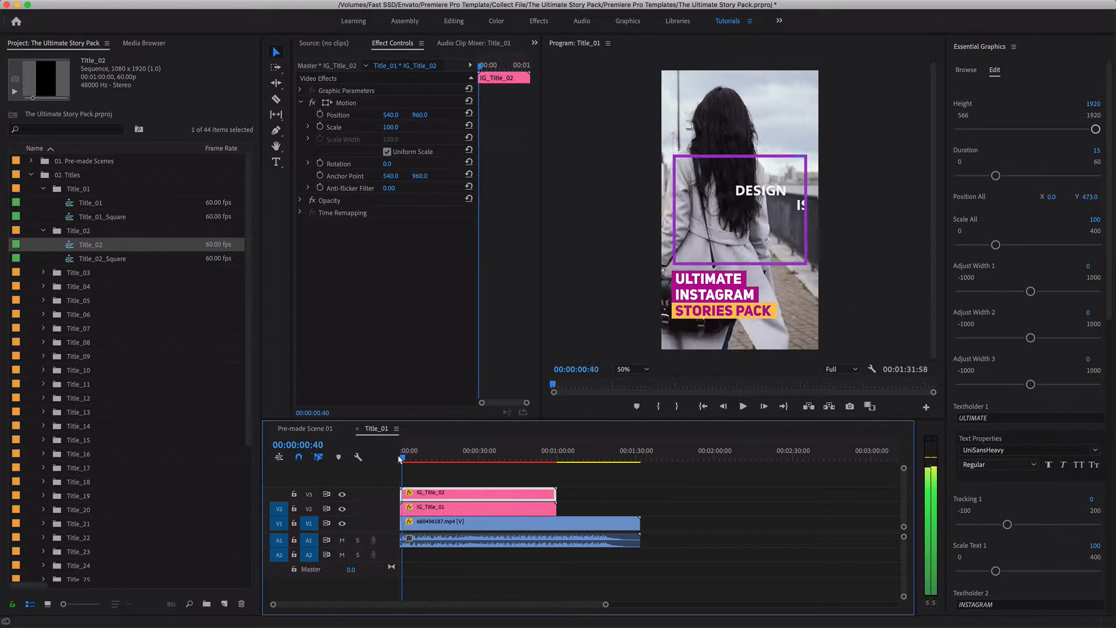
left_click(417, 458)
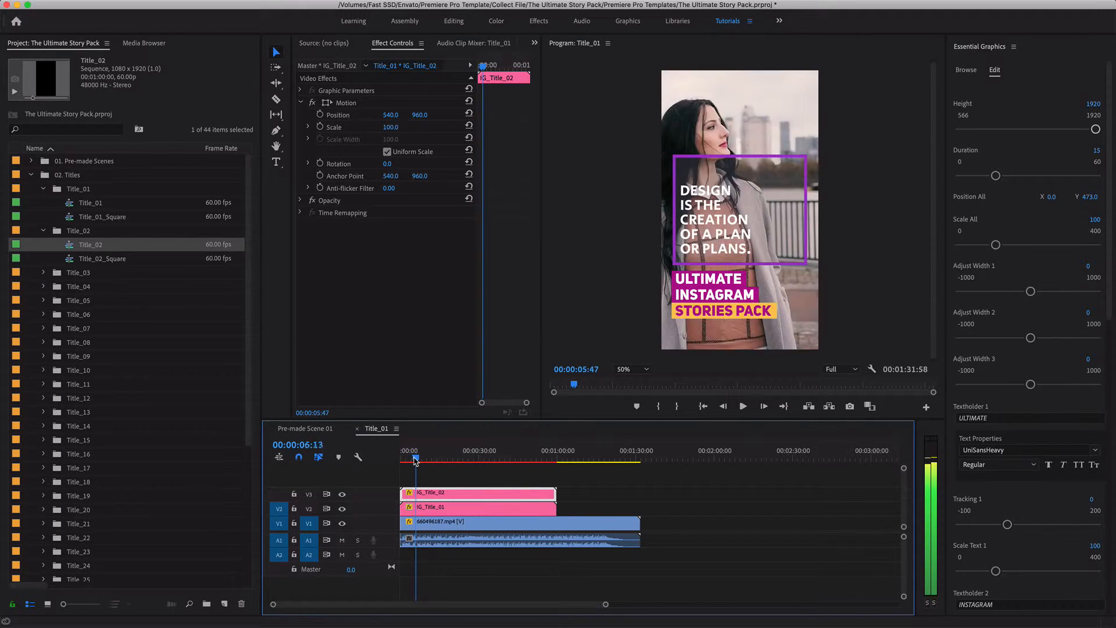
left_click(417, 460)
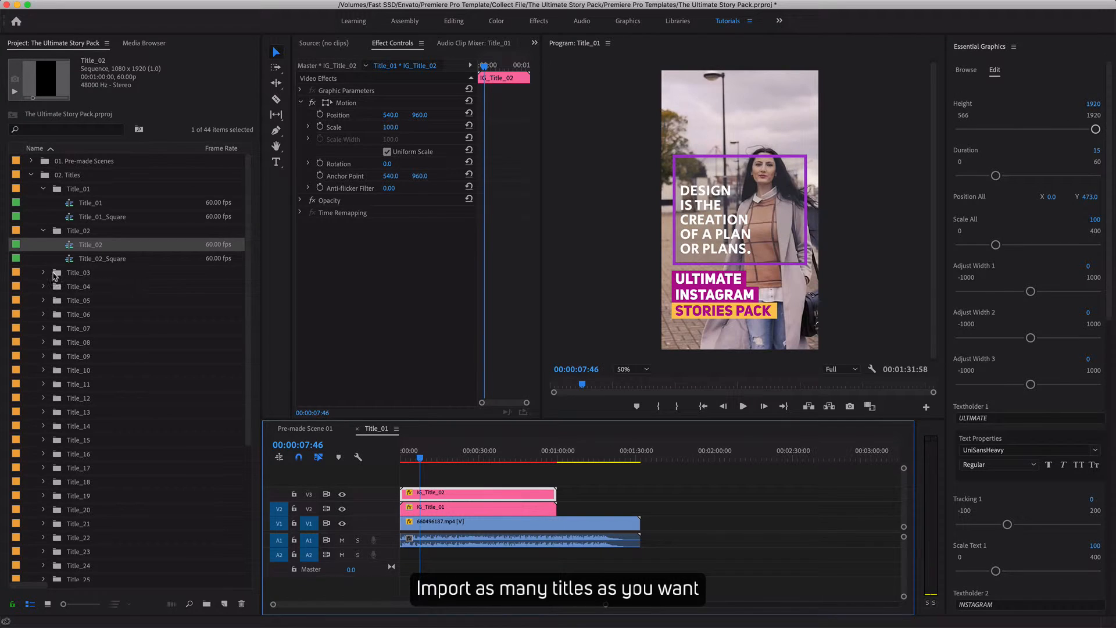
Step: Stack the Title_03 sequence above the other titles and preview the animation from the start
left_click(43, 272)
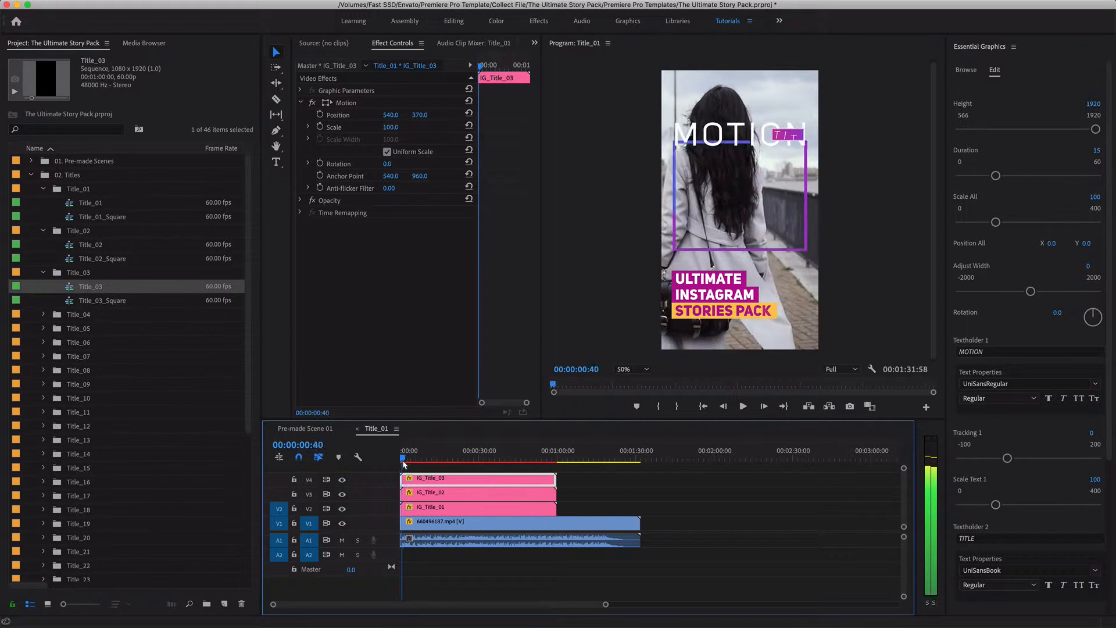
left_click(419, 458)
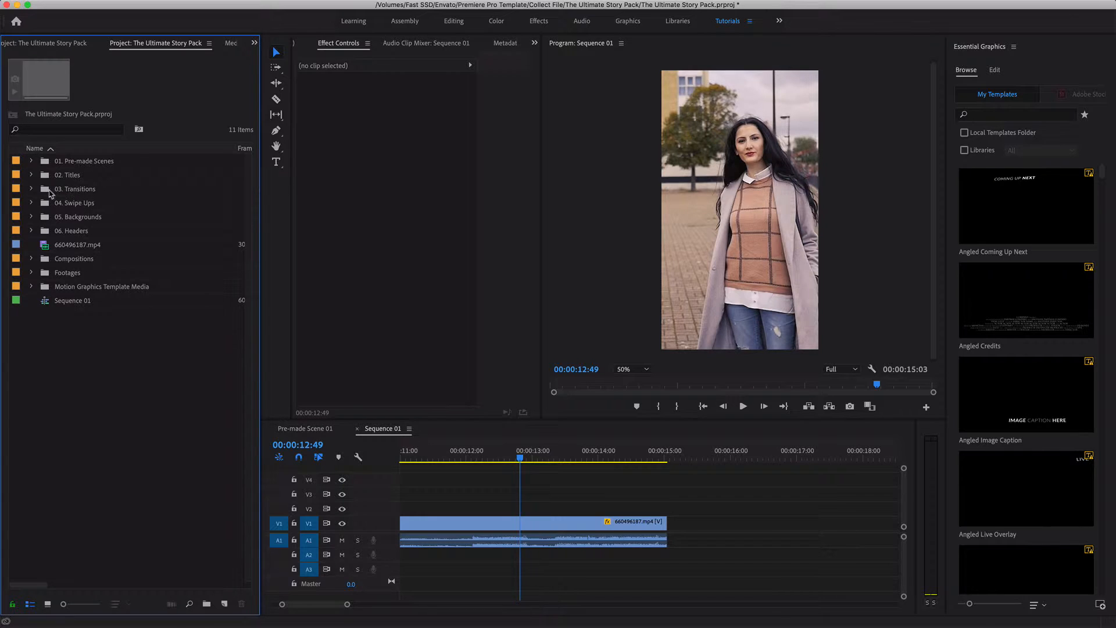
Step: Add a second footage clip after the first and navigate into 03. Transitions > Transition_01
left_click(30, 188)
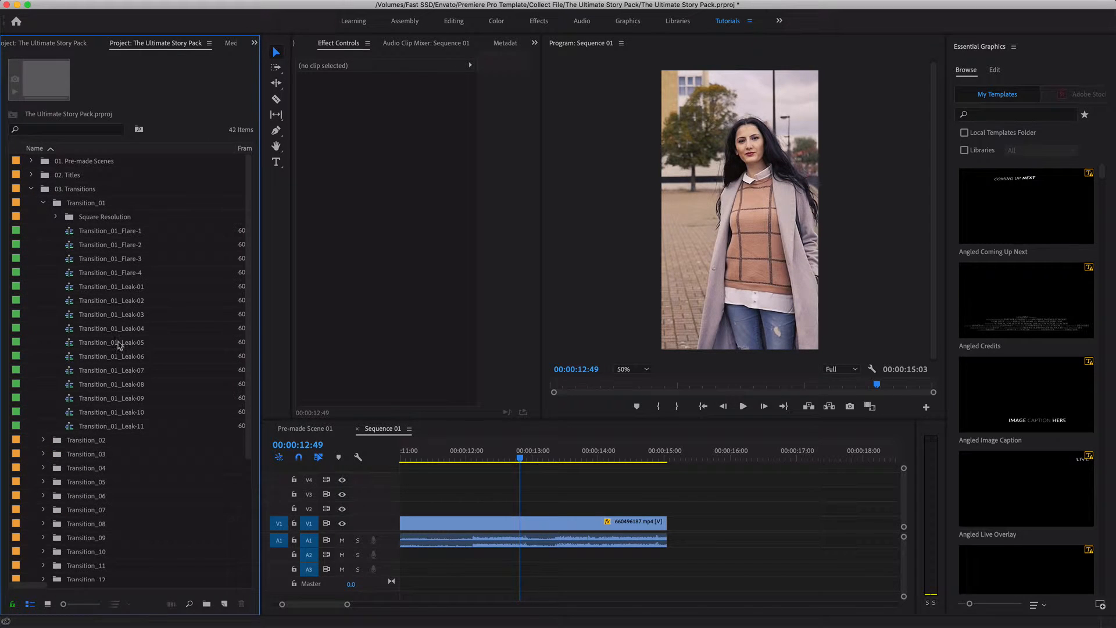
left_click(440, 458)
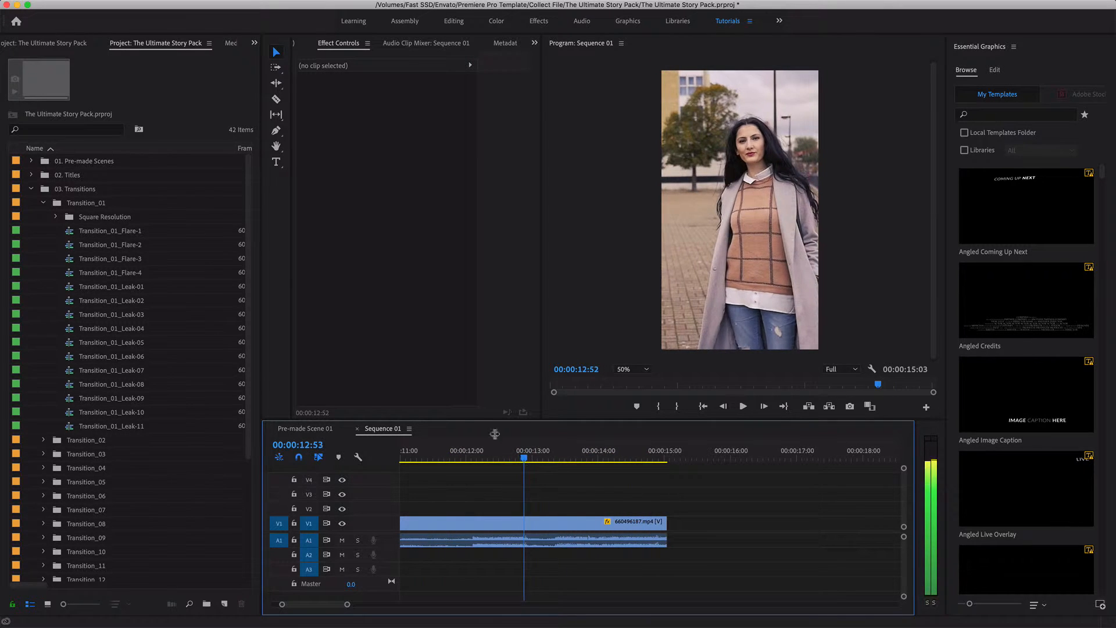
left_click(199, 43)
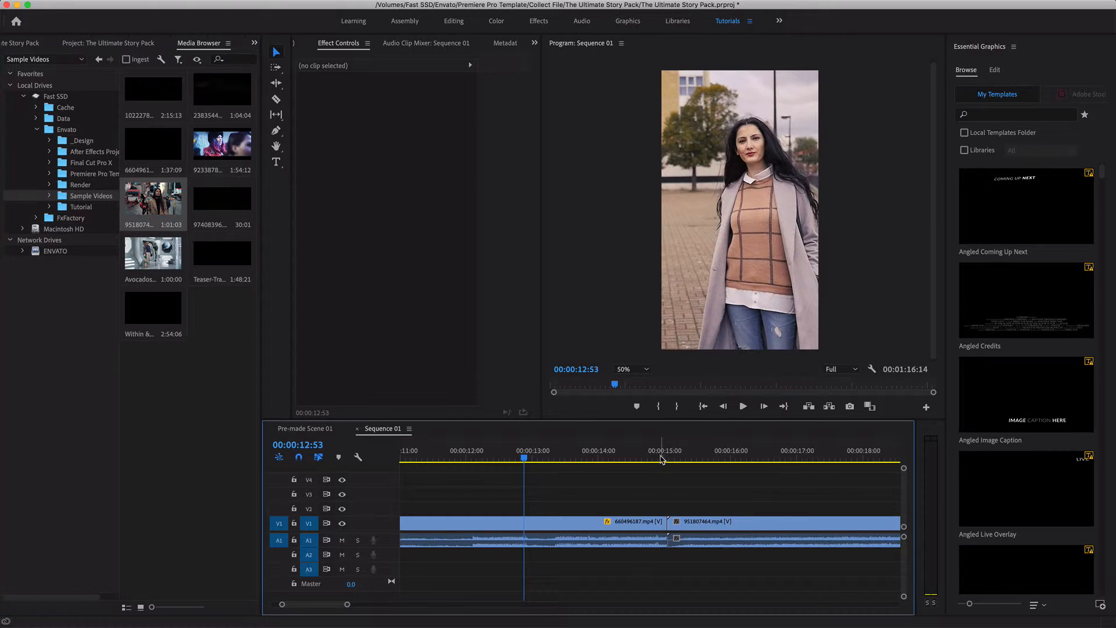
left_click(782, 521)
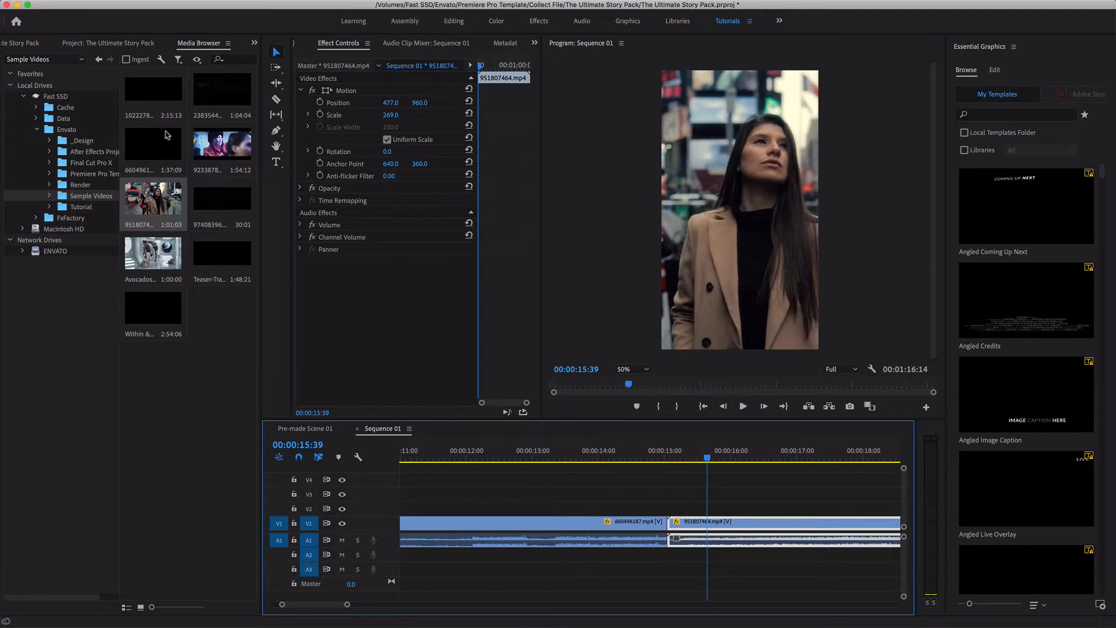
left_click(53, 43)
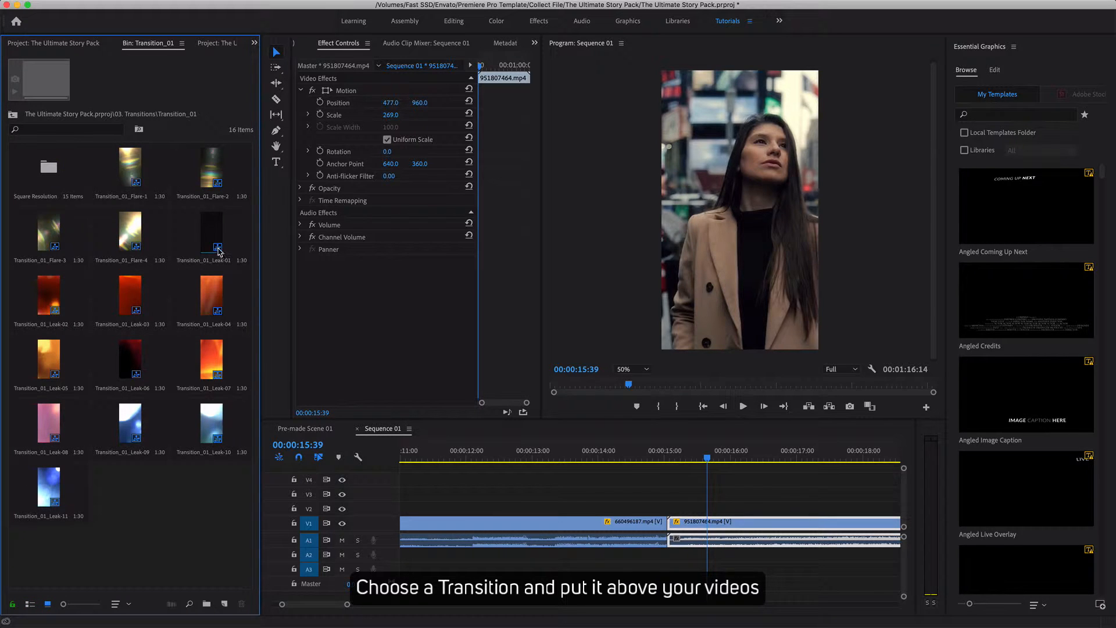
mouse_move(84, 597)
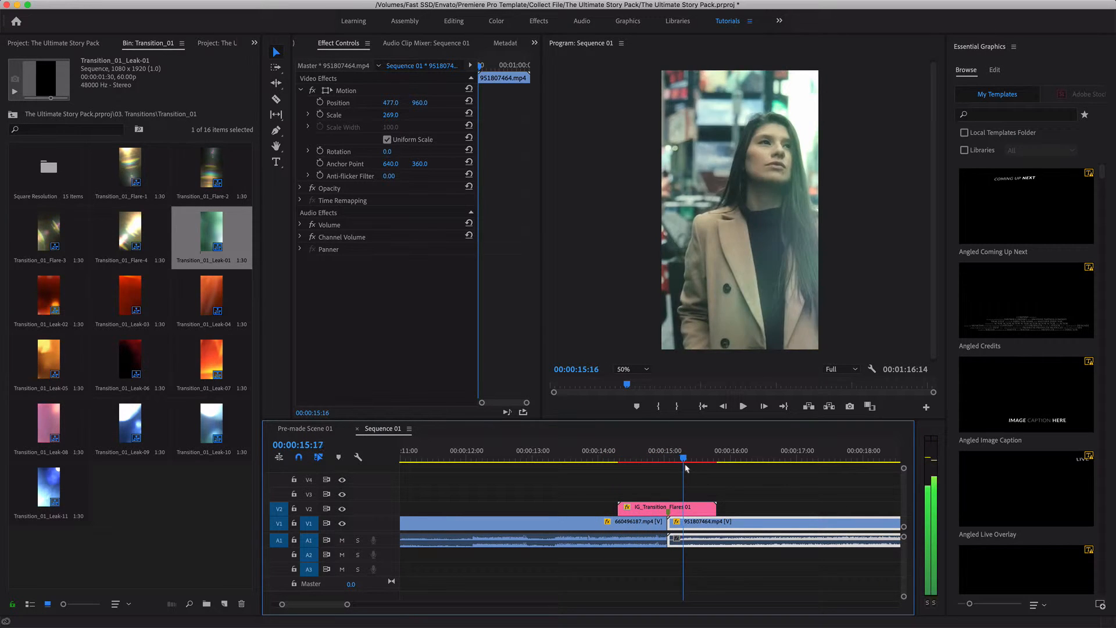
Step: Stack two Transition_01 leak clips on V2 and V3 over the cut, trimmed around it, and preview
left_click(630, 459)
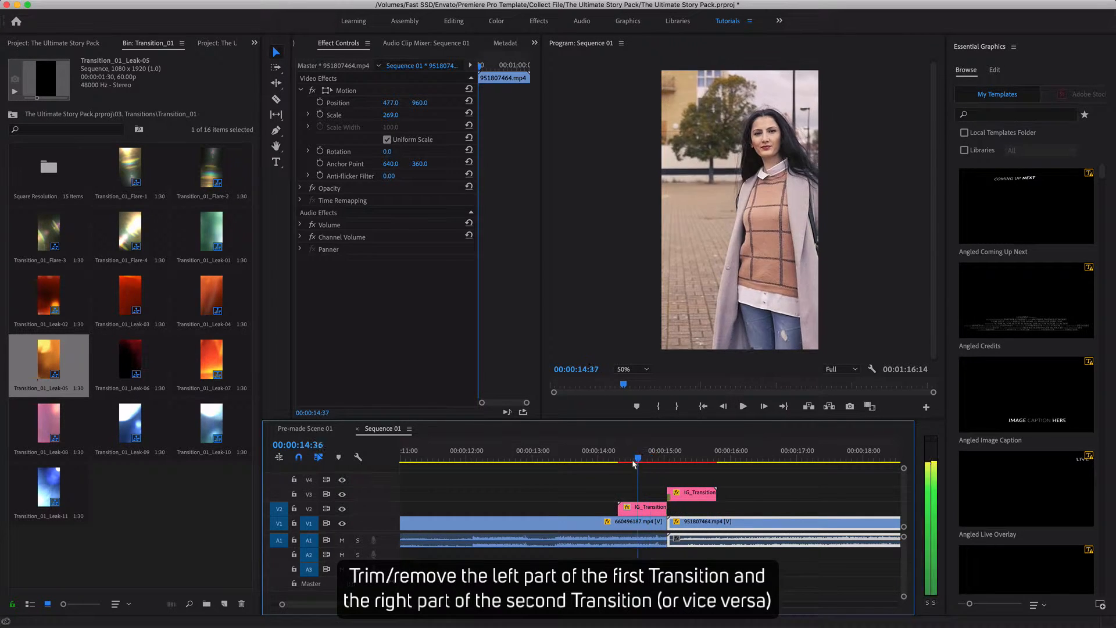
left_click(668, 459)
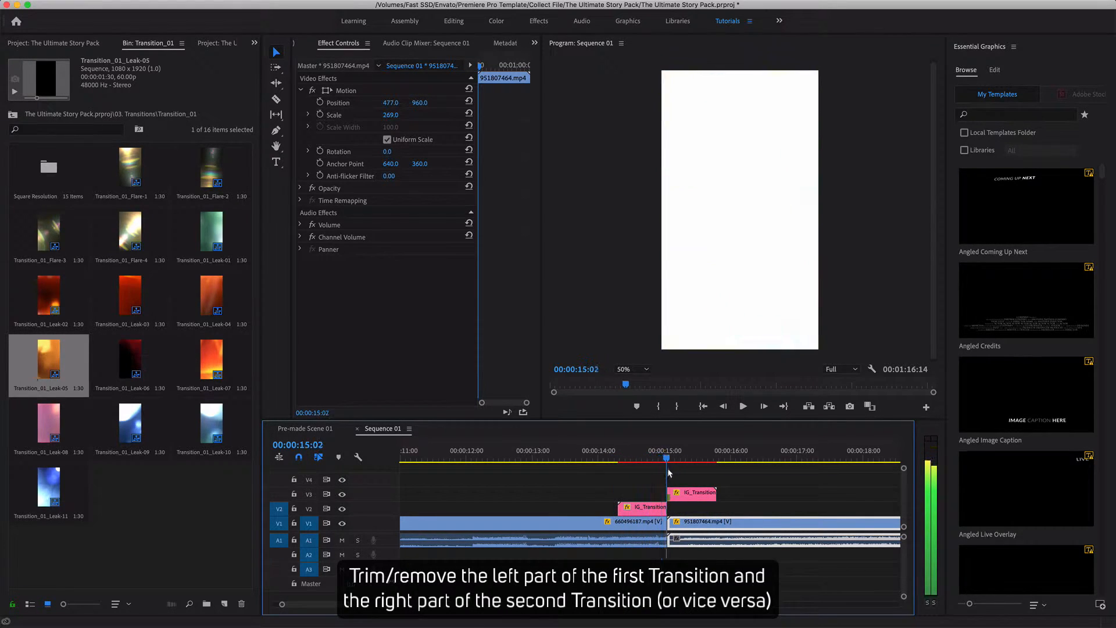
left_click(724, 449)
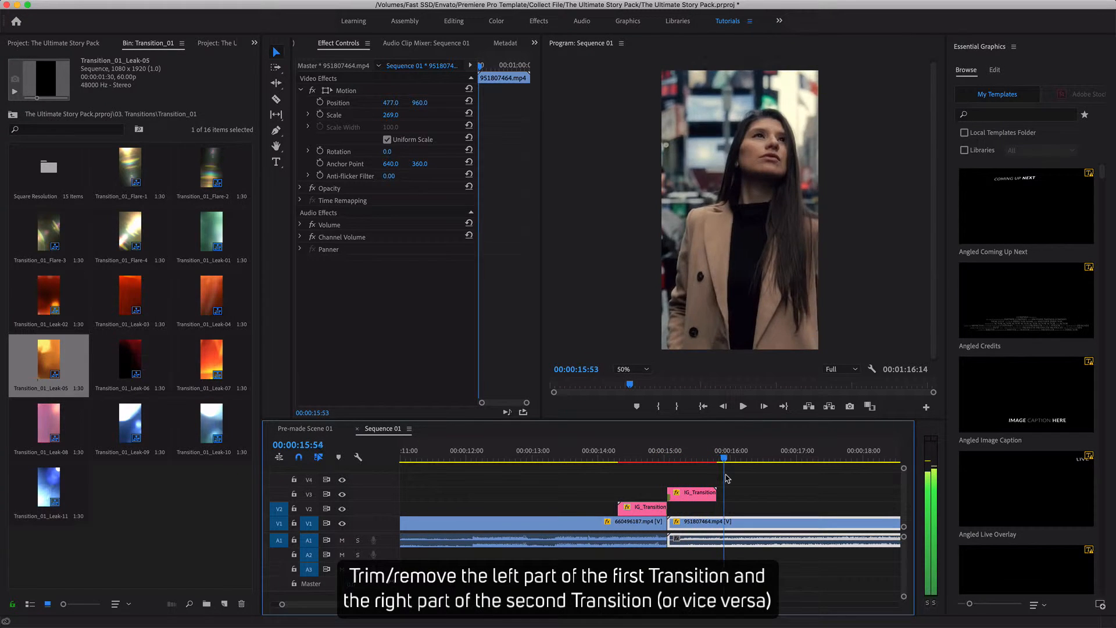
left_click(613, 457)
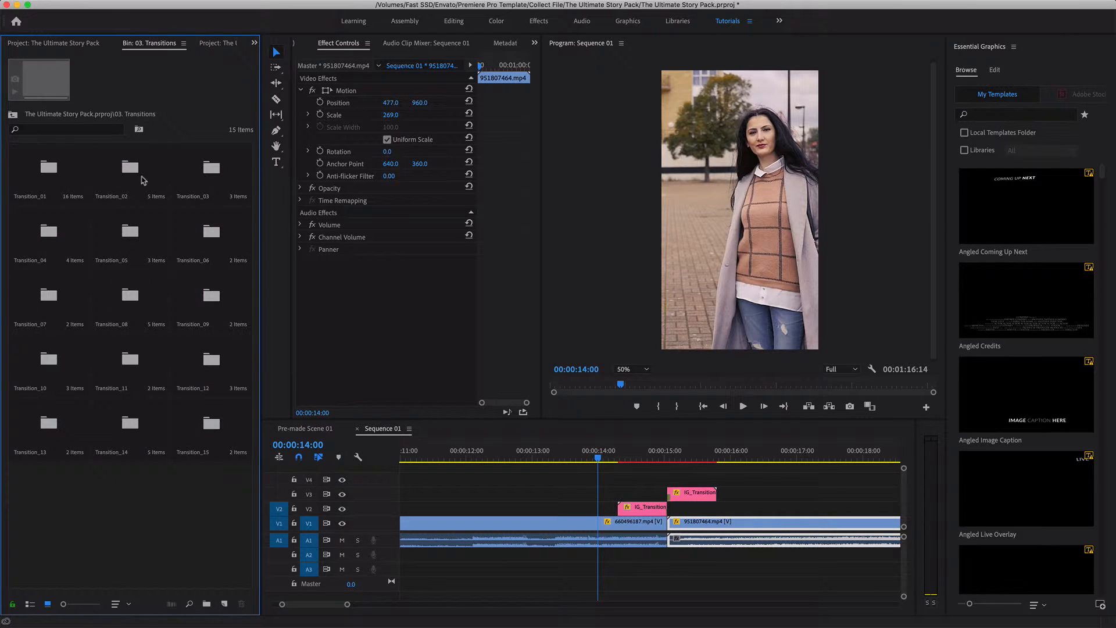
Step: Replace the leaks with IG_Transition_02_Up on V2 over the cut and preview at 1/4 resolution
double_click(129, 166)
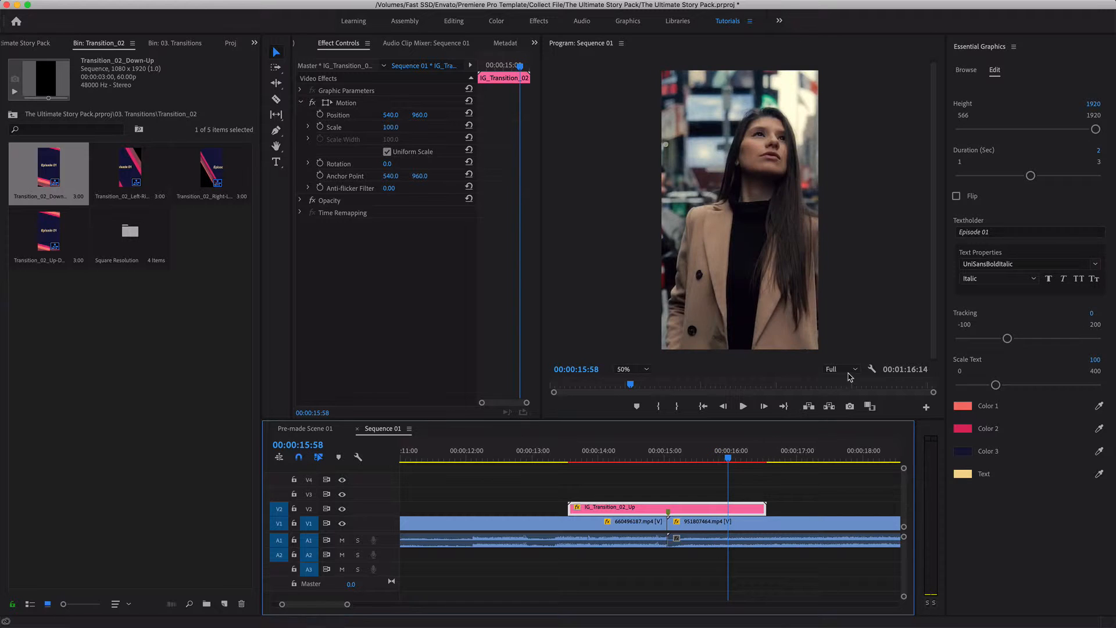
left_click(839, 369)
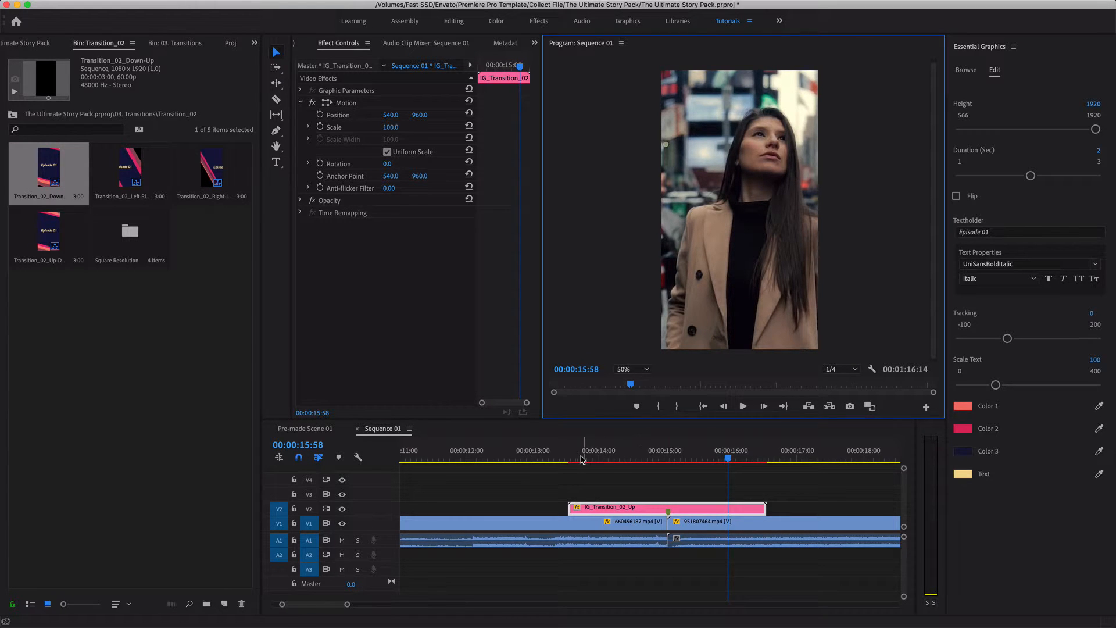
left_click(658, 459)
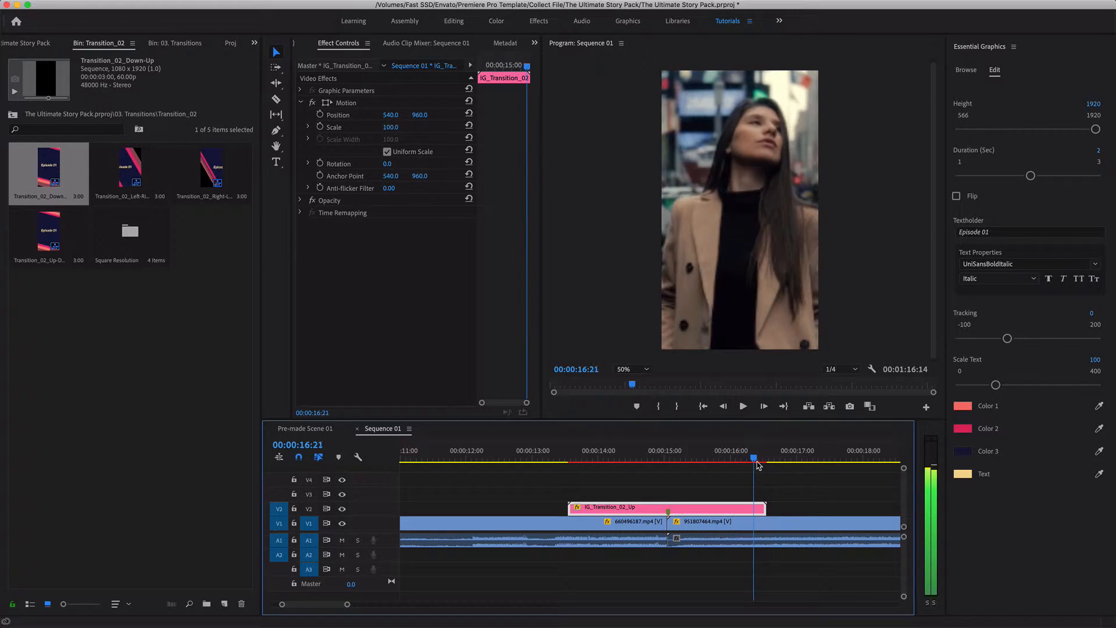
left_click(662, 459)
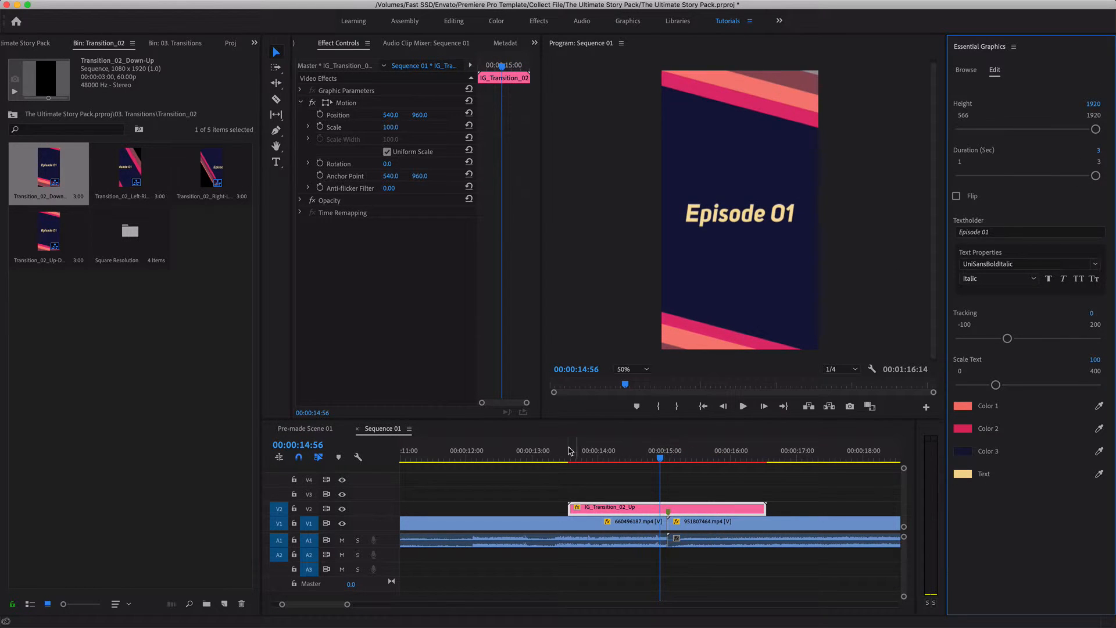
Step: Adjust the Episode 01 transition's Duration, Tracking and Scale Text and preview it around the cut
left_click(616, 458)
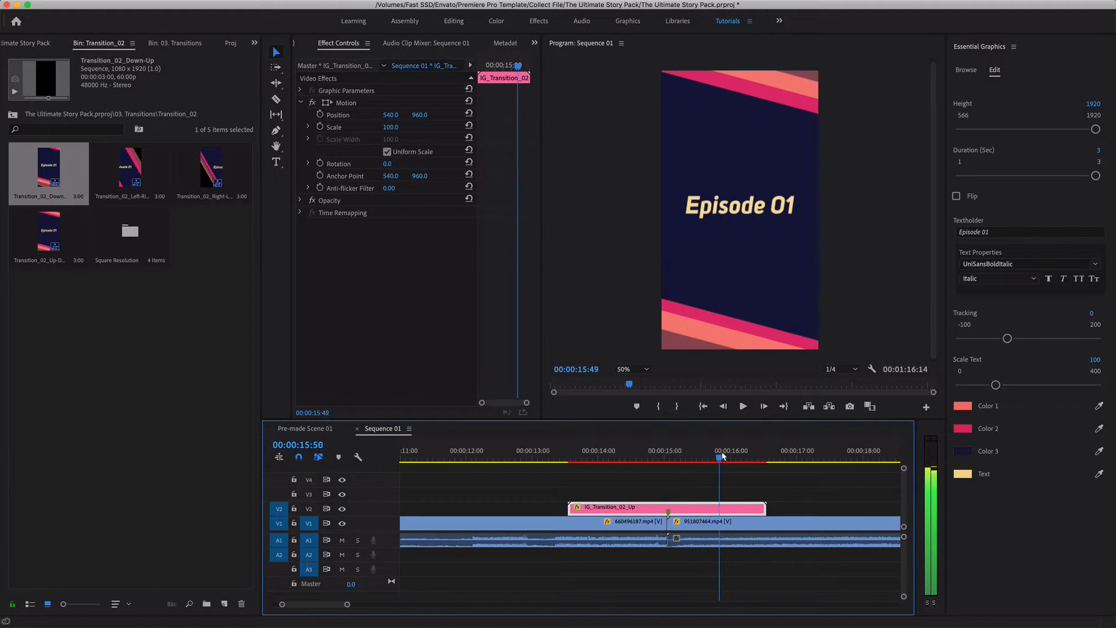
left_click(753, 457)
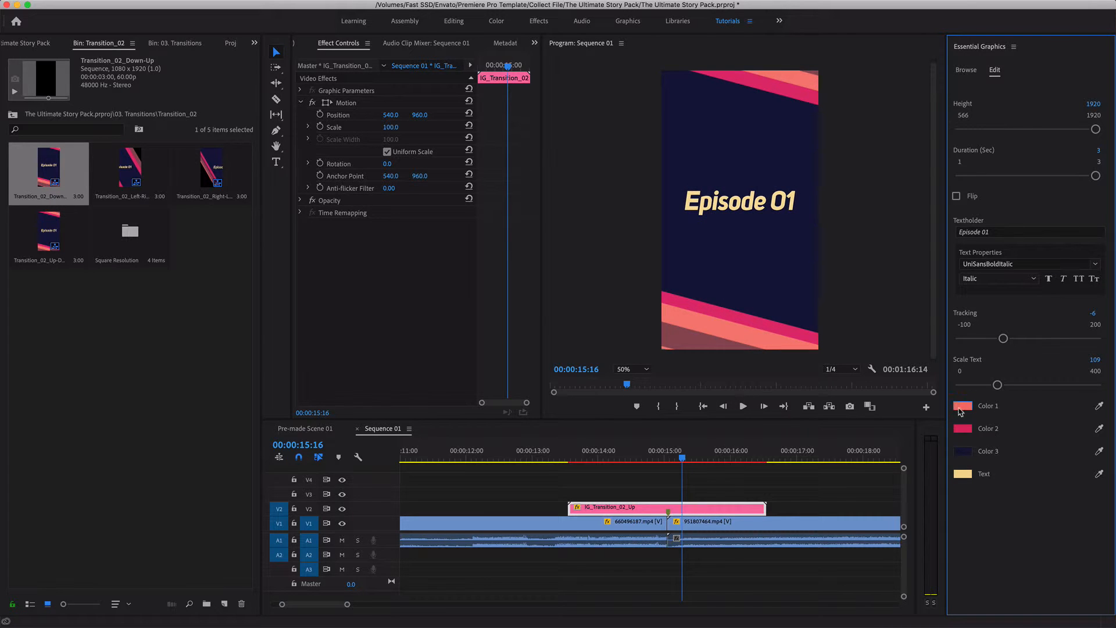
left_click(649, 458)
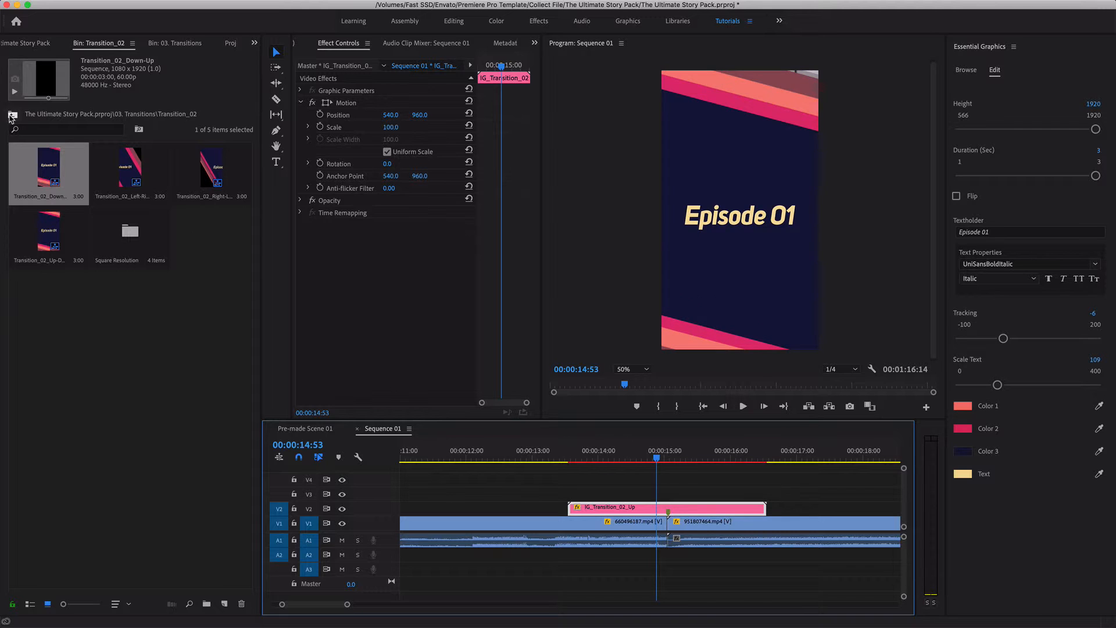
Step: Remove the Episode 01 clip and bring IG_Transition_03_Horizontal from its bin onto V2 over the cut
left_click(12, 116)
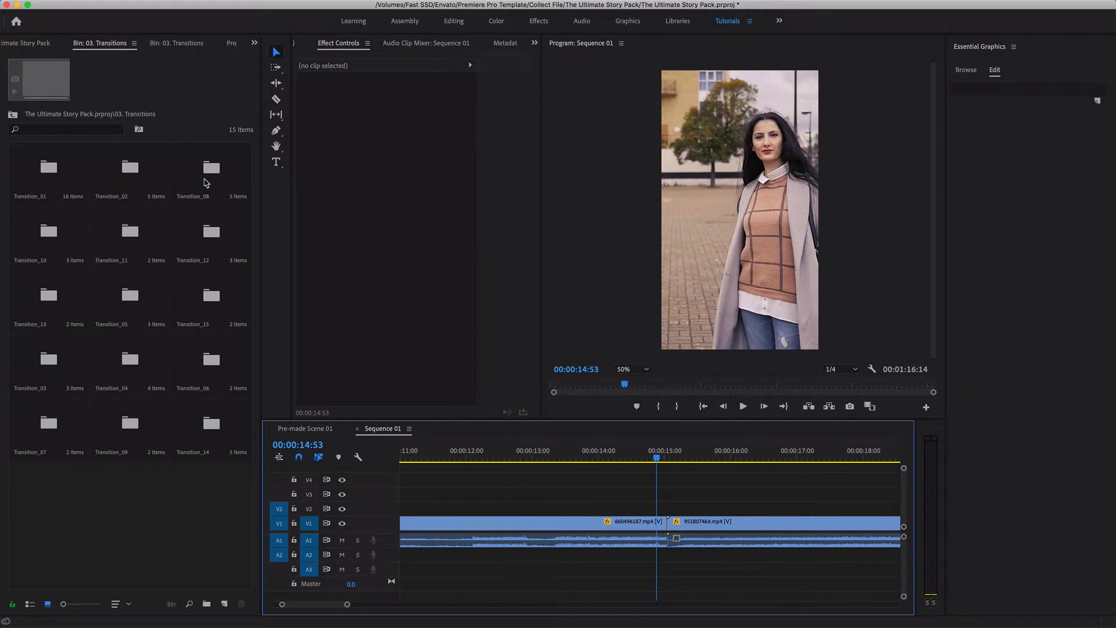
left_click(116, 603)
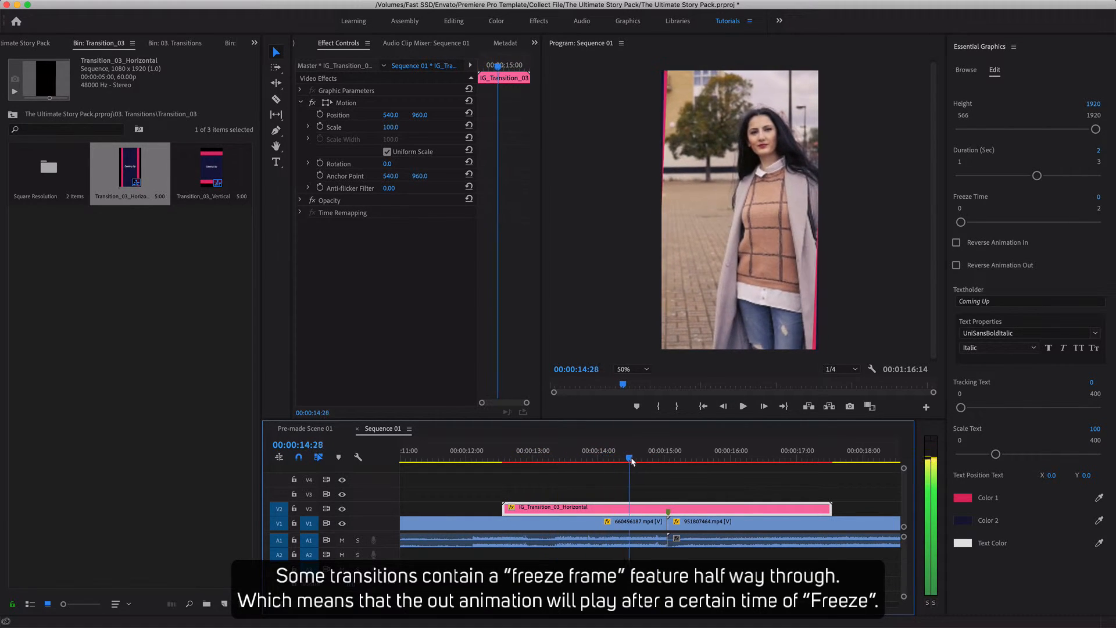
Step: Set the Coming Up transition's Freeze Time to 1 and preview the hold and out animation
left_click(734, 458)
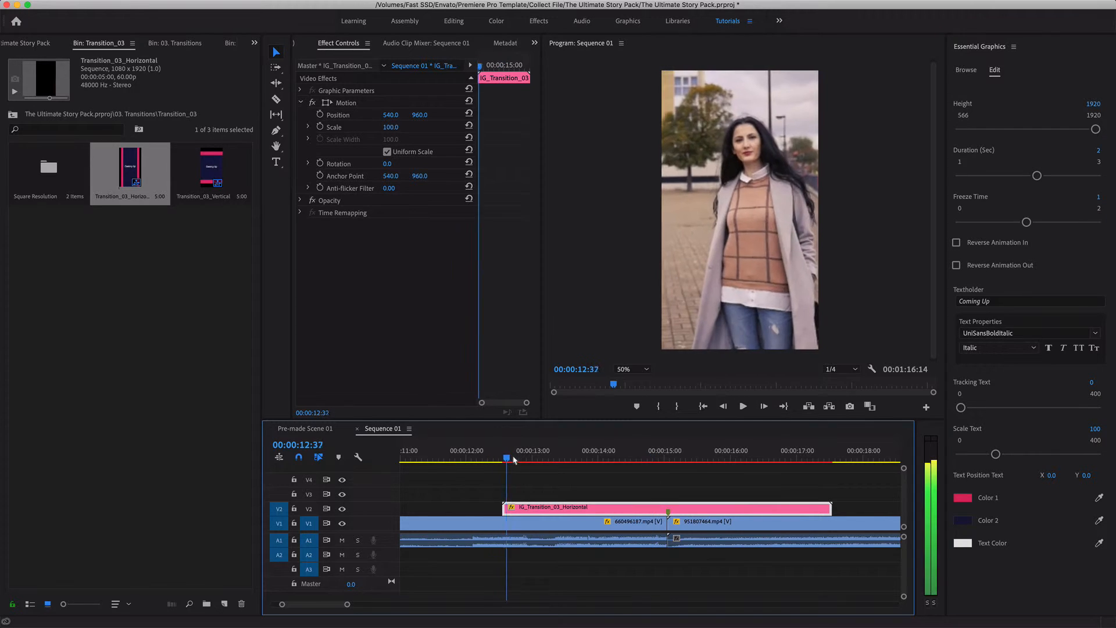
left_click(635, 458)
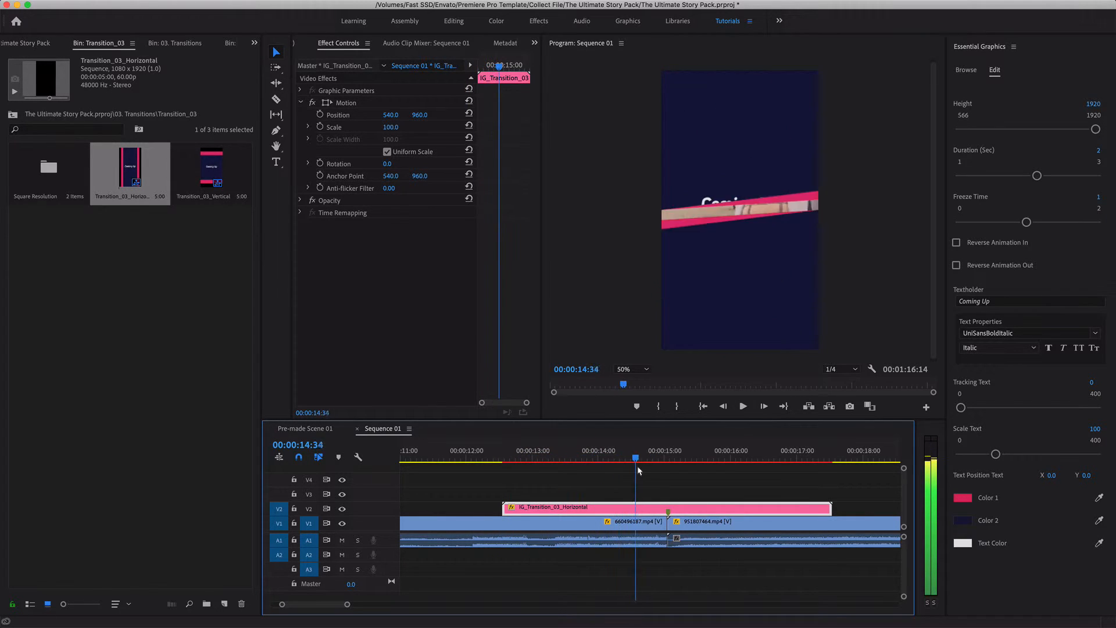
left_click(736, 457)
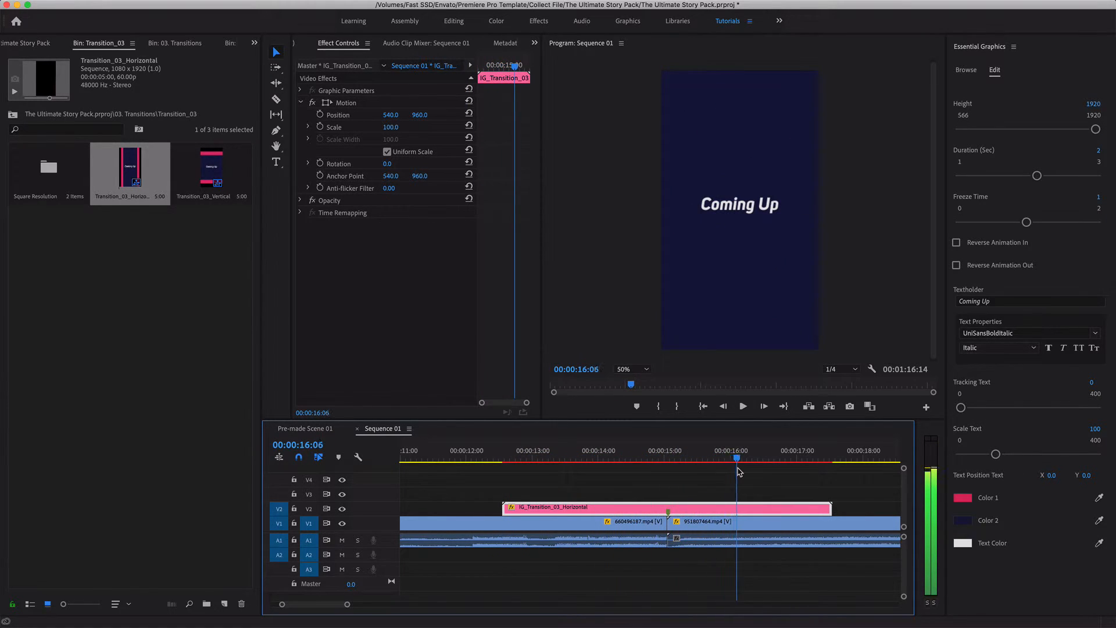
left_click(677, 459)
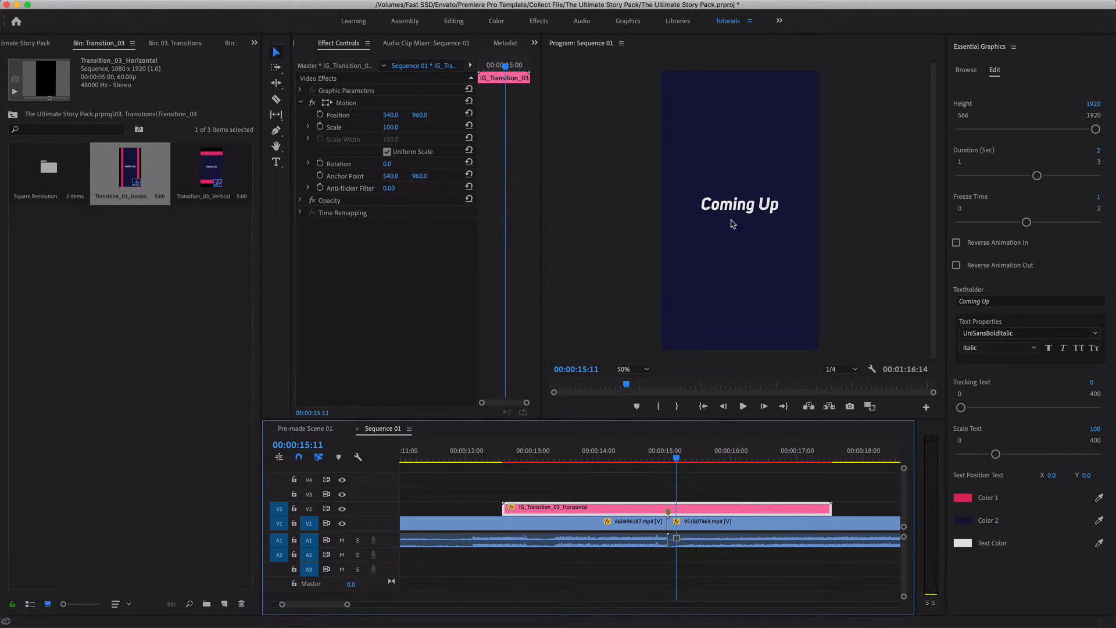
left_click(775, 458)
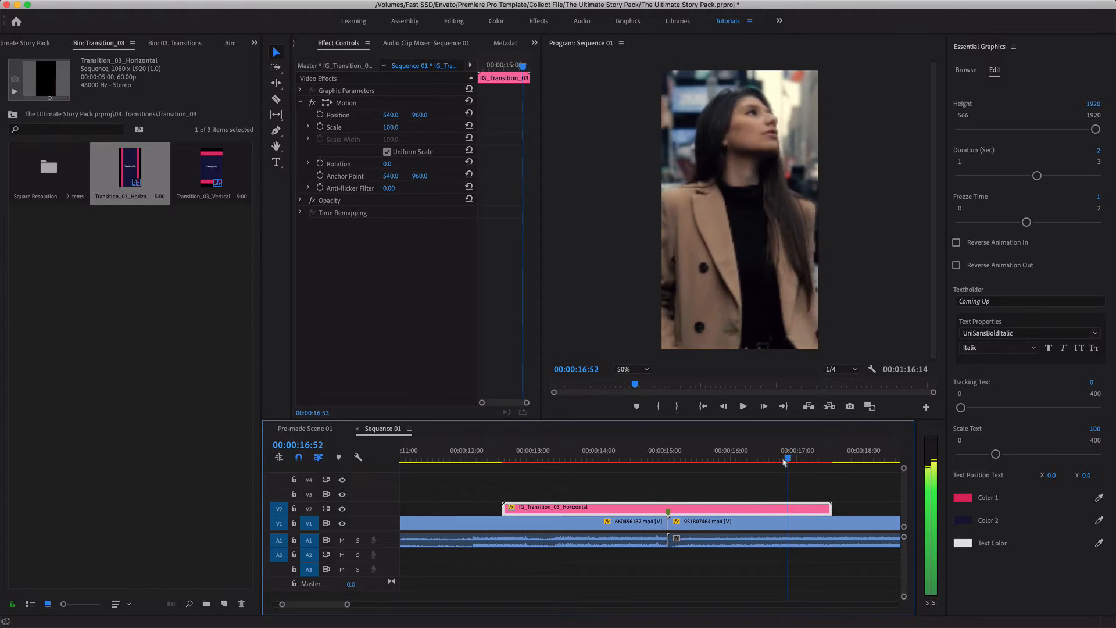
left_click(562, 460)
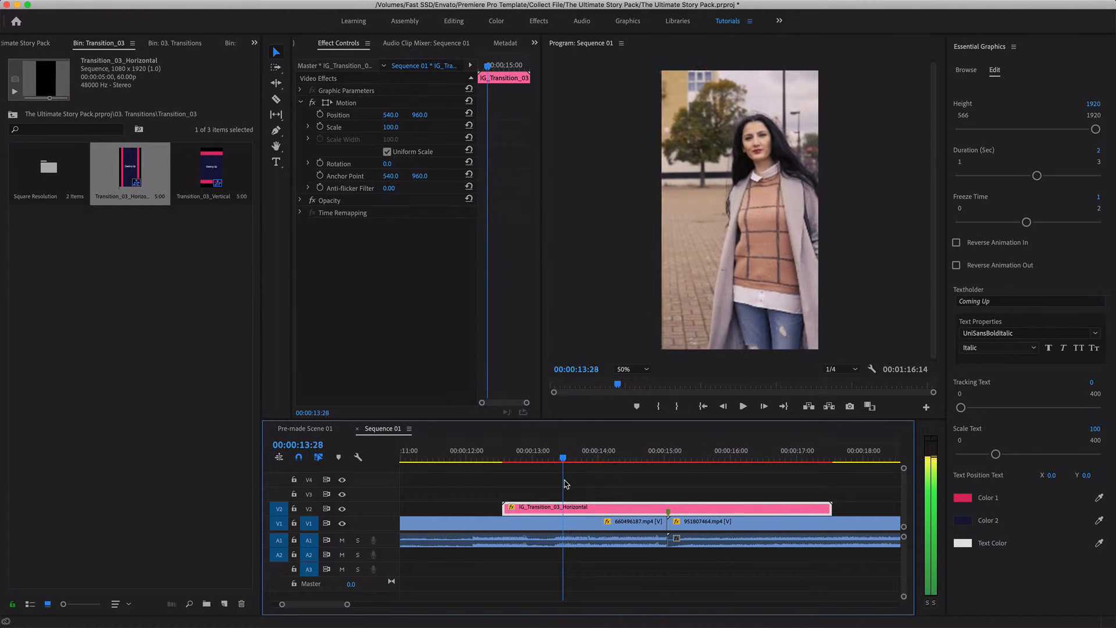
left_click(760, 450)
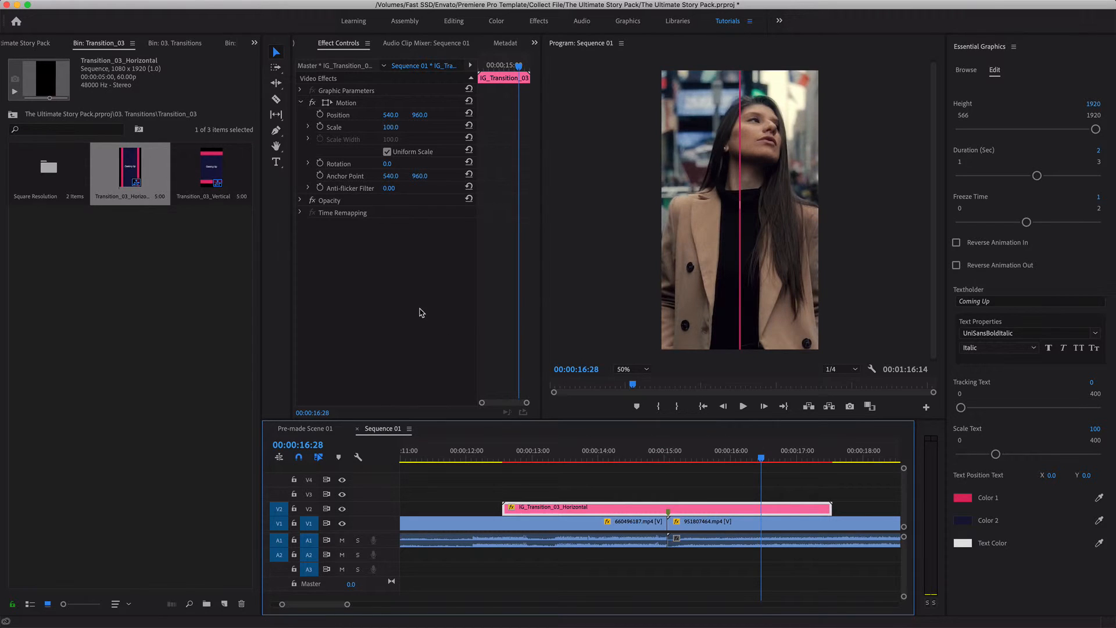
left_click(12, 116)
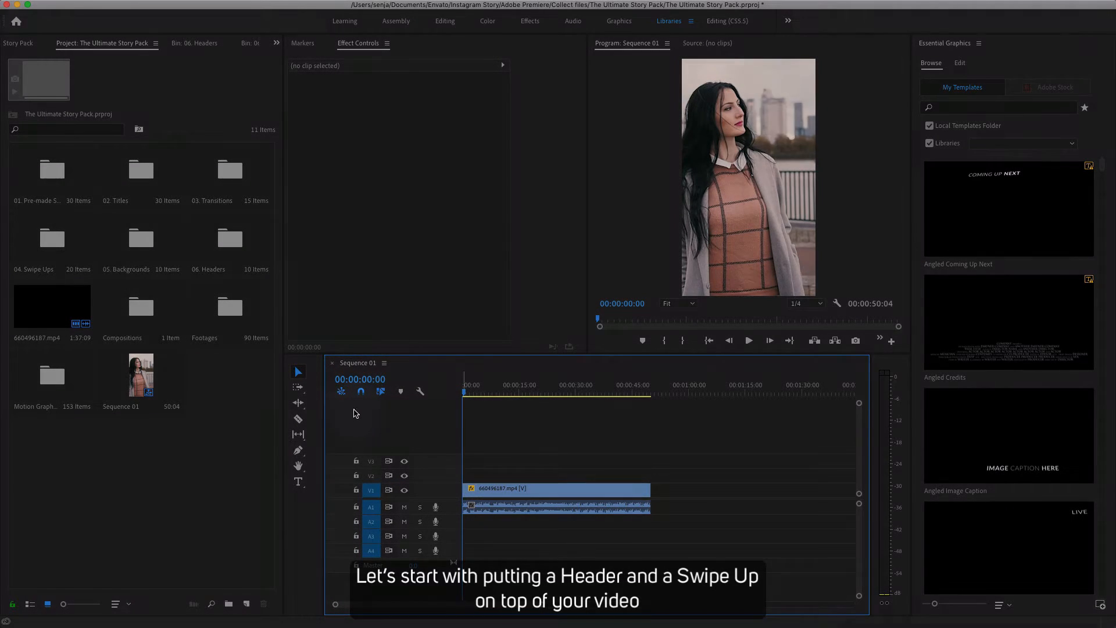
mouse_move(341, 392)
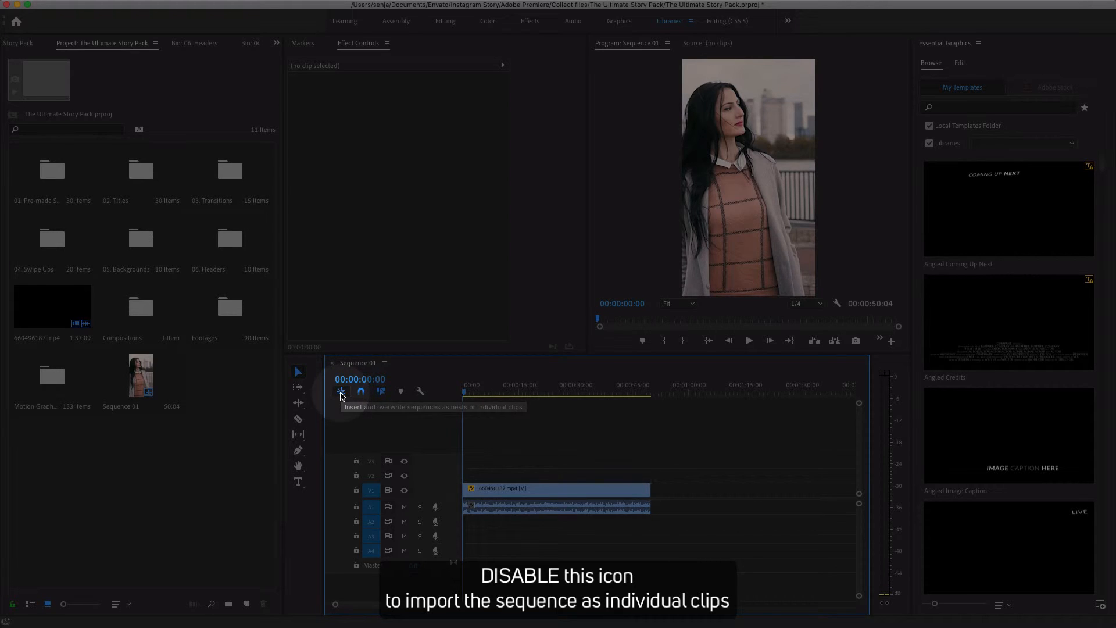
Step: Insert sequences as individual clips instead of nests and navigate into 04. Swipe Ups > Swipe_Up_09
left_click(340, 391)
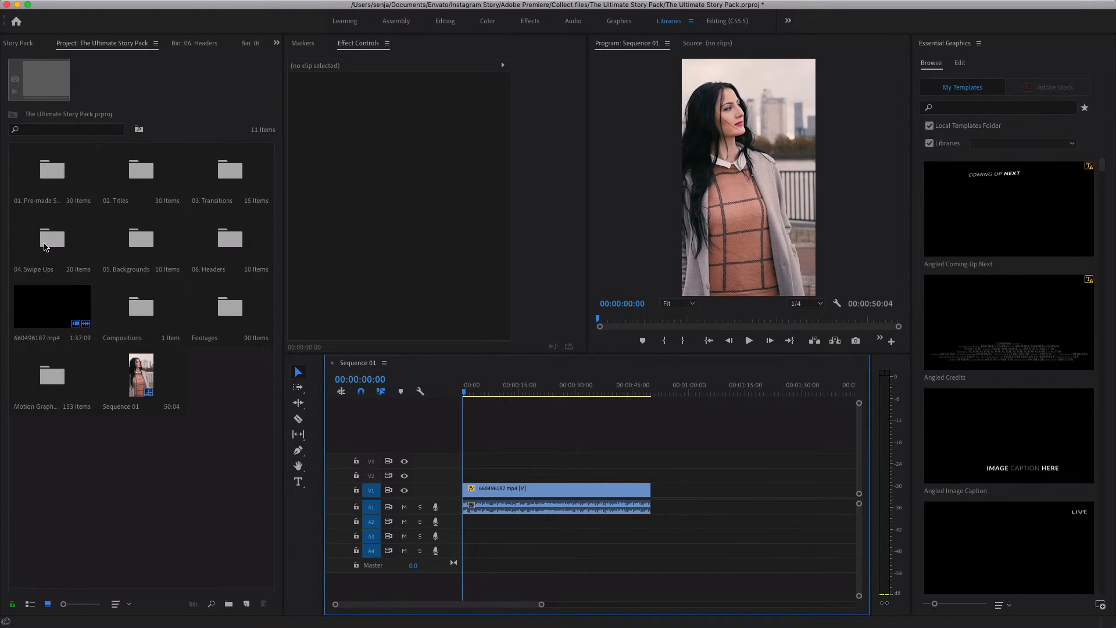
double_click(52, 239)
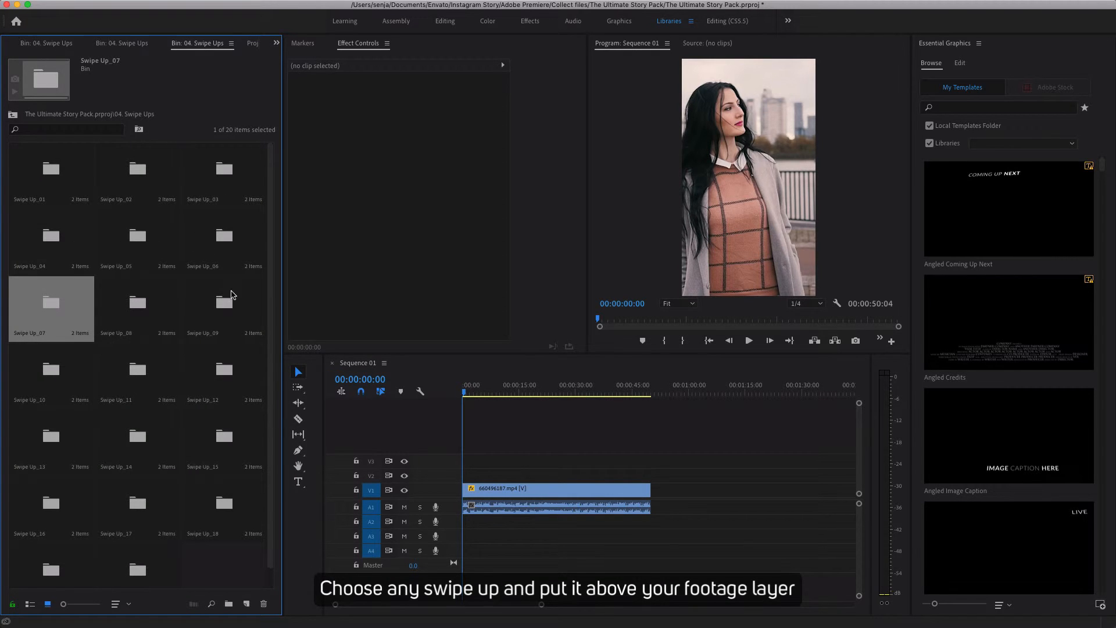
double_click(202, 298)
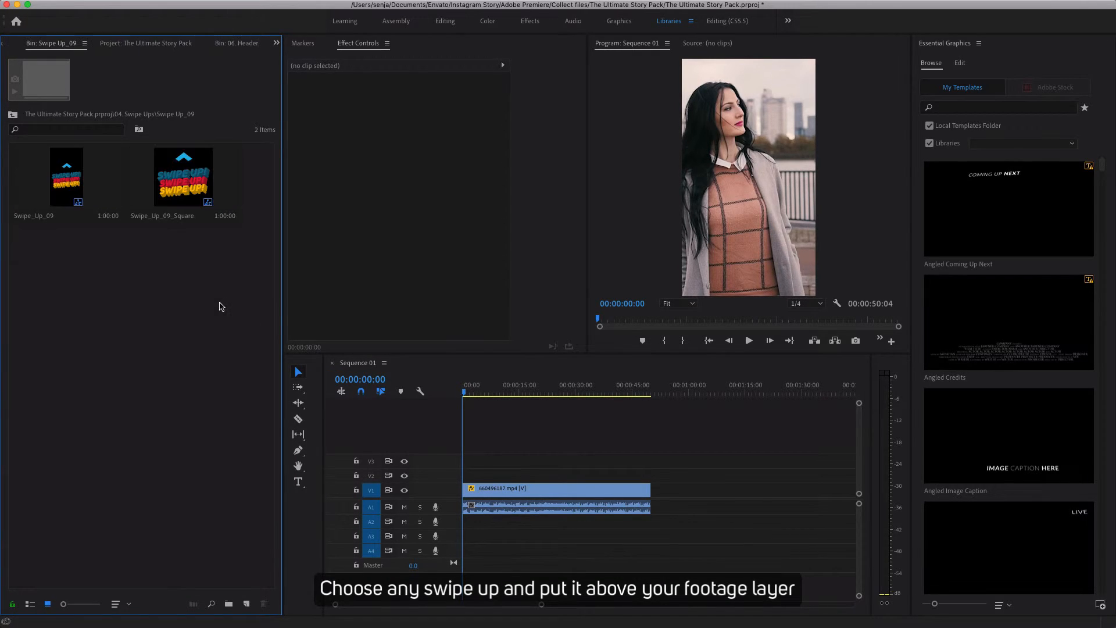
left_click(65, 176)
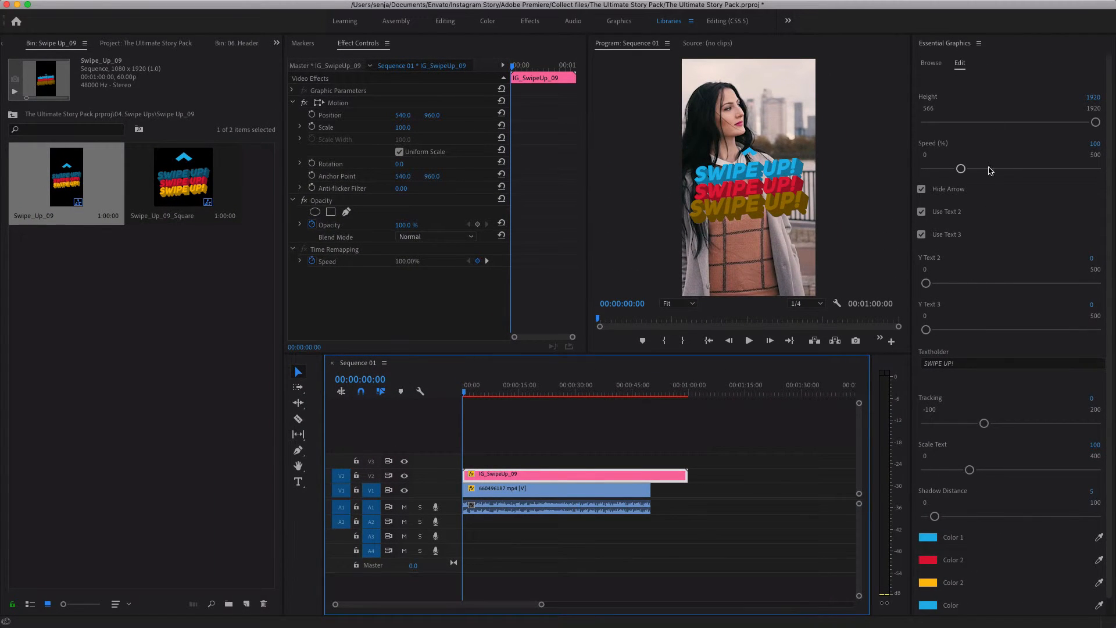
Step: Scale the SWIPE UP! text down to 77 and return to the 04. Swipe Ups bin
scroll("down", 3)
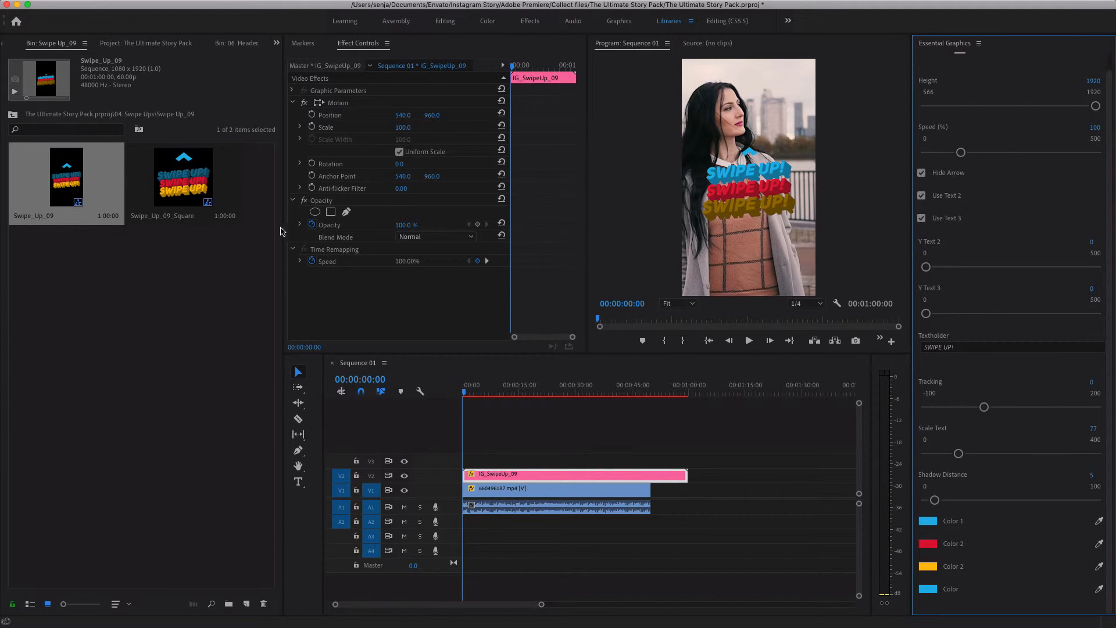
left_click(12, 115)
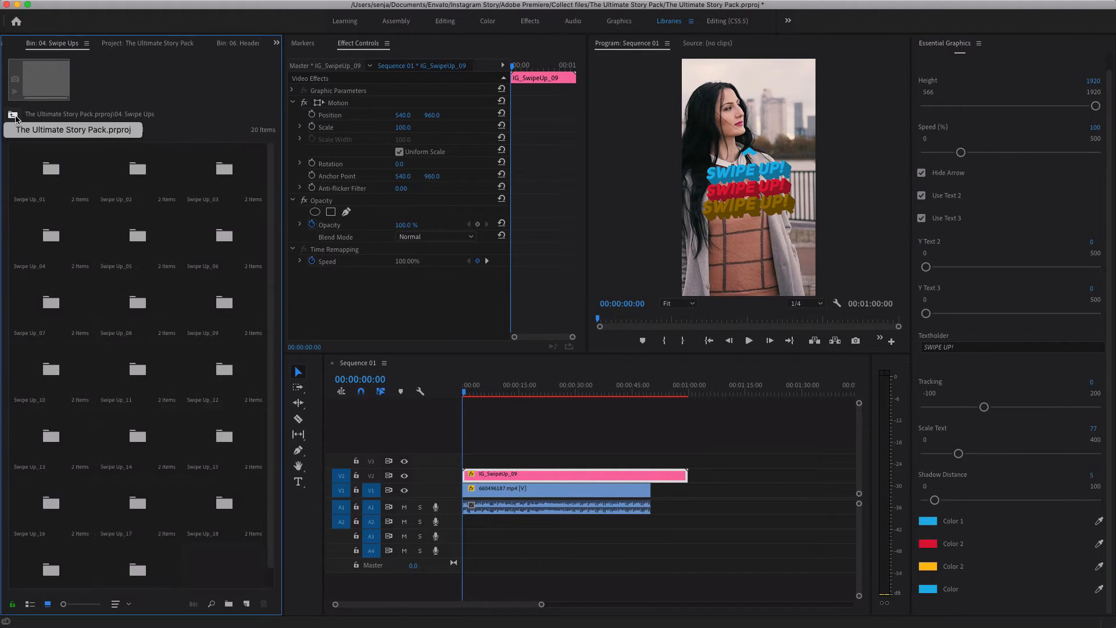
mouse_move(185, 289)
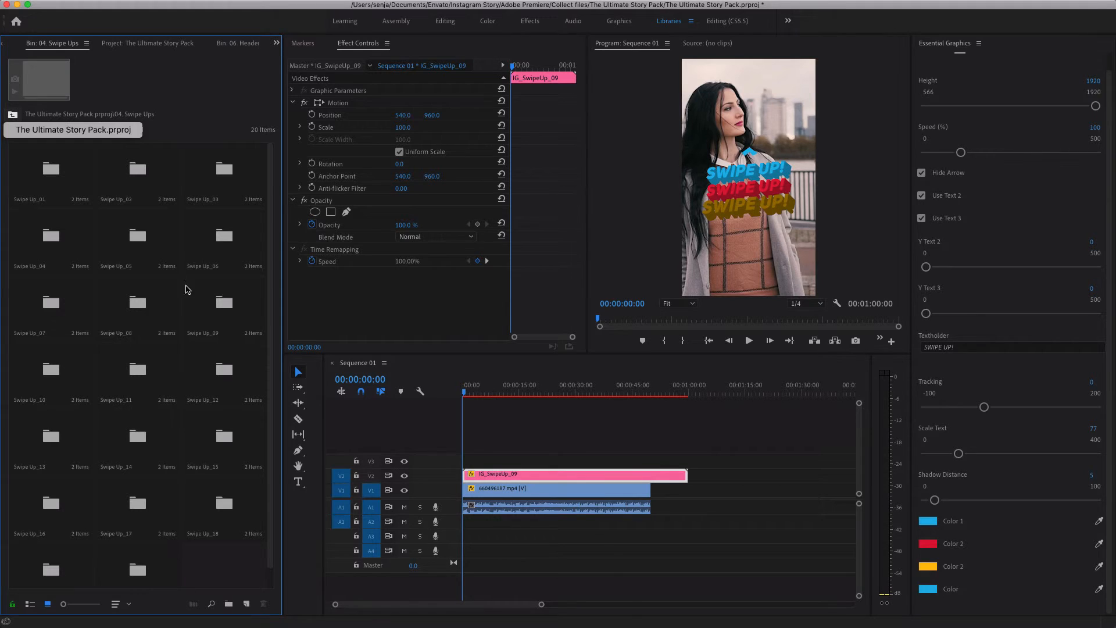
mouse_move(11, 116)
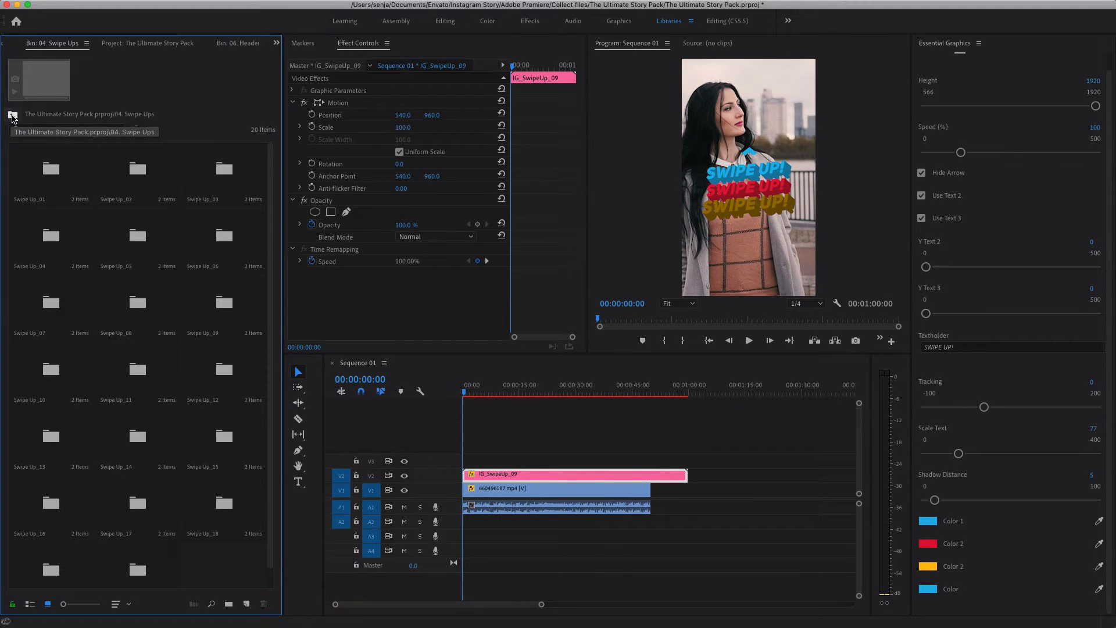
Step: Place Header_02 from 06. Headers on V3 above the swipe-up clip and preview it
left_click(11, 115)
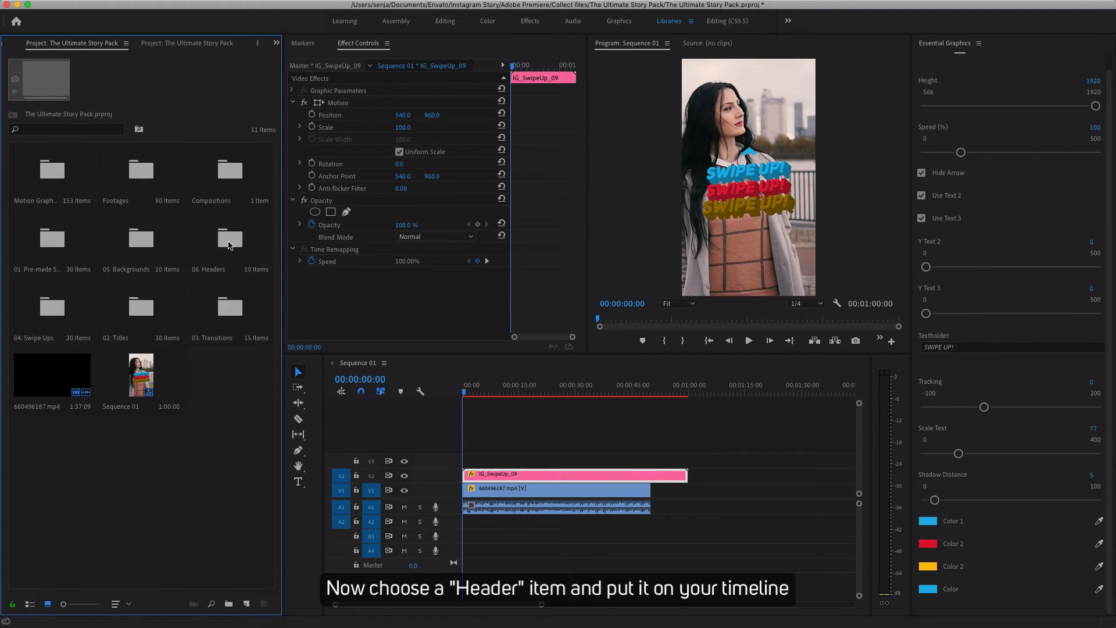
left_click(230, 238)
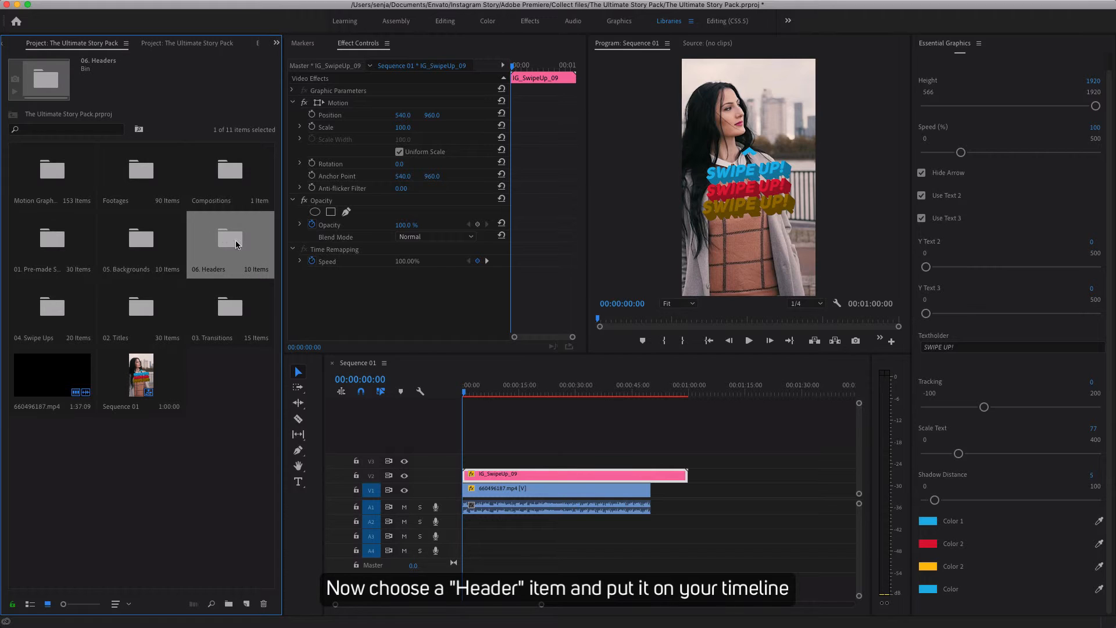
double_click(229, 238)
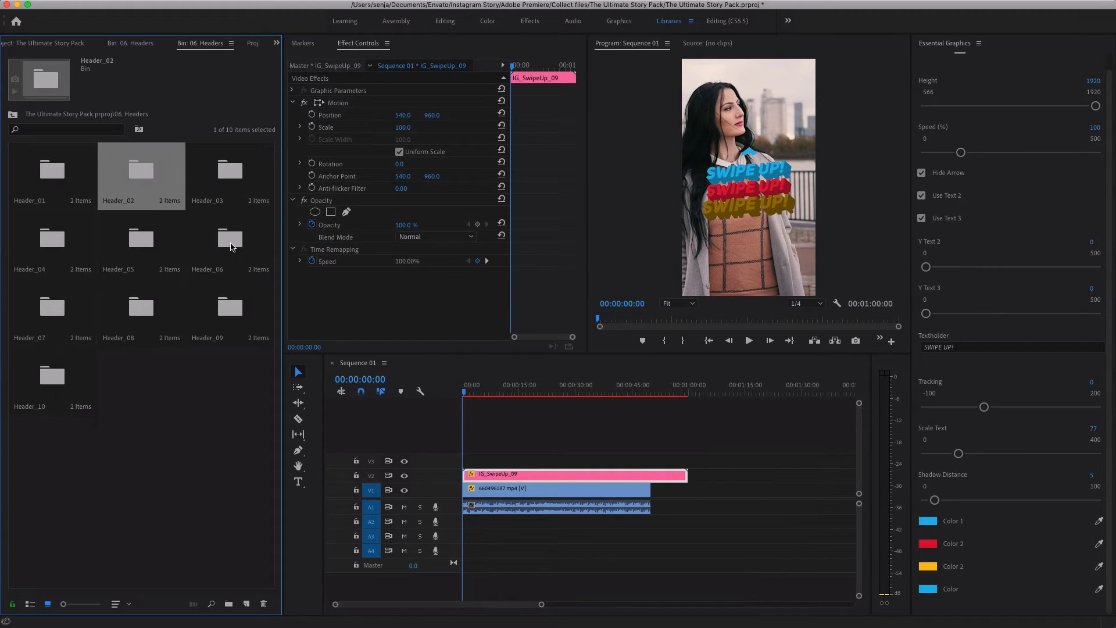
mouse_move(130, 188)
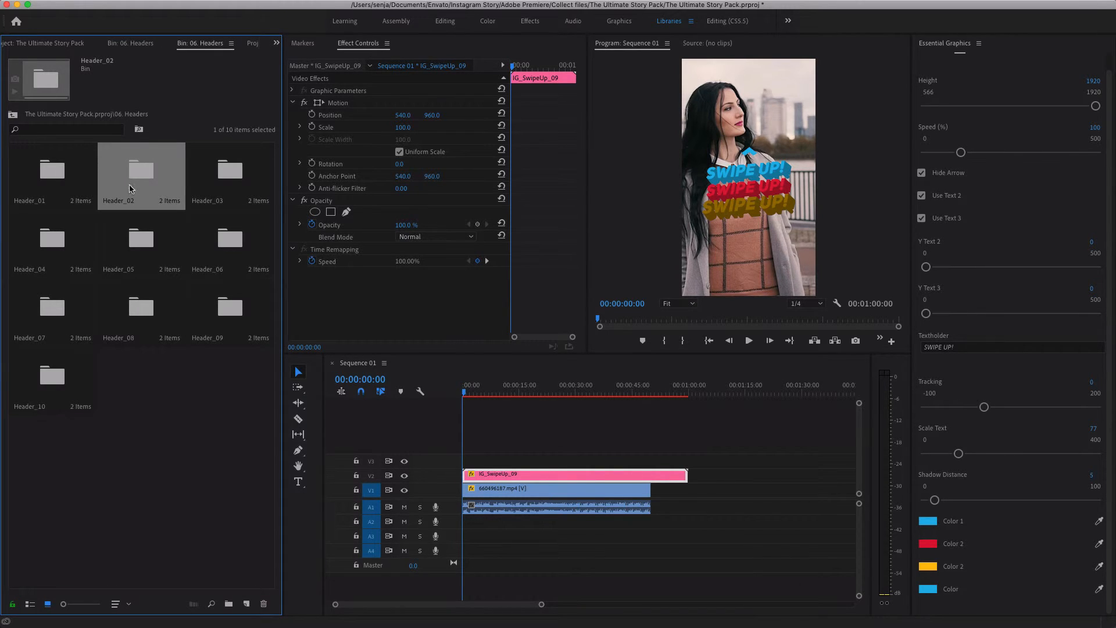
double_click(141, 175)
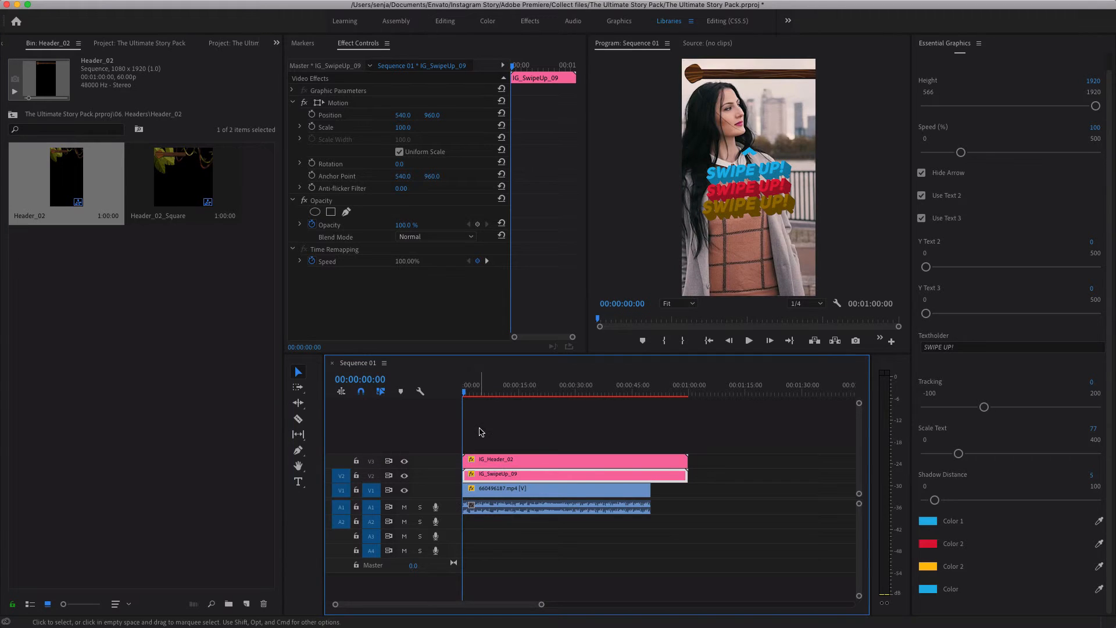
left_click(468, 394)
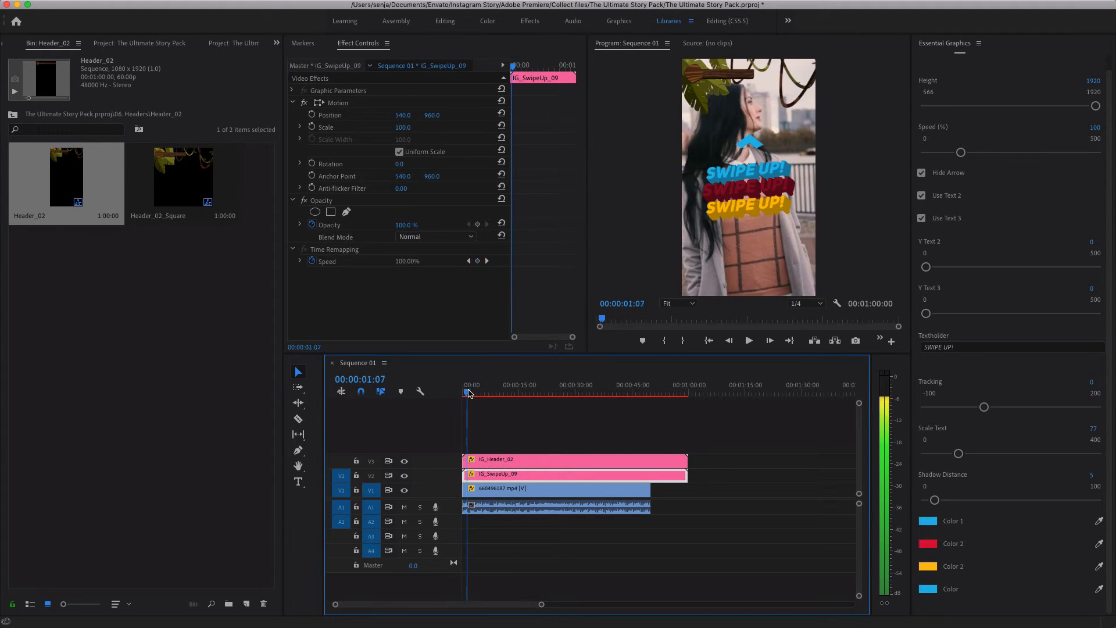
left_click(499, 394)
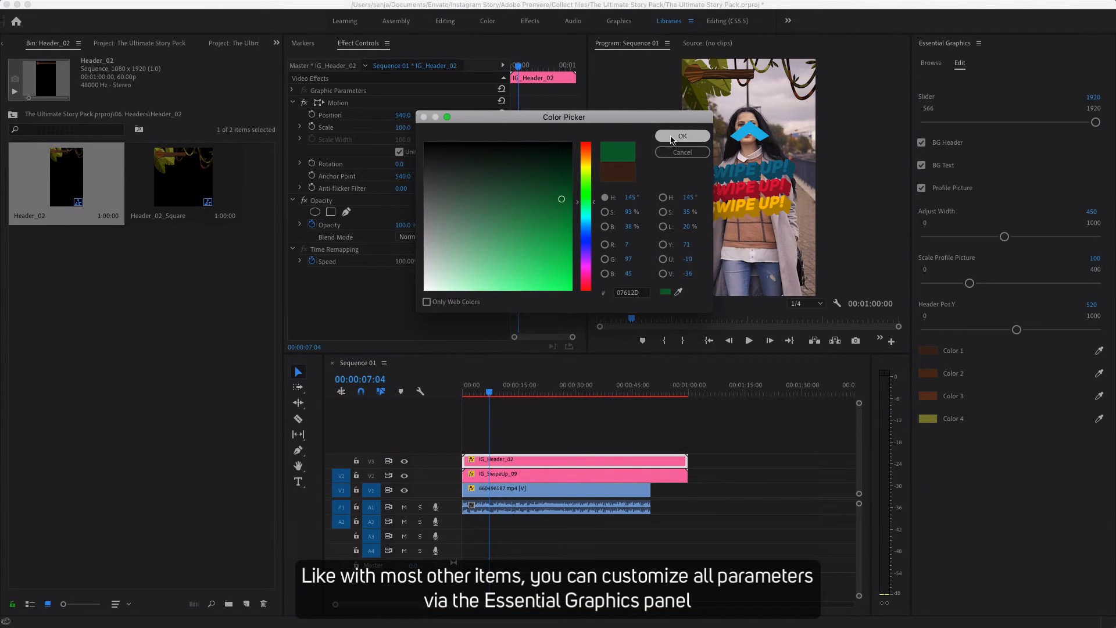
Step: Set the header's Colors 1–3 to green and Color 4 to purple, then start a fresh empty Sequence 01
left_click(681, 136)
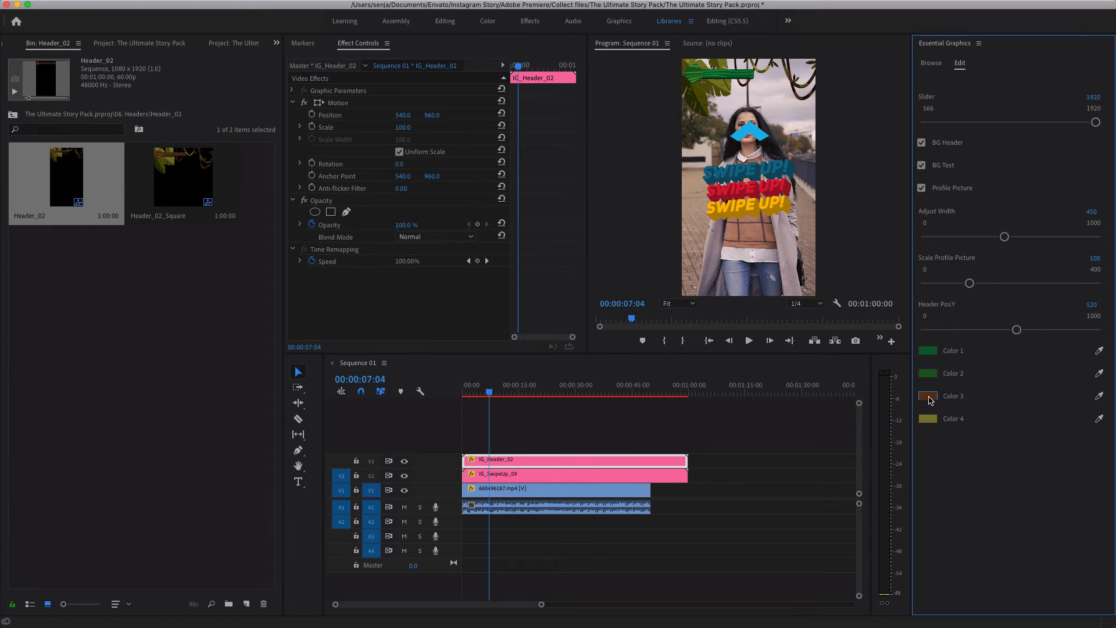
left_click(928, 396)
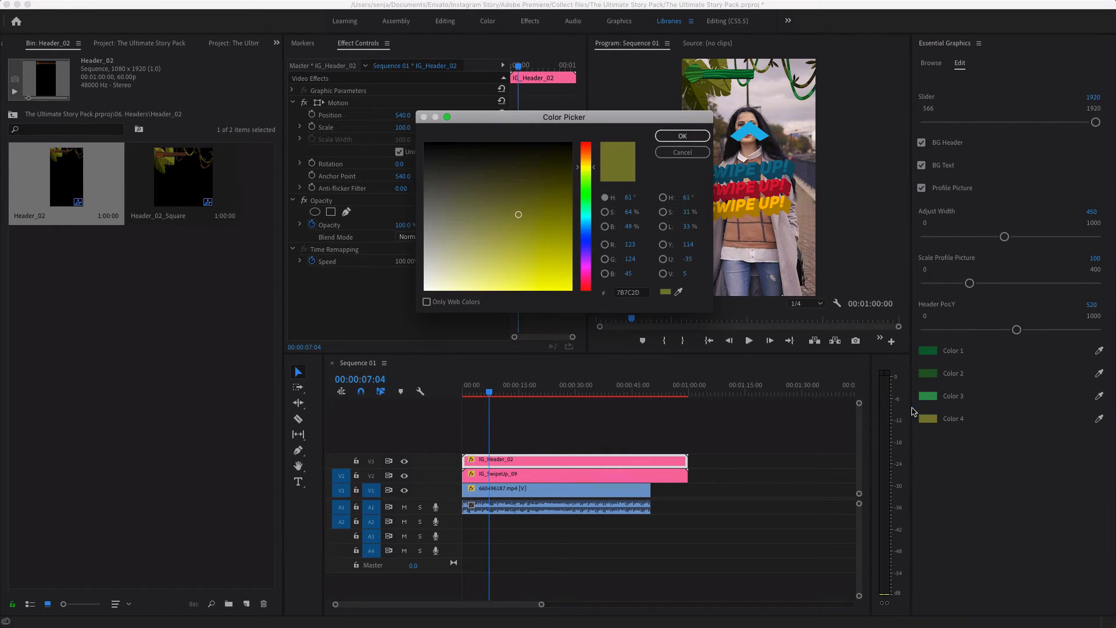
left_click(682, 136)
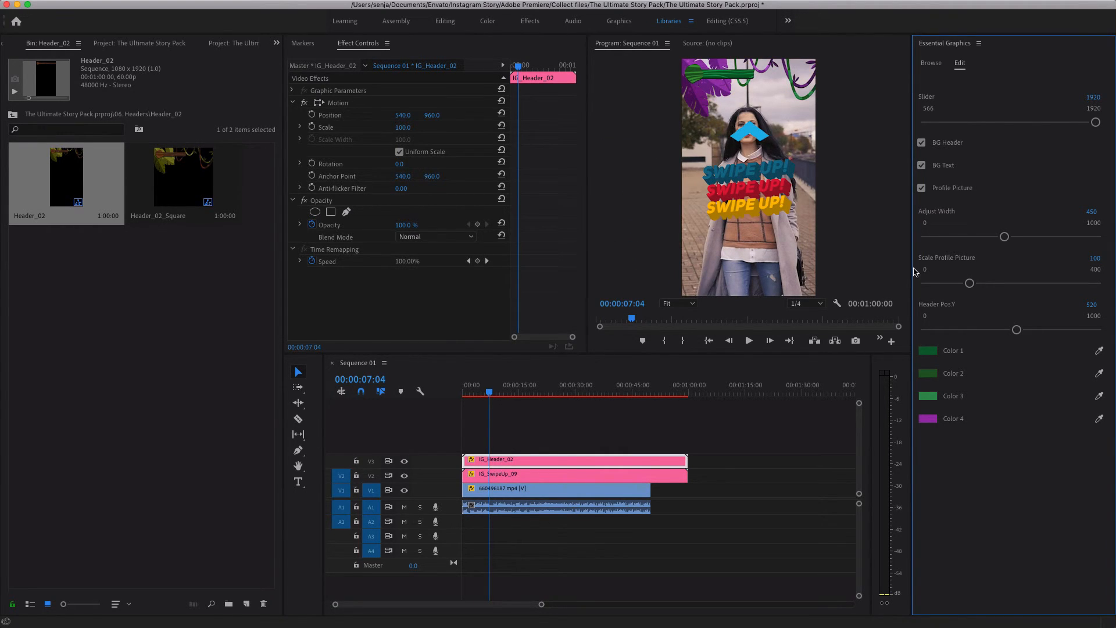
left_click(573, 473)
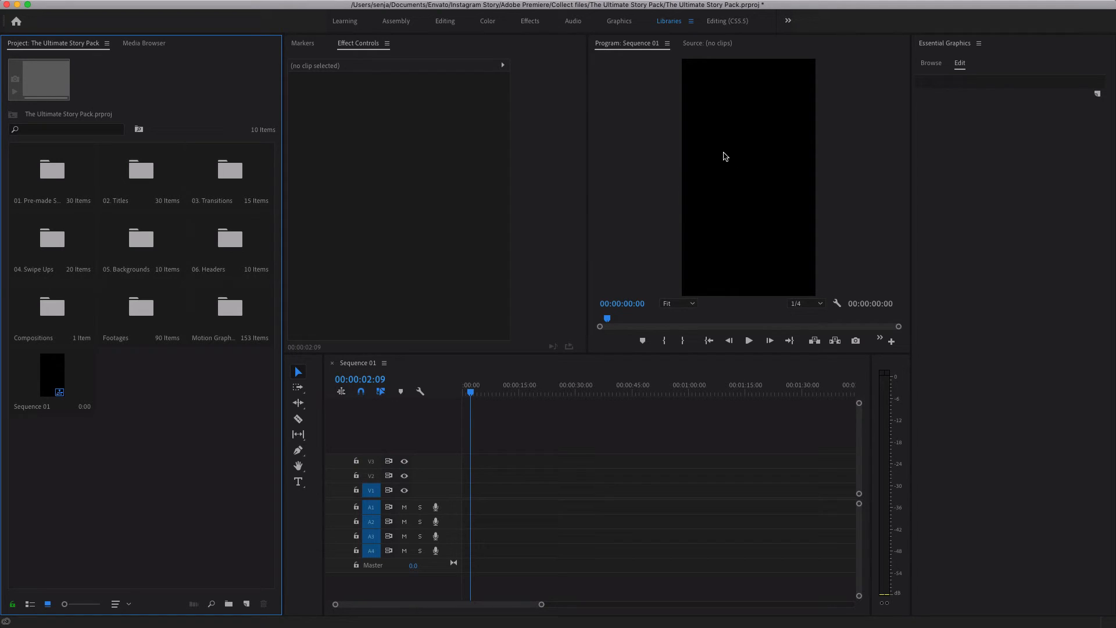
Step: Place Background_10 from 05. Backgrounds on V1 and preview its red-and-blue diagonal design
left_click(140, 239)
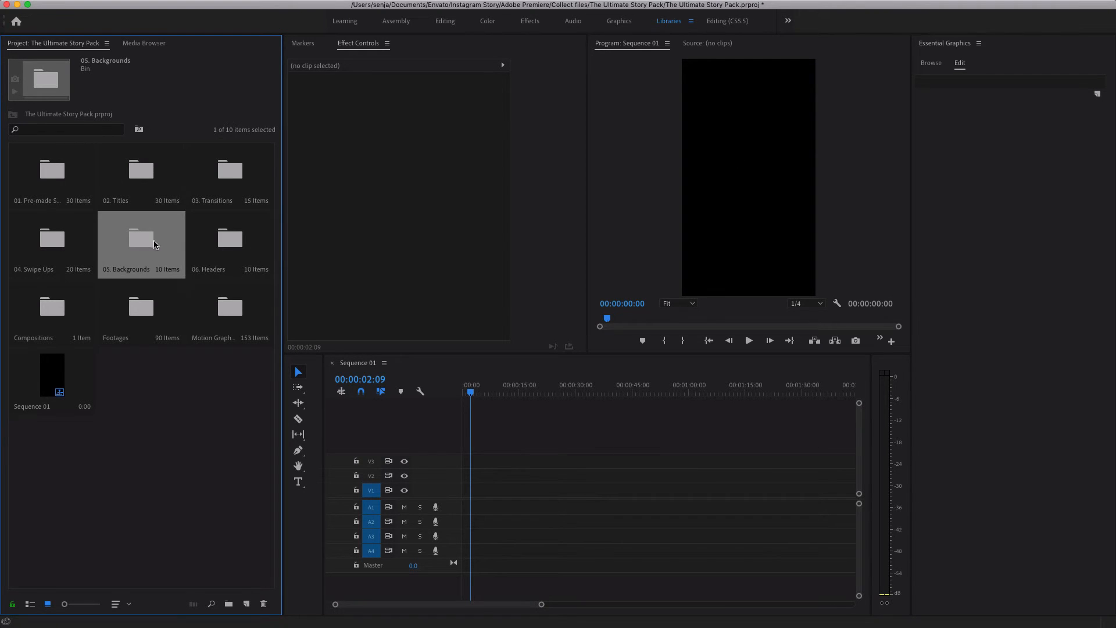
double_click(141, 237)
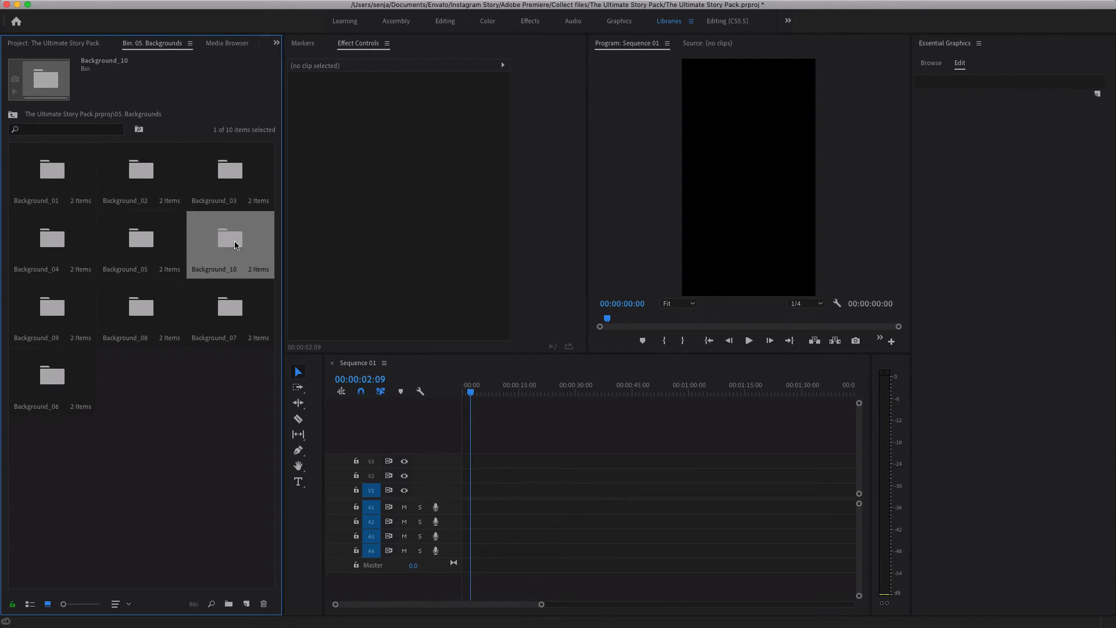
double_click(229, 238)
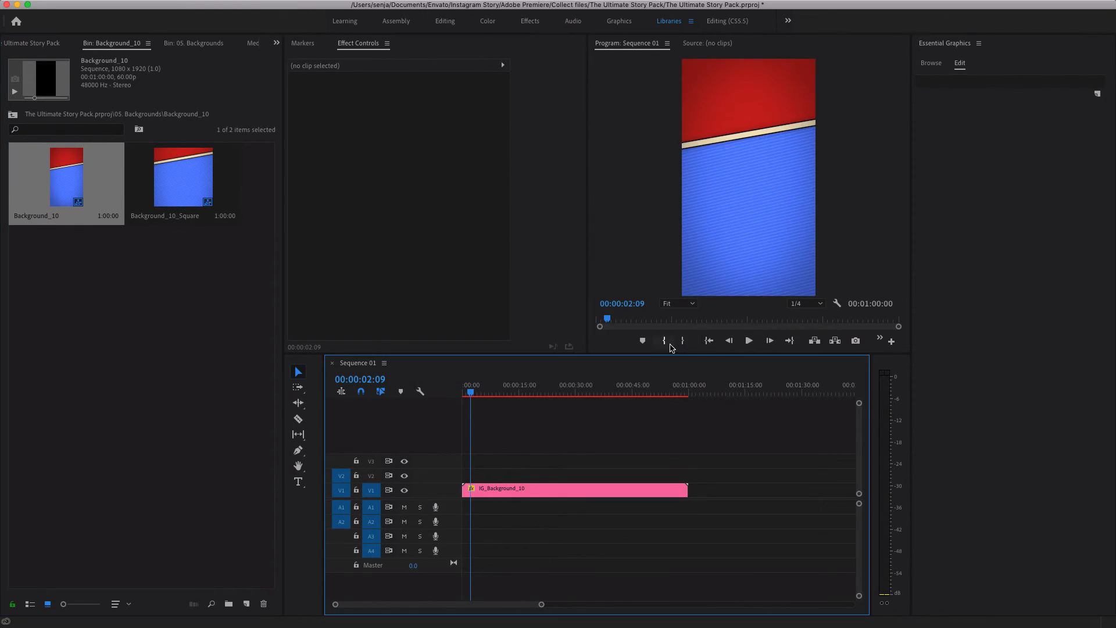
left_click(467, 392)
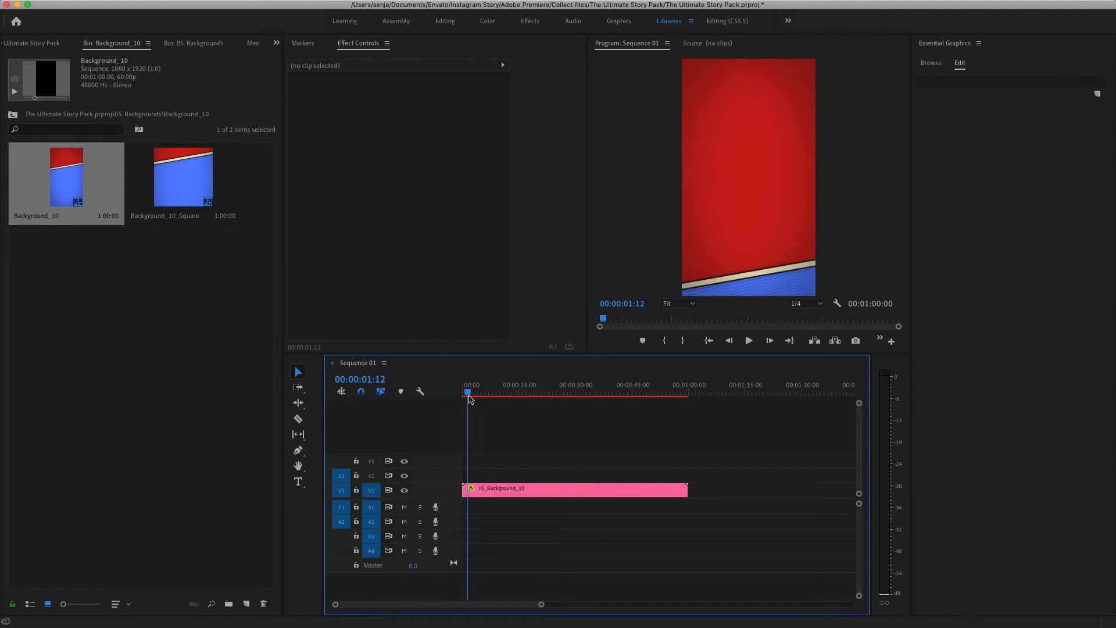
left_click(473, 392)
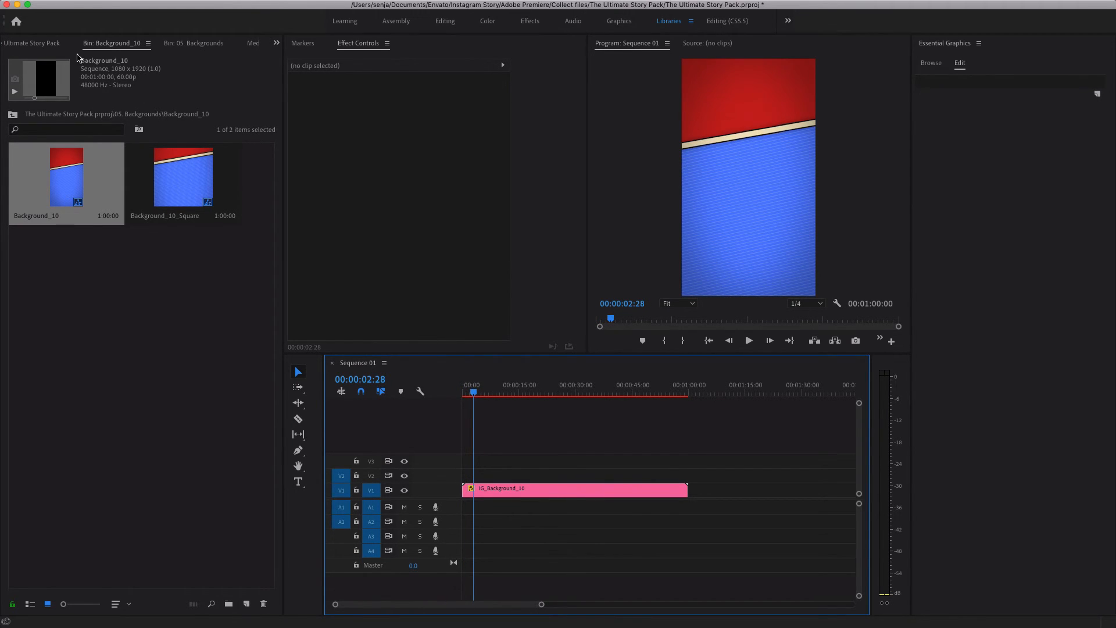
left_click(11, 115)
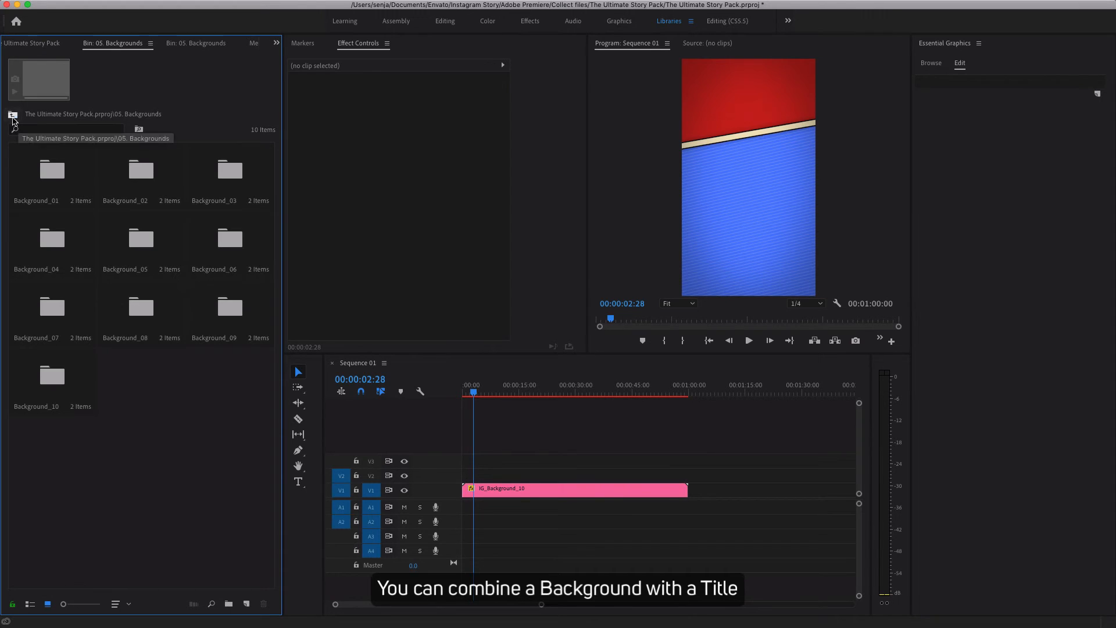
Step: Place the vertical Title_22 GO! TRAVELING graphic on V2 over the background and preview it
left_click(91, 43)
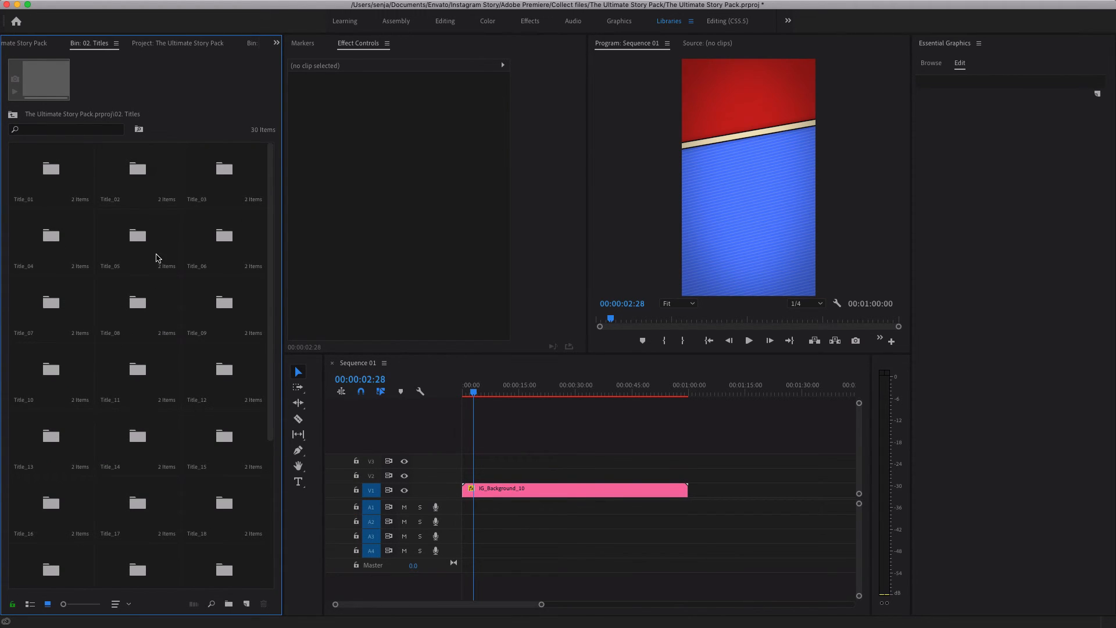
scroll("down", 3)
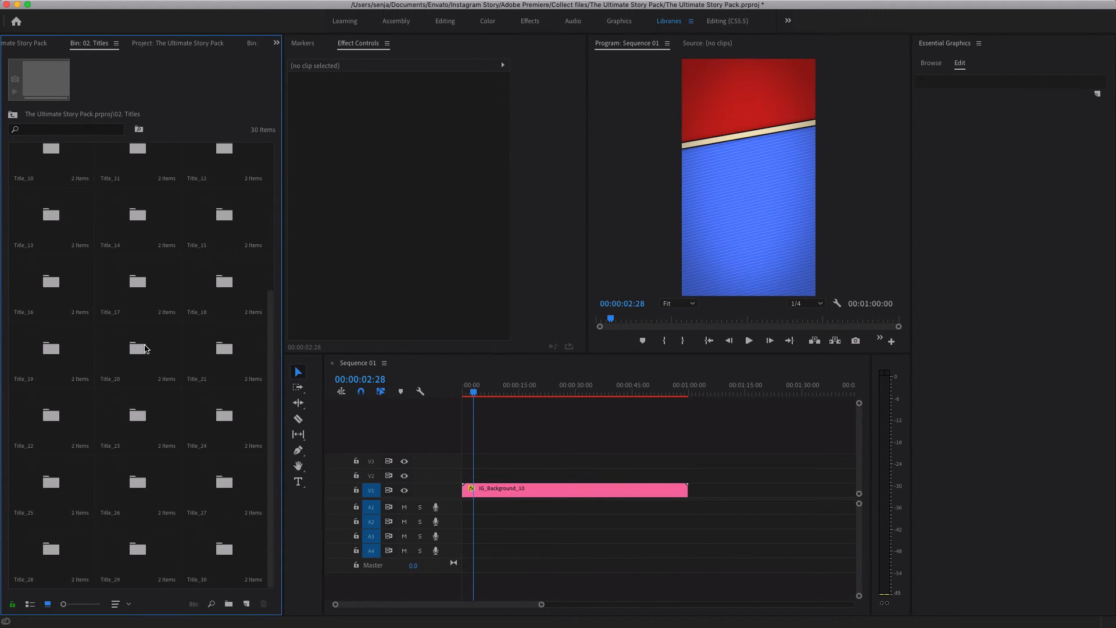
left_click(50, 415)
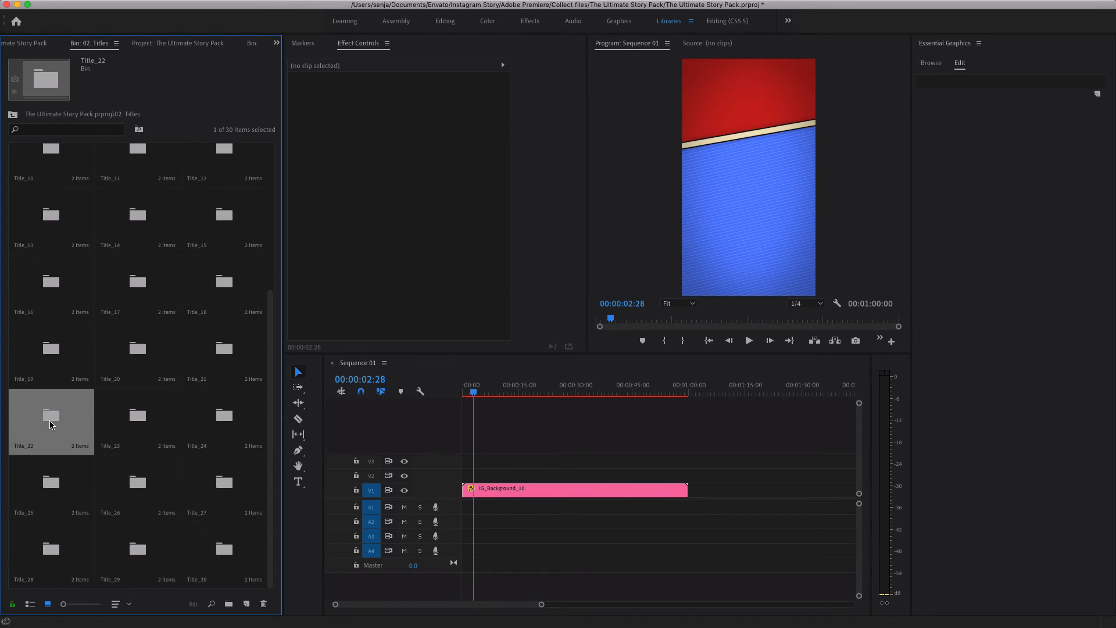
double_click(50, 415)
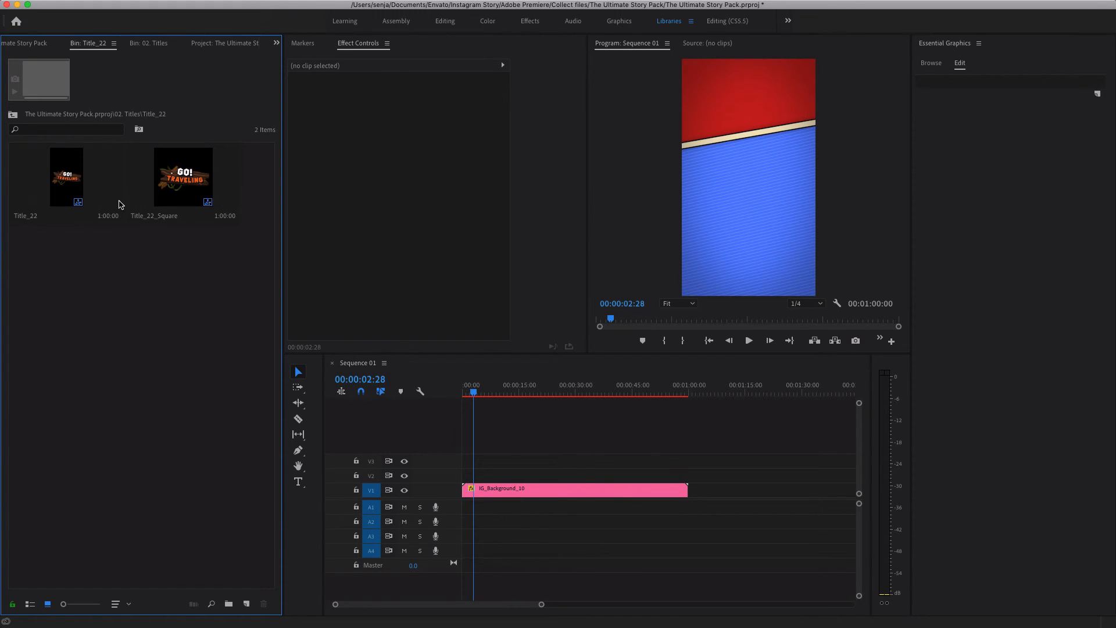
left_click(65, 176)
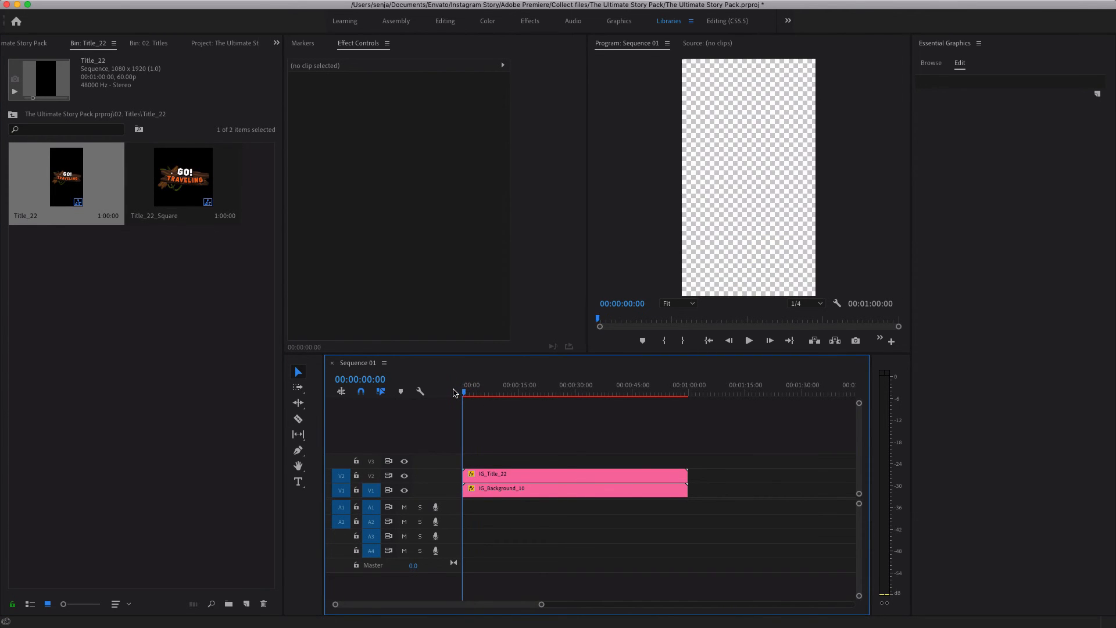
left_click(476, 395)
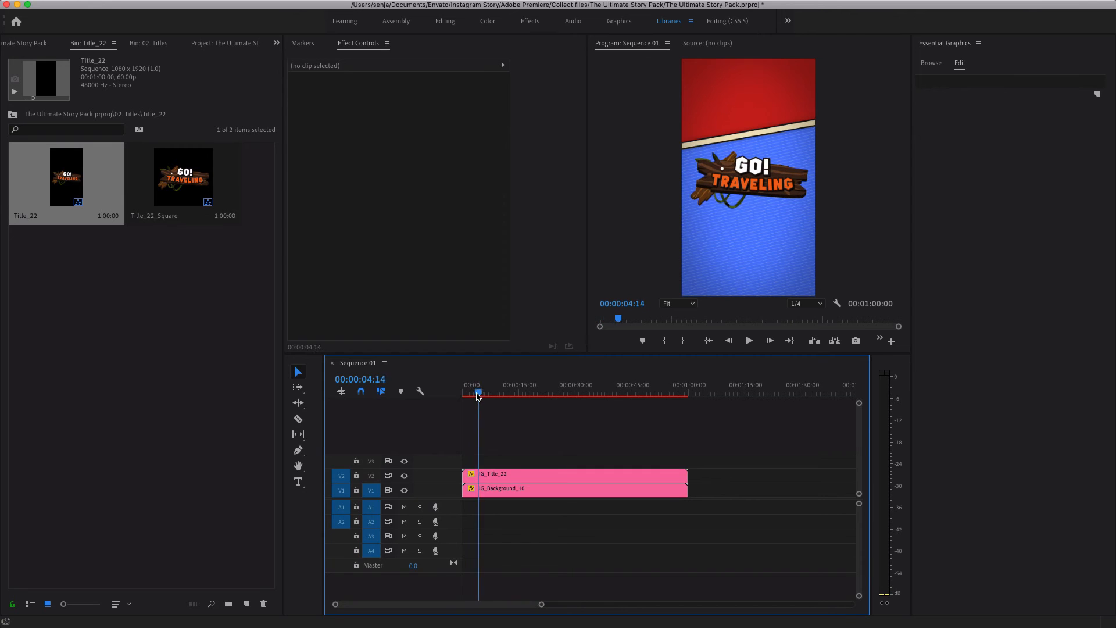